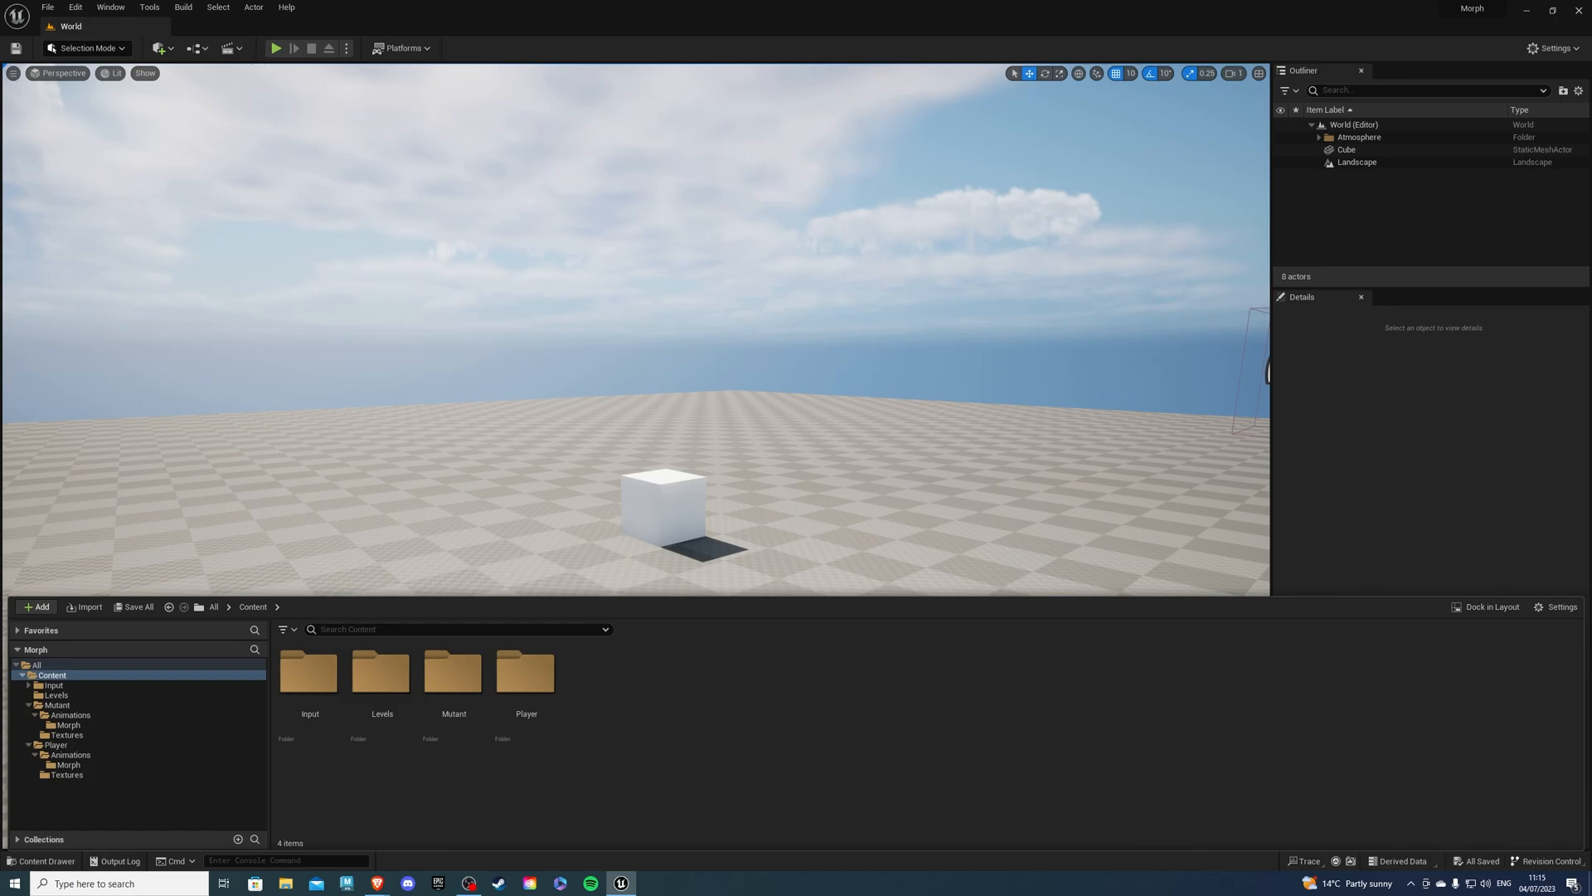
# In Player > Animations > Morph, make AnimMontages from MorphSpell and KneelingDown
pyautogui.doubleClick(525, 670)
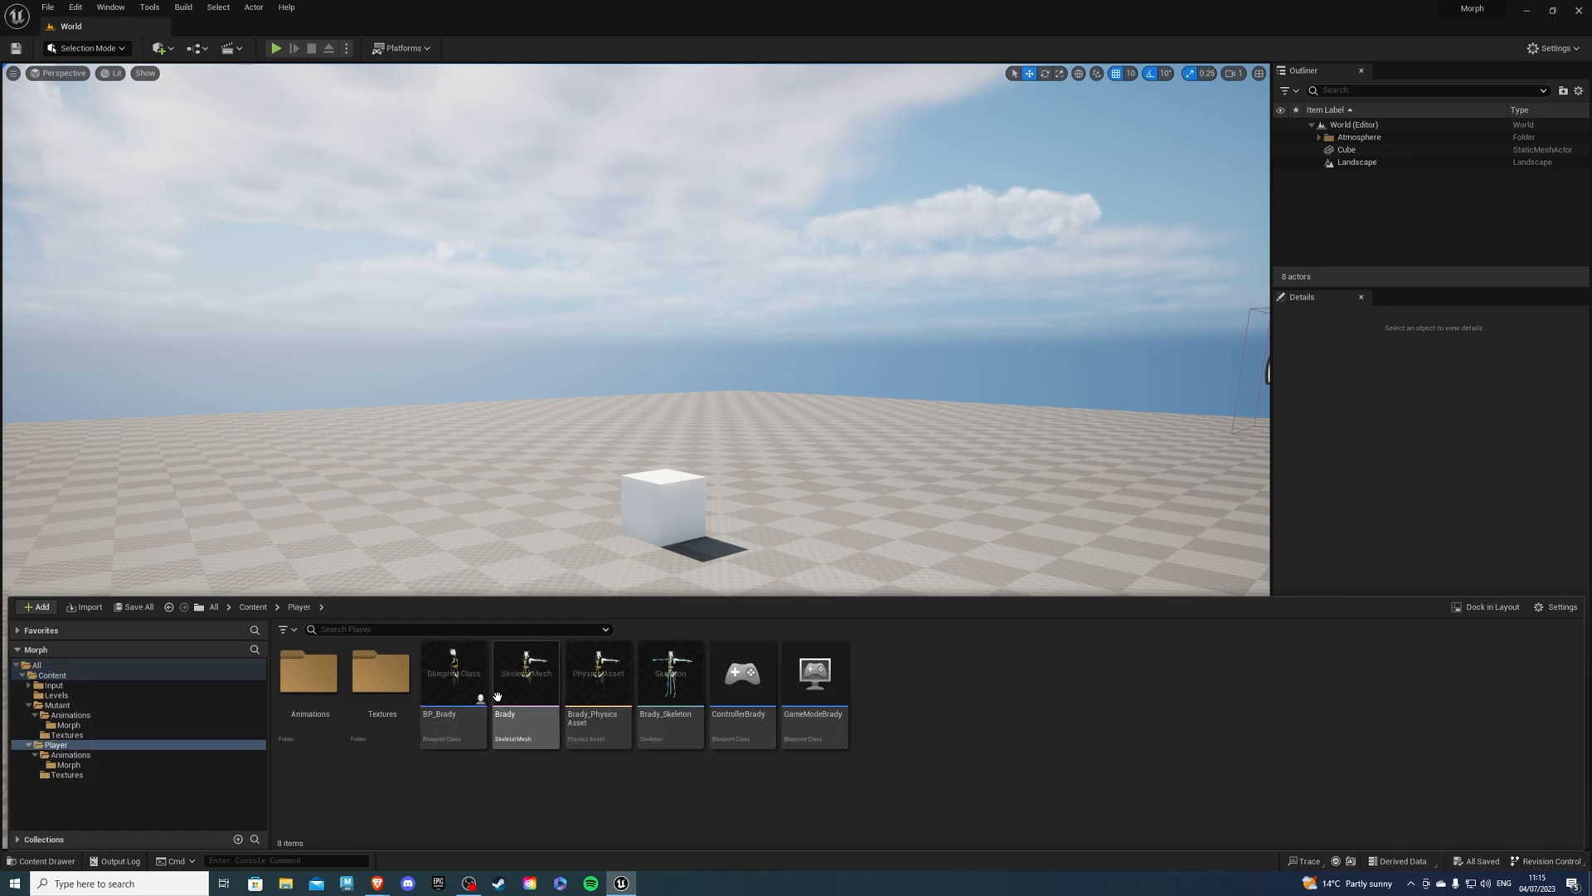
pyautogui.click(67, 765)
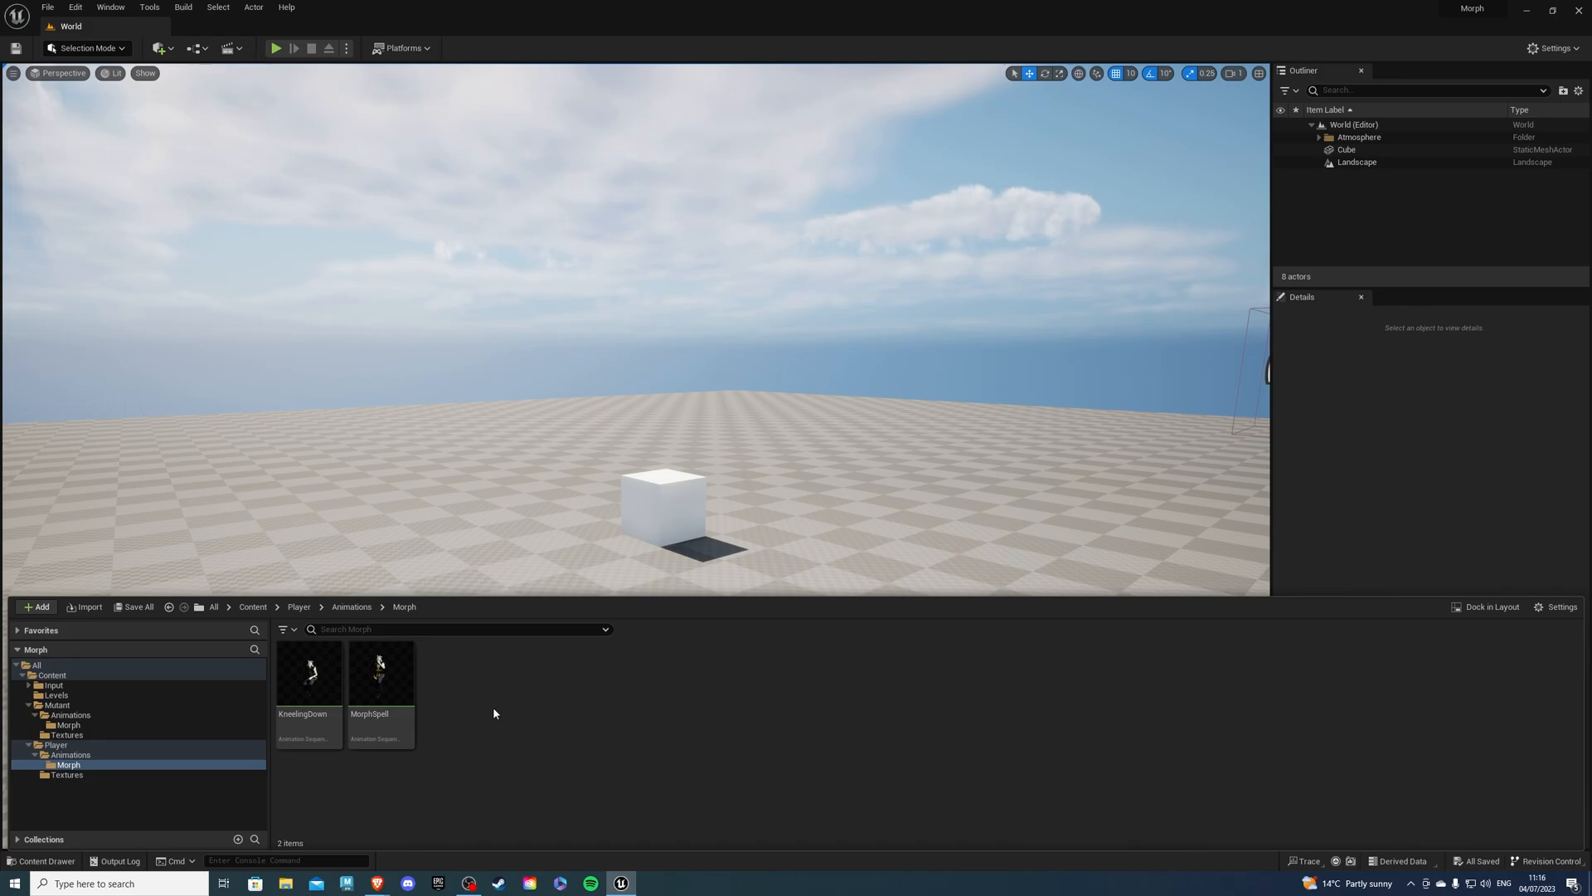
pyautogui.moveTo(309, 680)
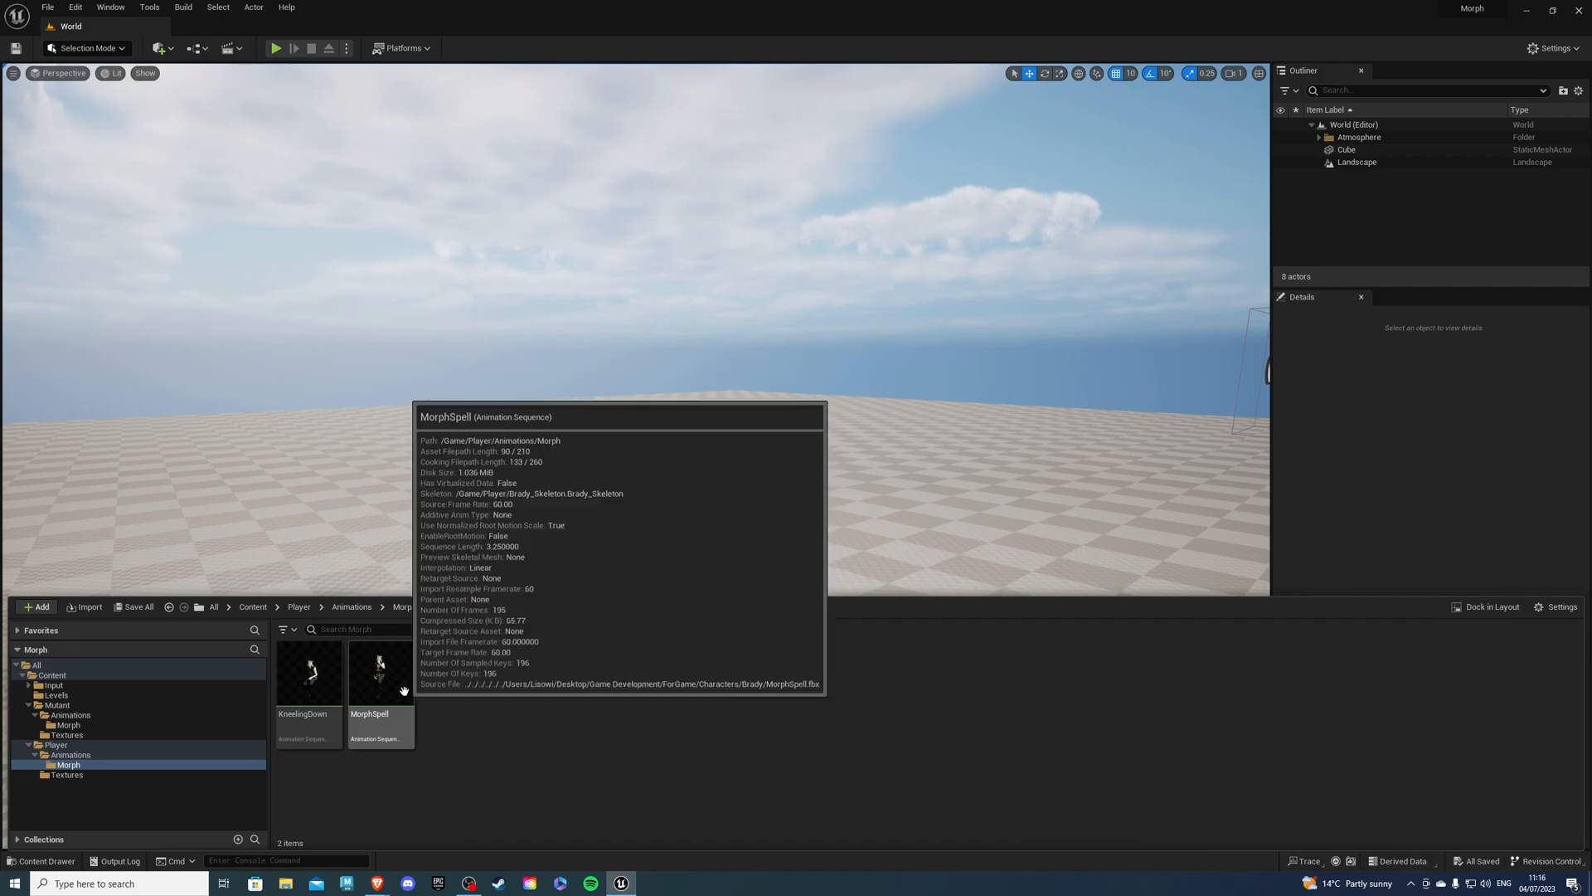
pyautogui.moveTo(497, 702)
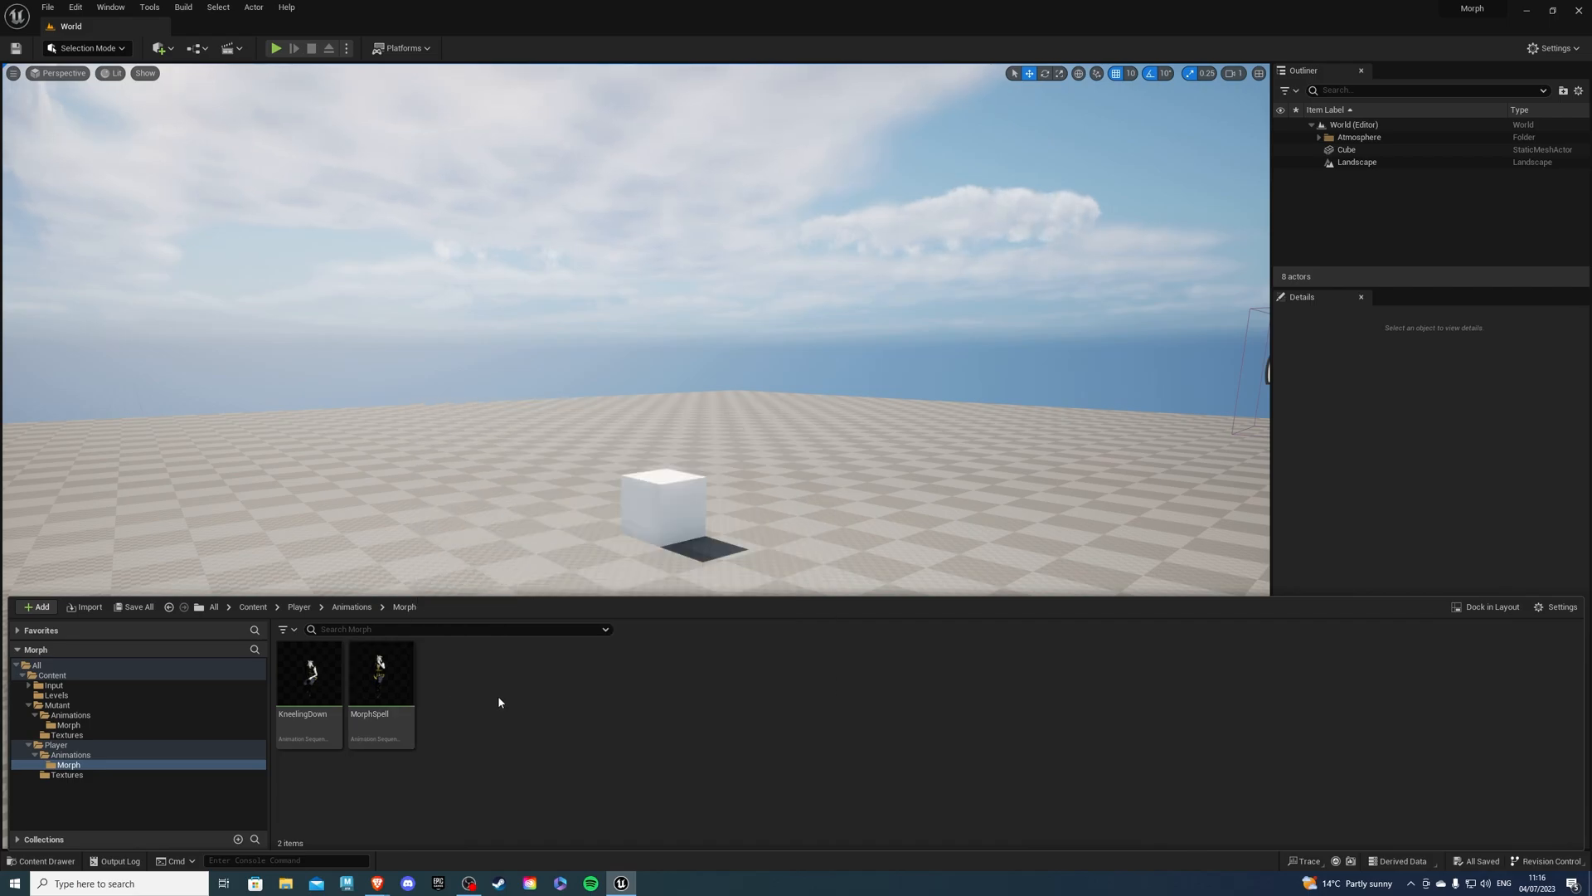
pyautogui.click(308, 675)
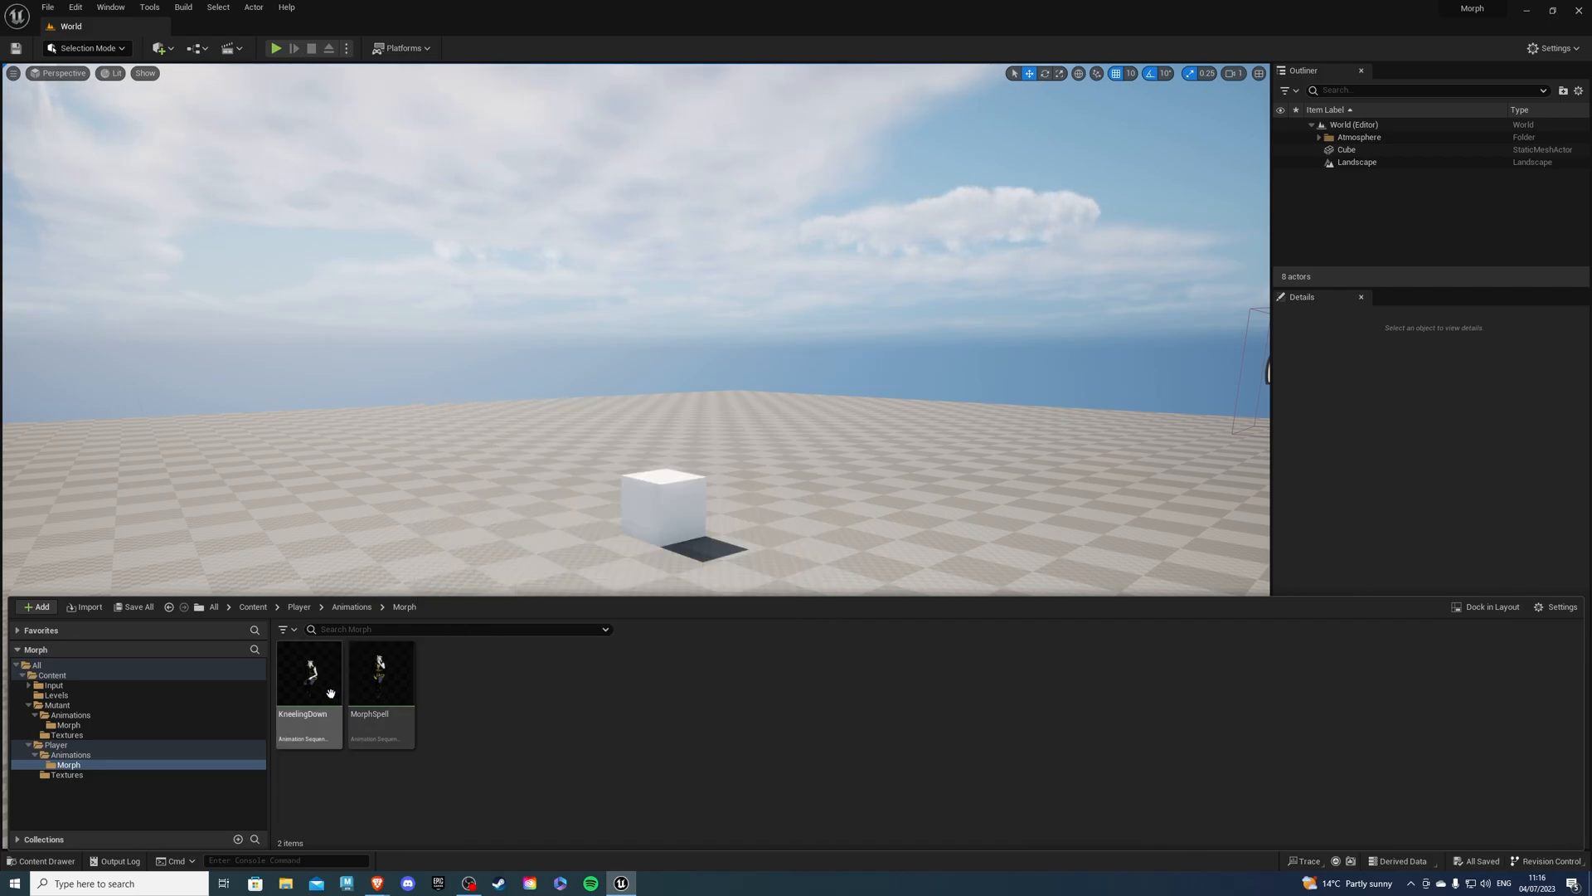
pyautogui.rightClick(309, 672)
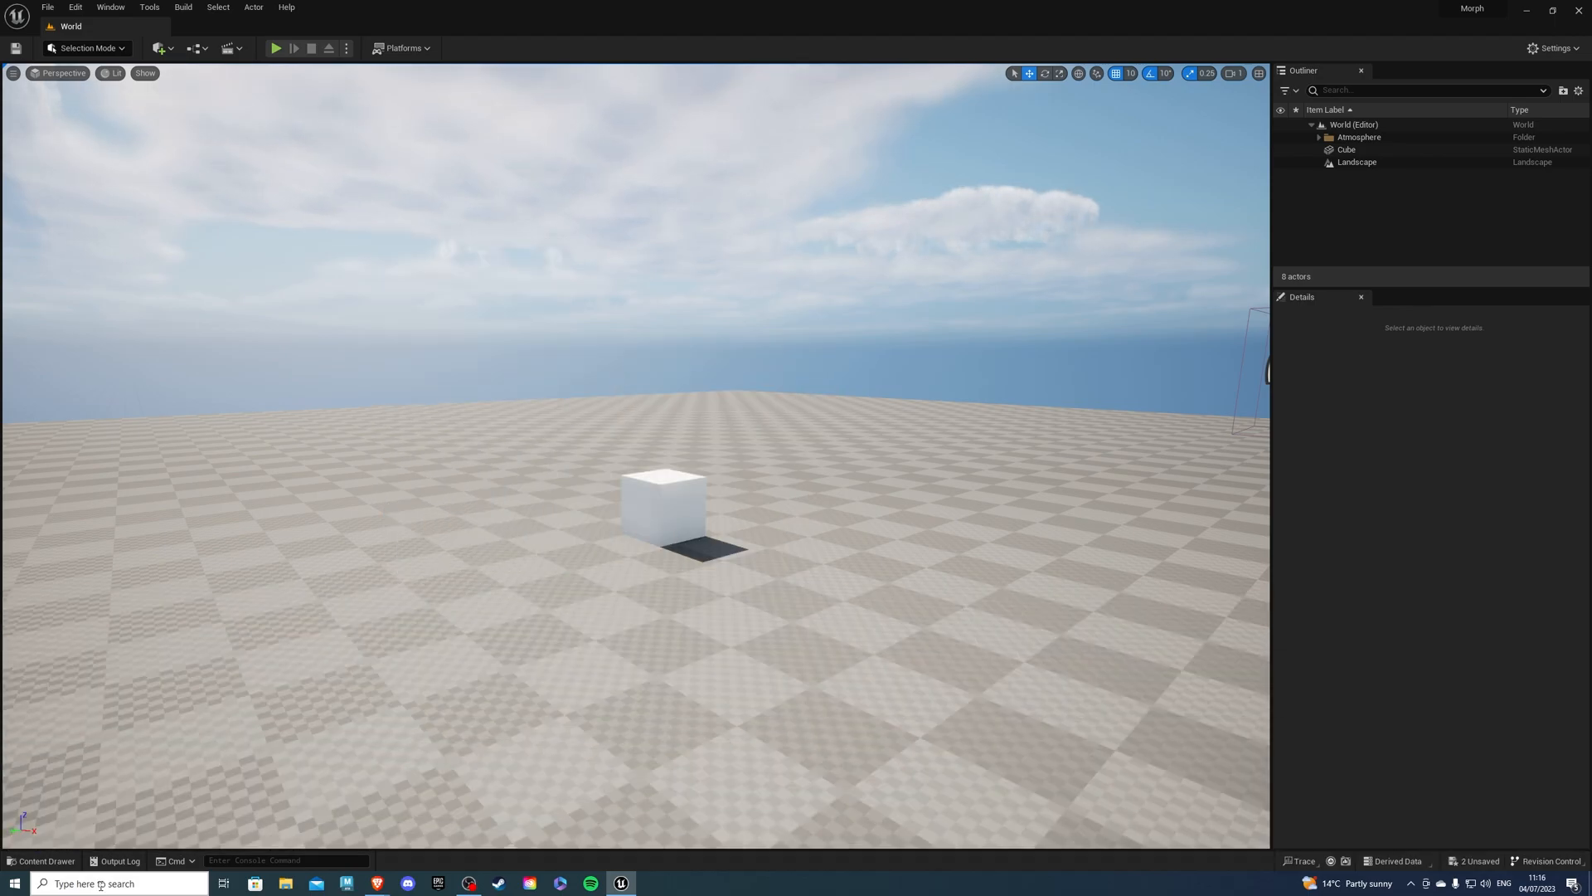
pyautogui.click(41, 860)
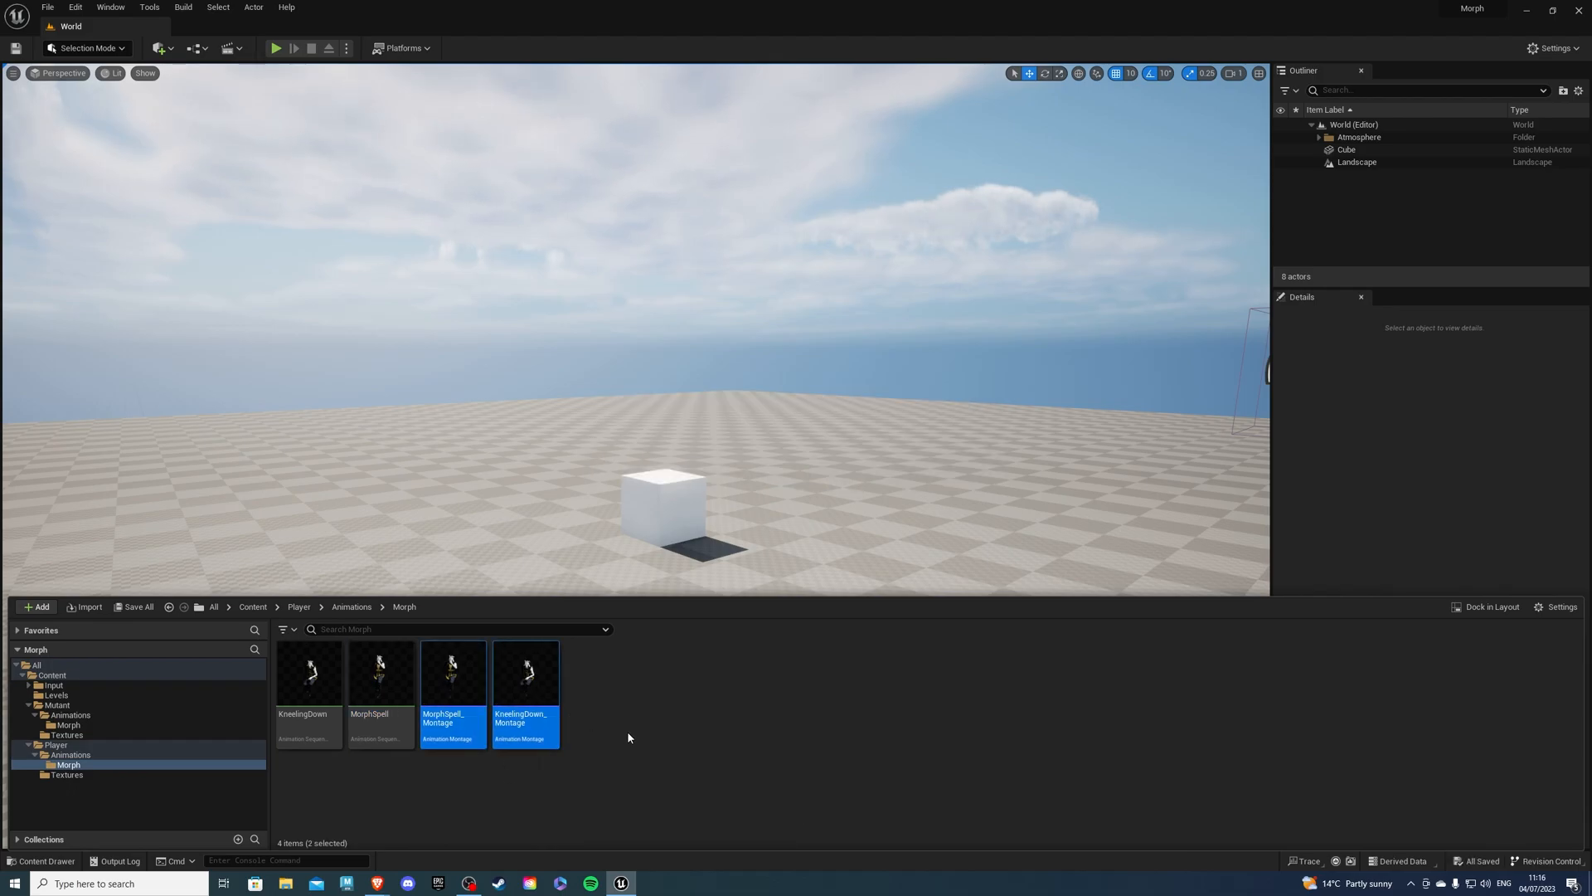
pyautogui.moveTo(452, 675)
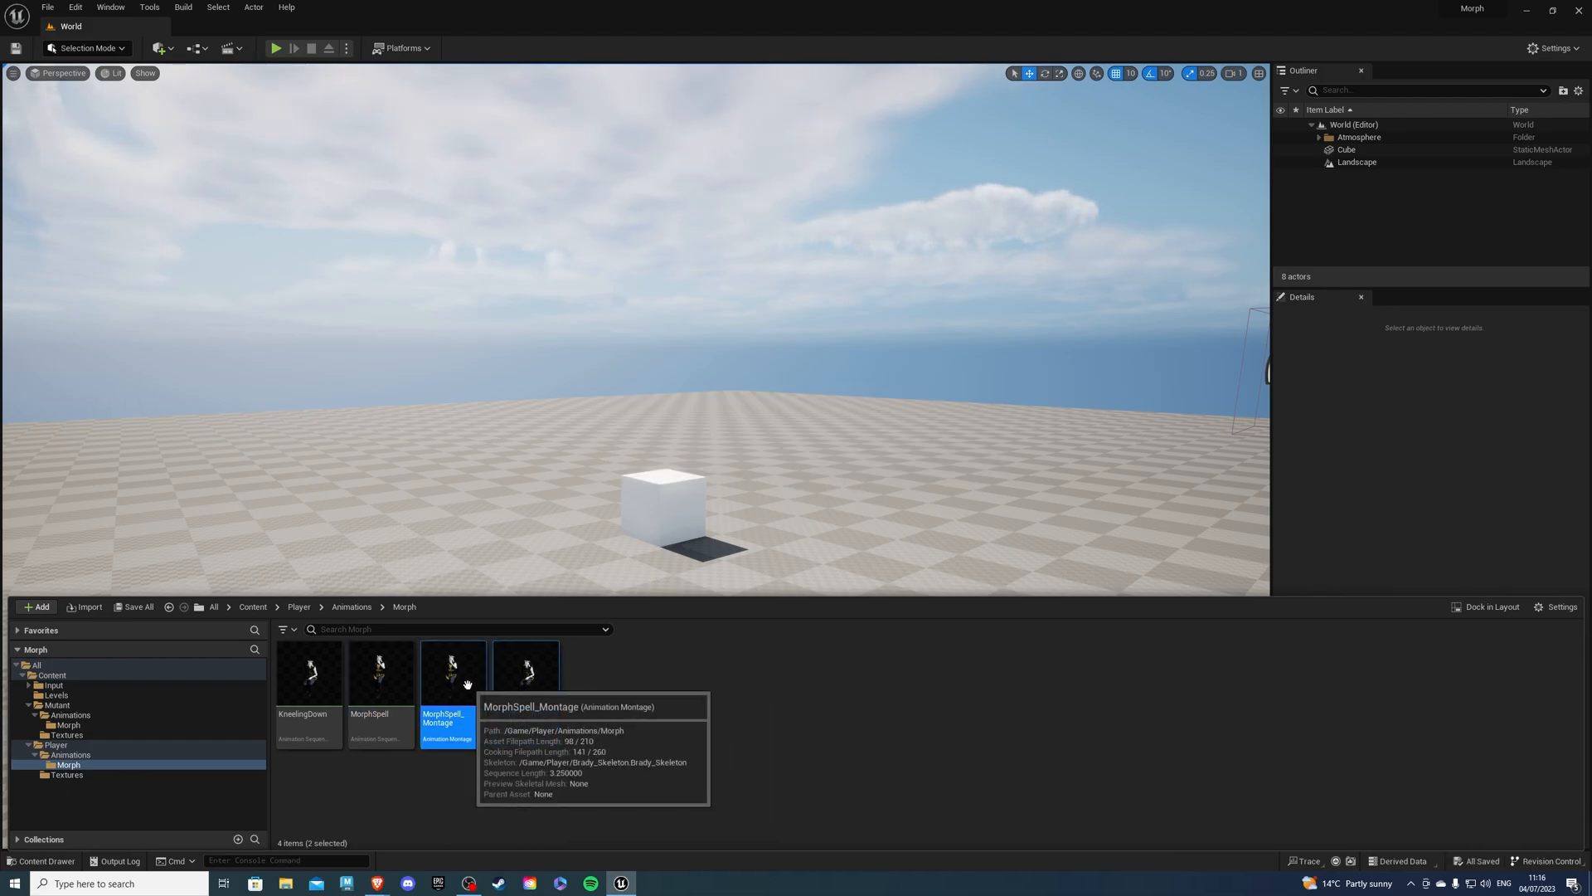
# Add a Montage Notify to MorphSpell_Montage's Notifies track, then open the KneelingDown montage
pyautogui.doubleClick(451, 675)
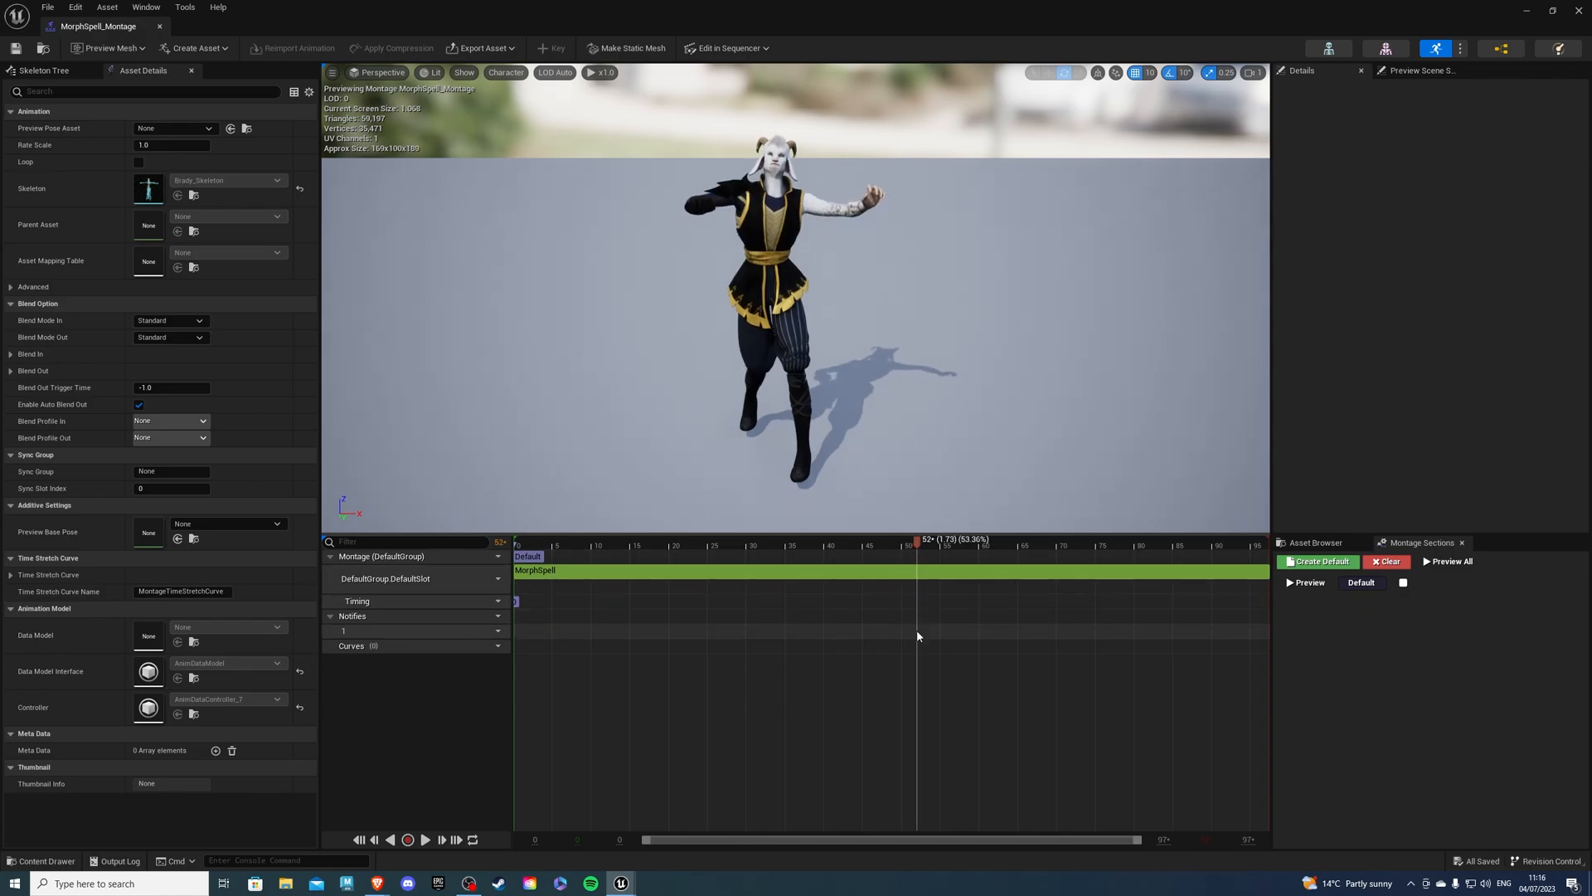
pyautogui.rightClick(919, 635)
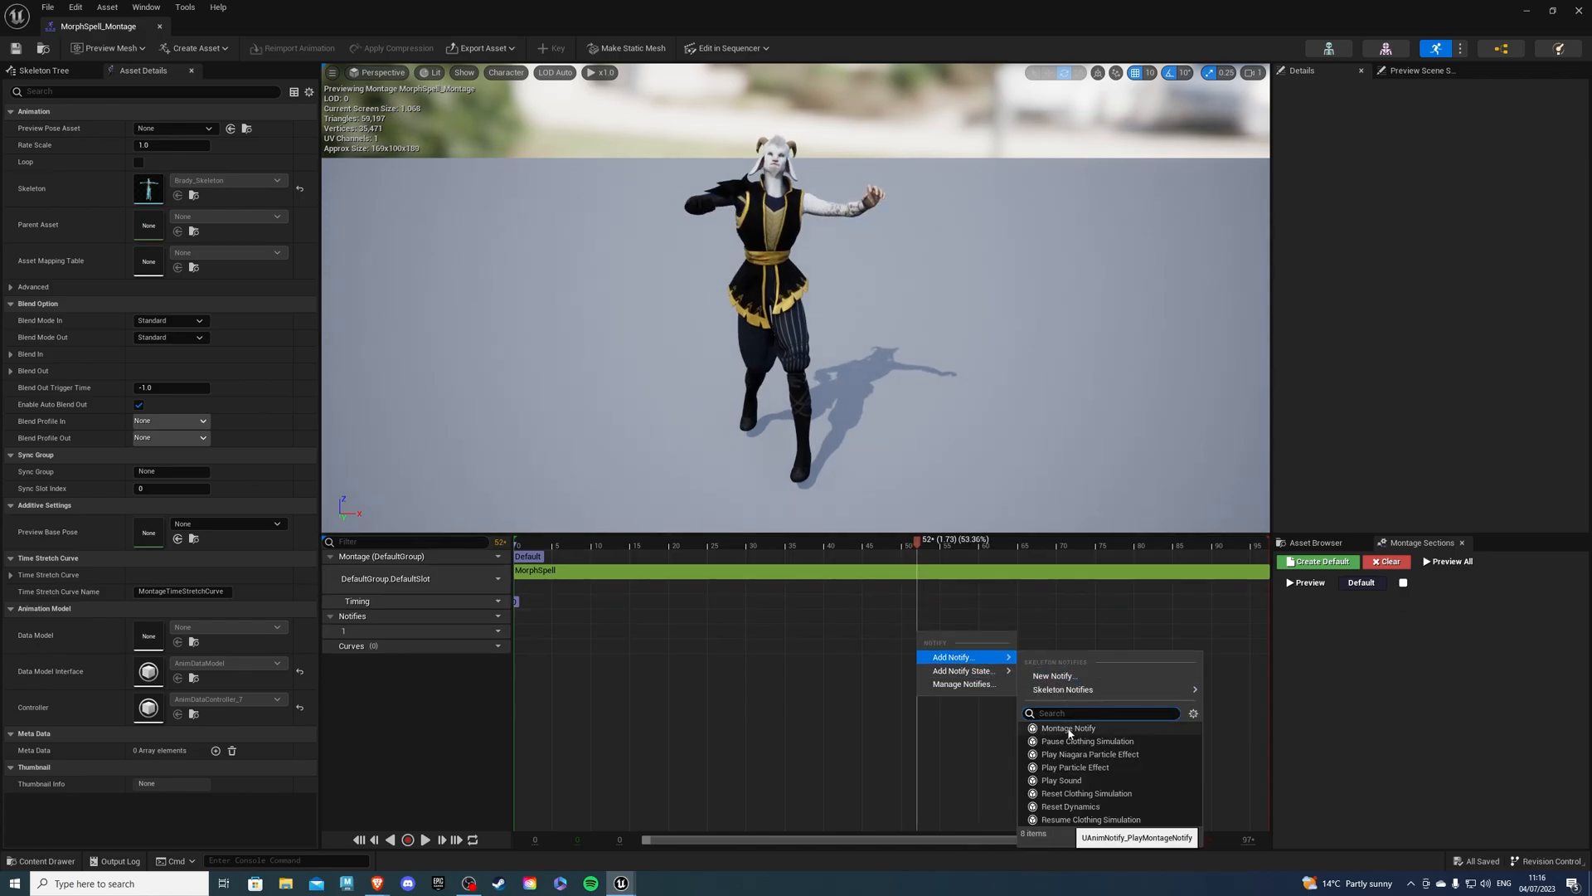
pyautogui.click(1067, 728)
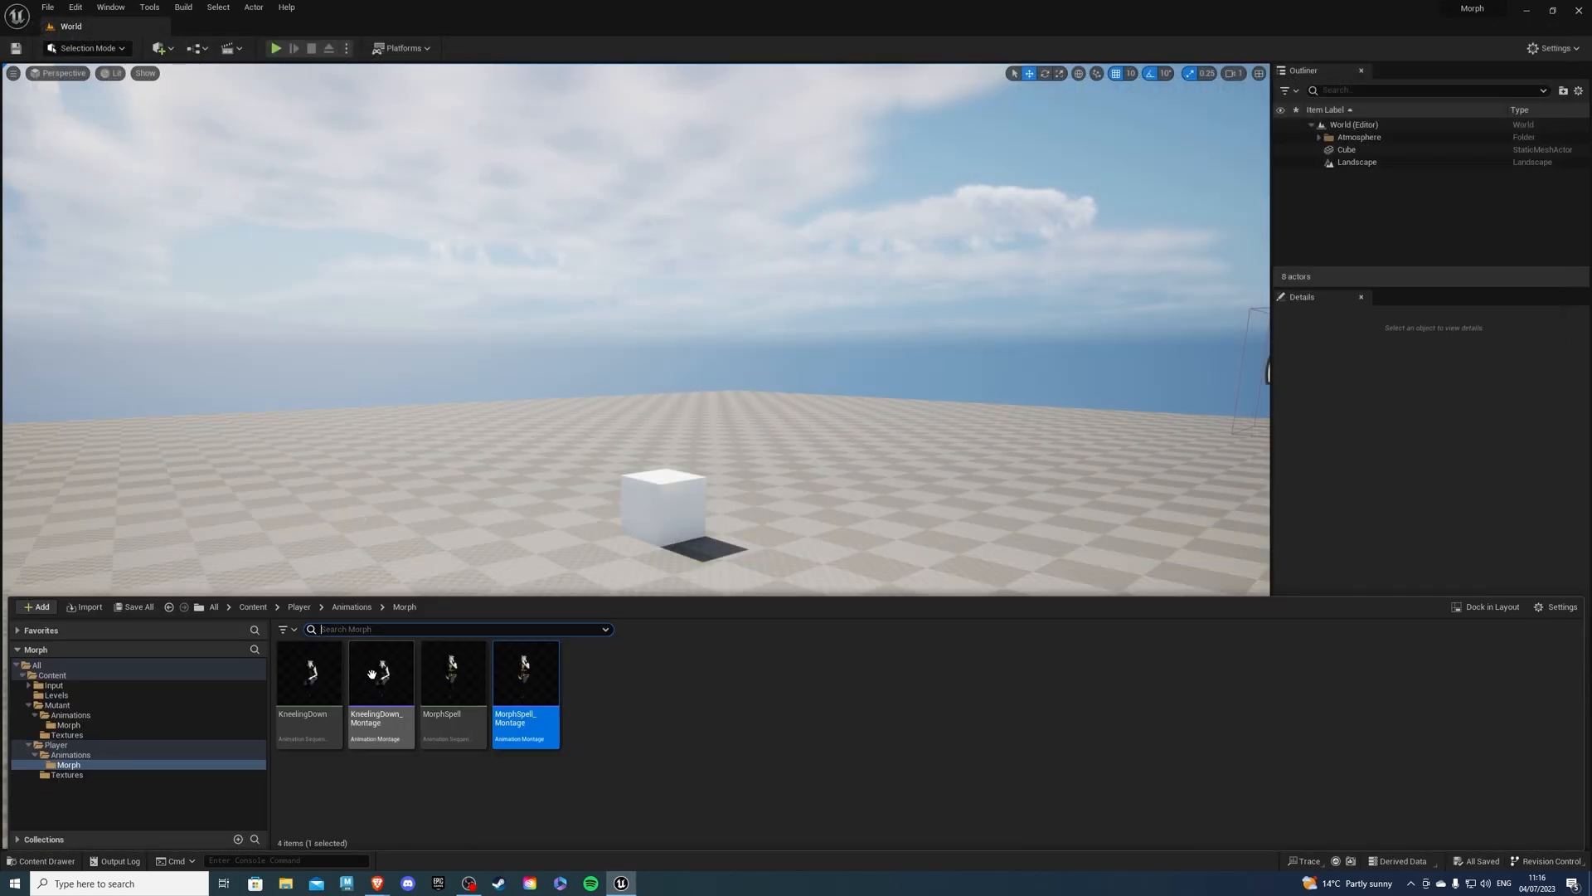
pyautogui.doubleClick(380, 674)
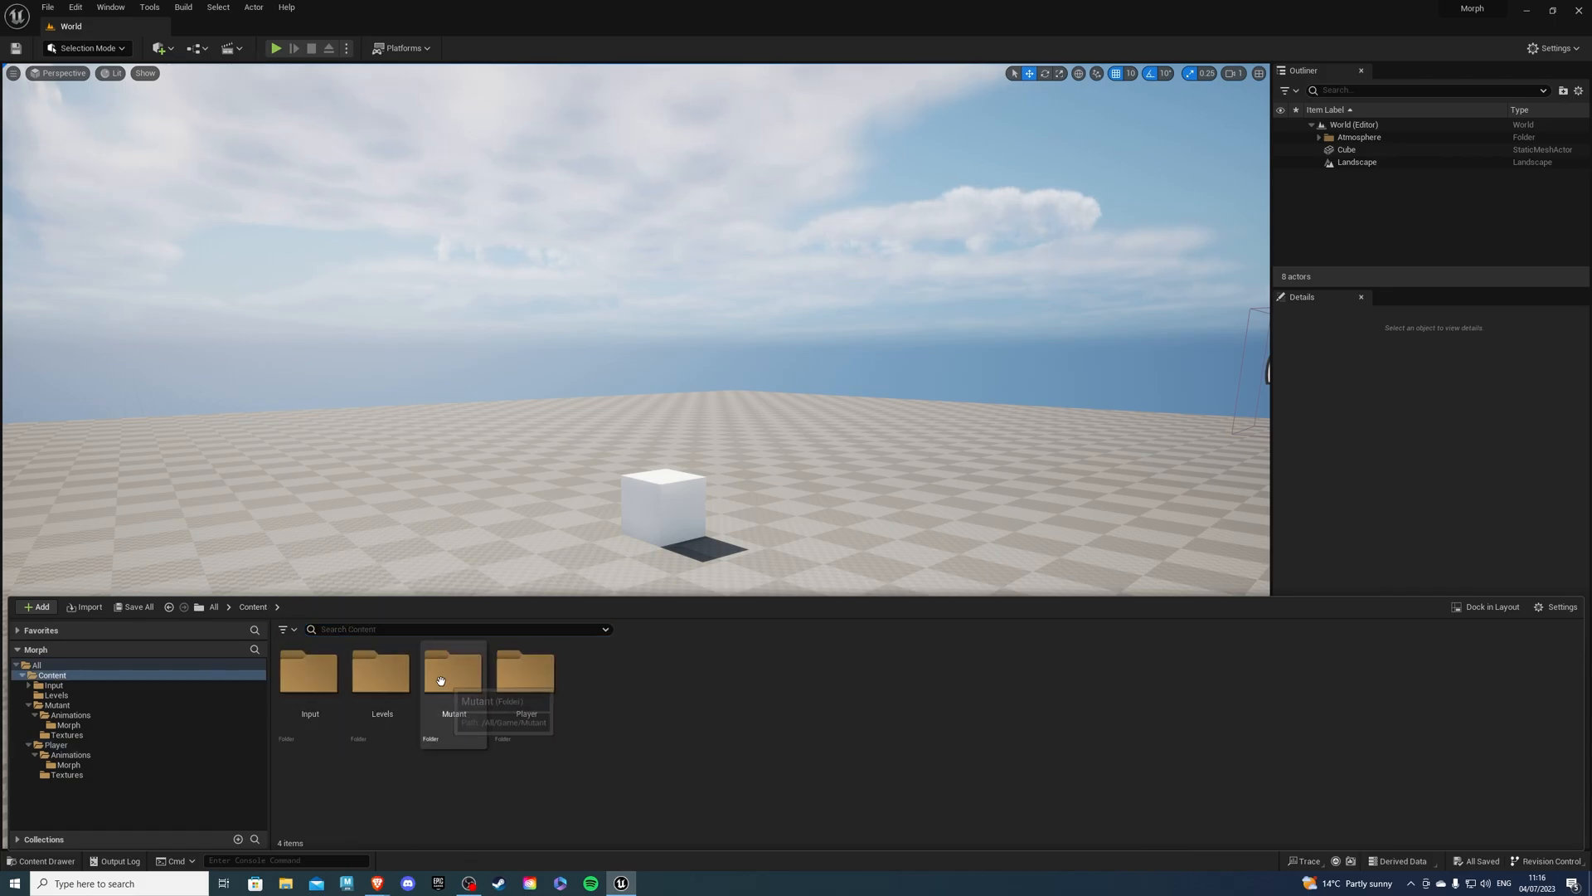
# In Mutant > Animations > Morph, generate TransformedInto and TransformBack AnimMontages
pyautogui.doubleClick(453, 675)
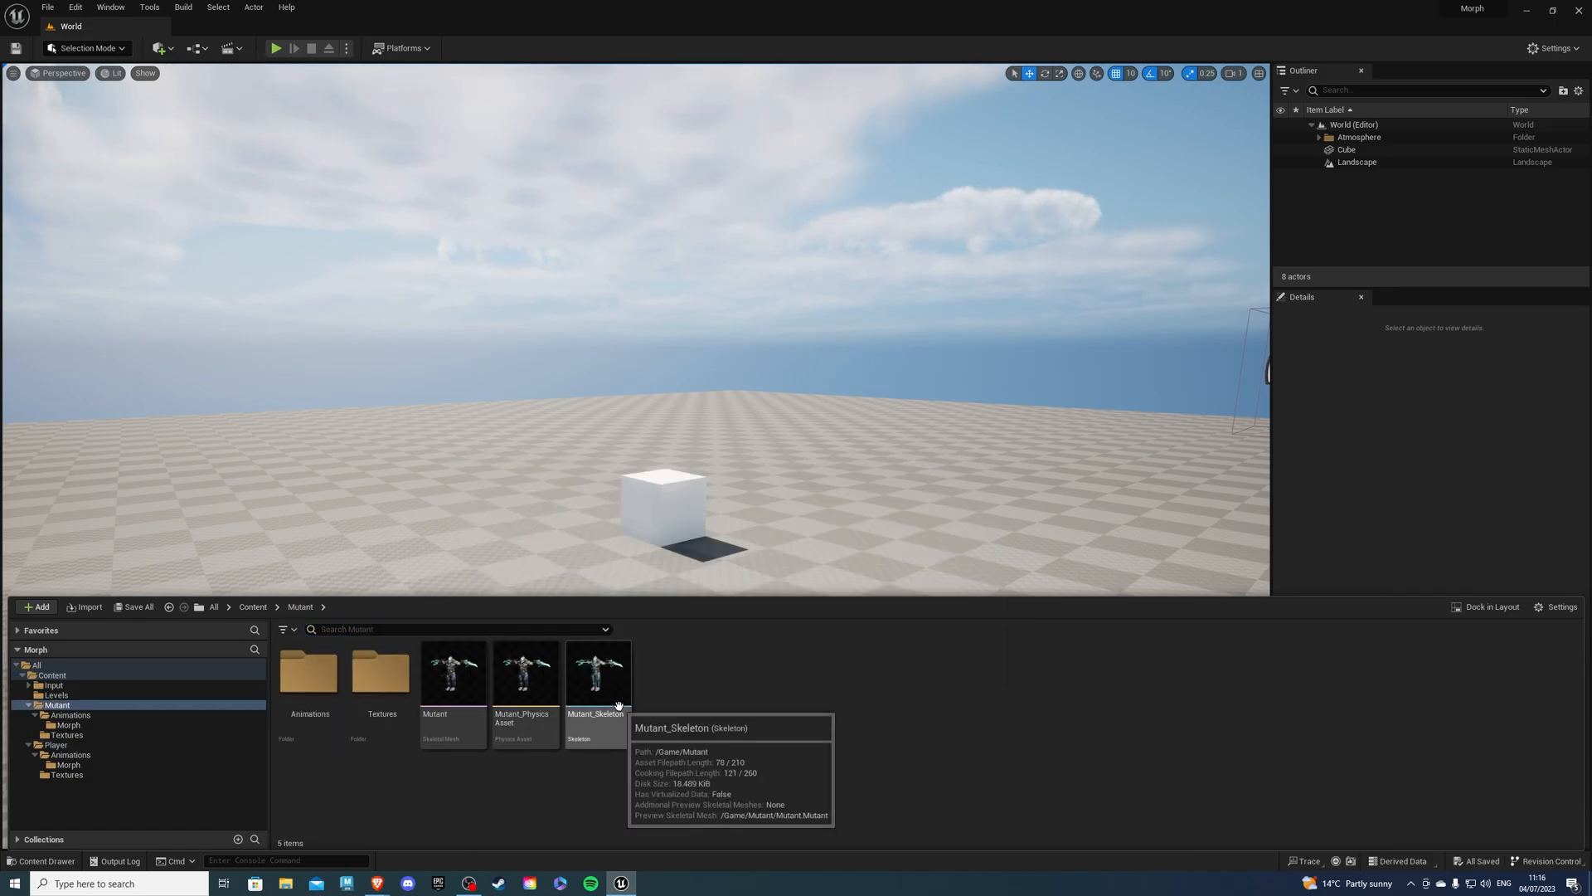
pyautogui.moveTo(594, 736)
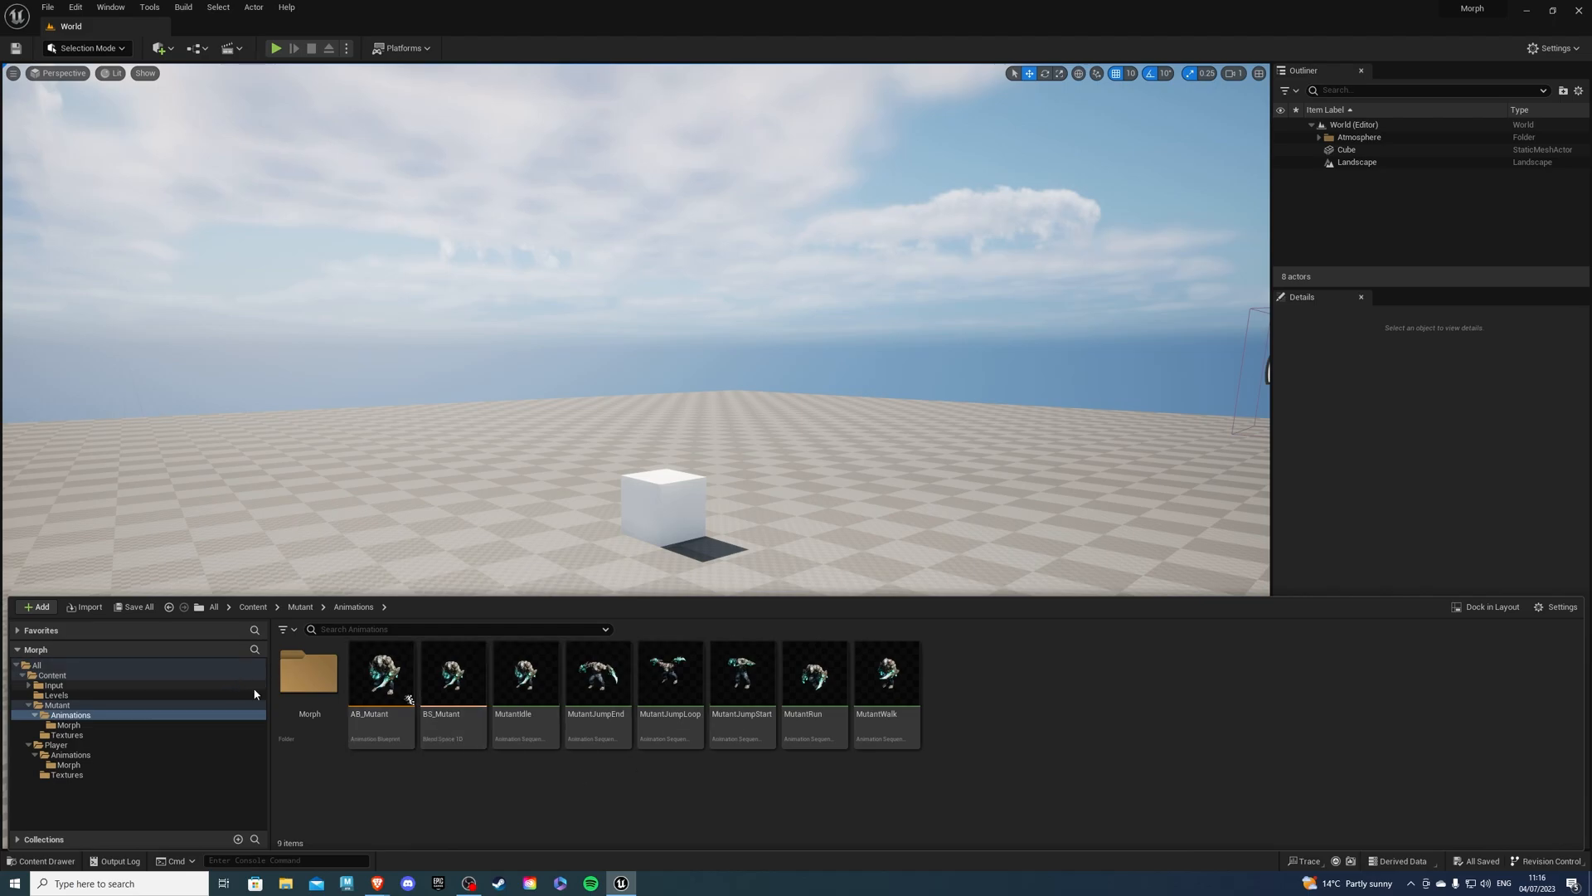
pyautogui.doubleClick(308, 673)
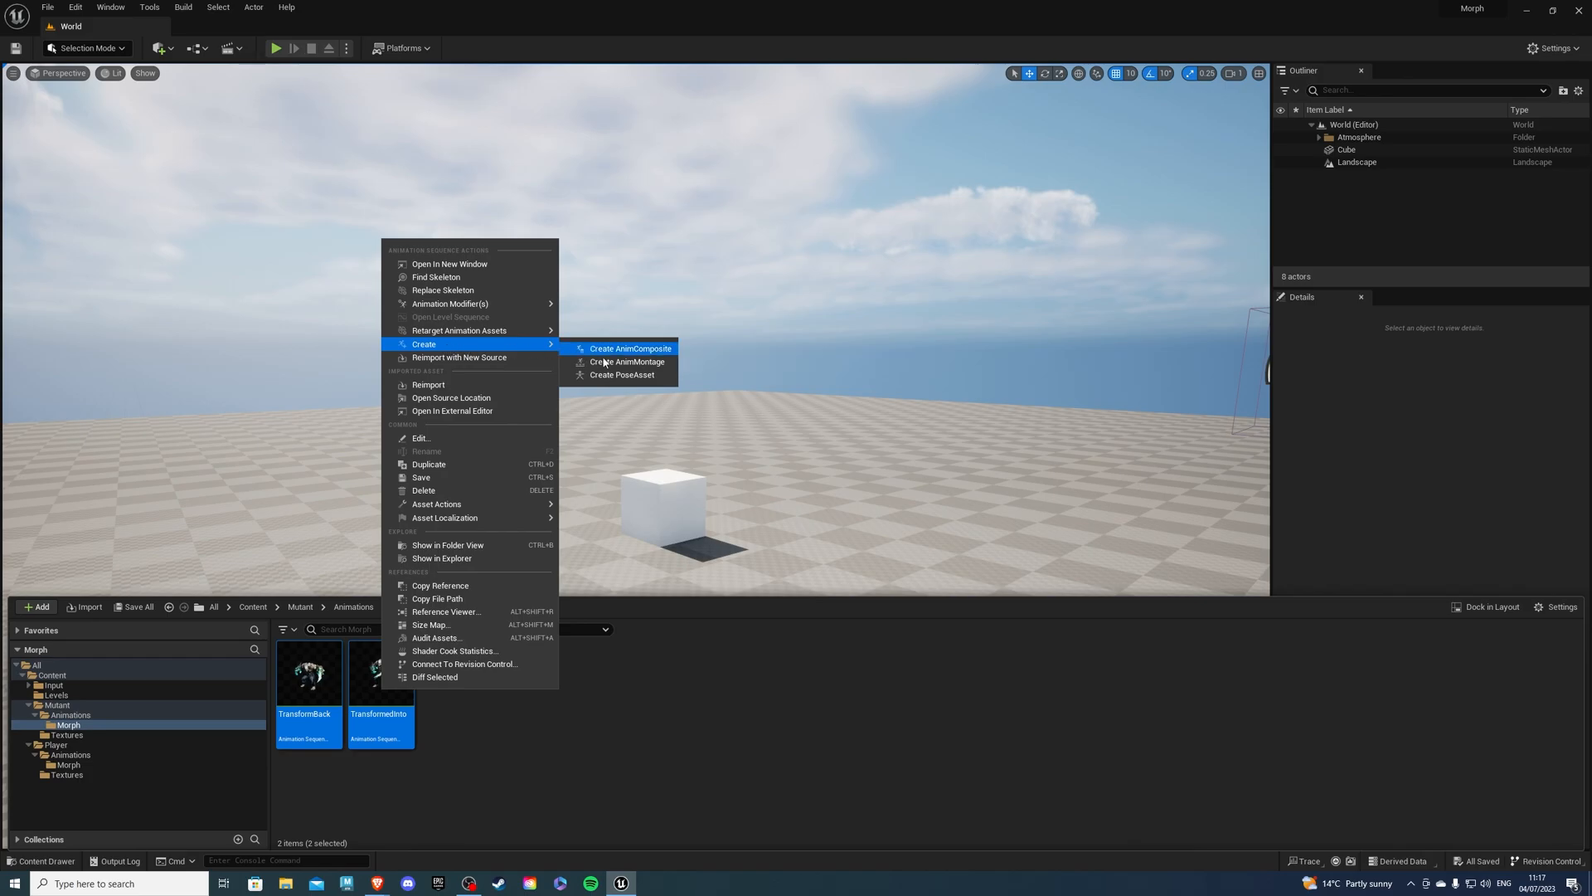
pyautogui.click(627, 362)
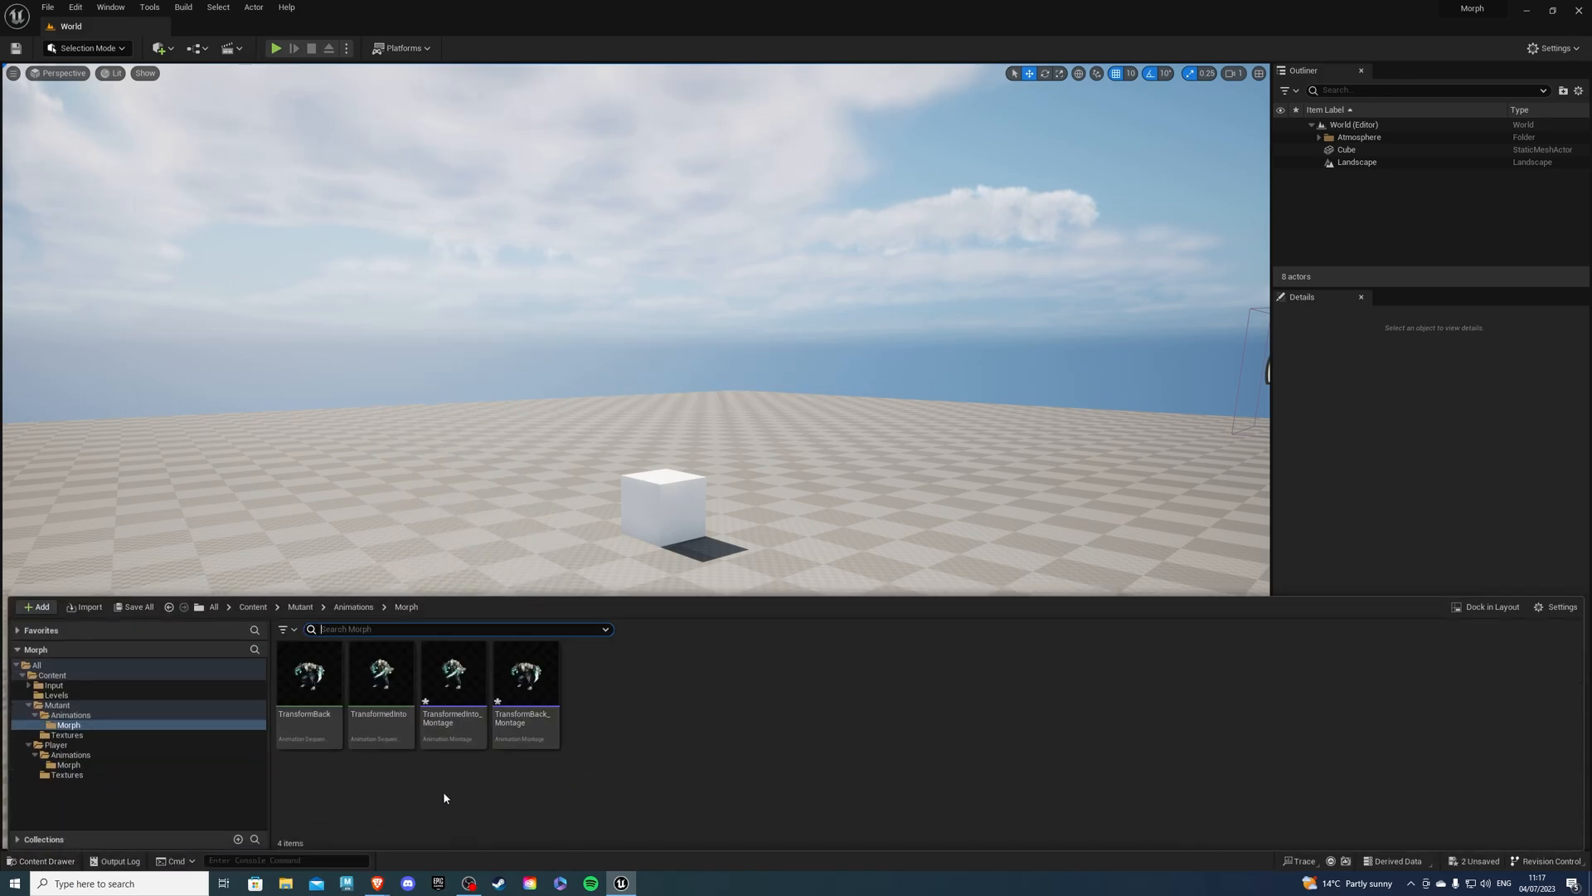
pyautogui.click(525, 675)
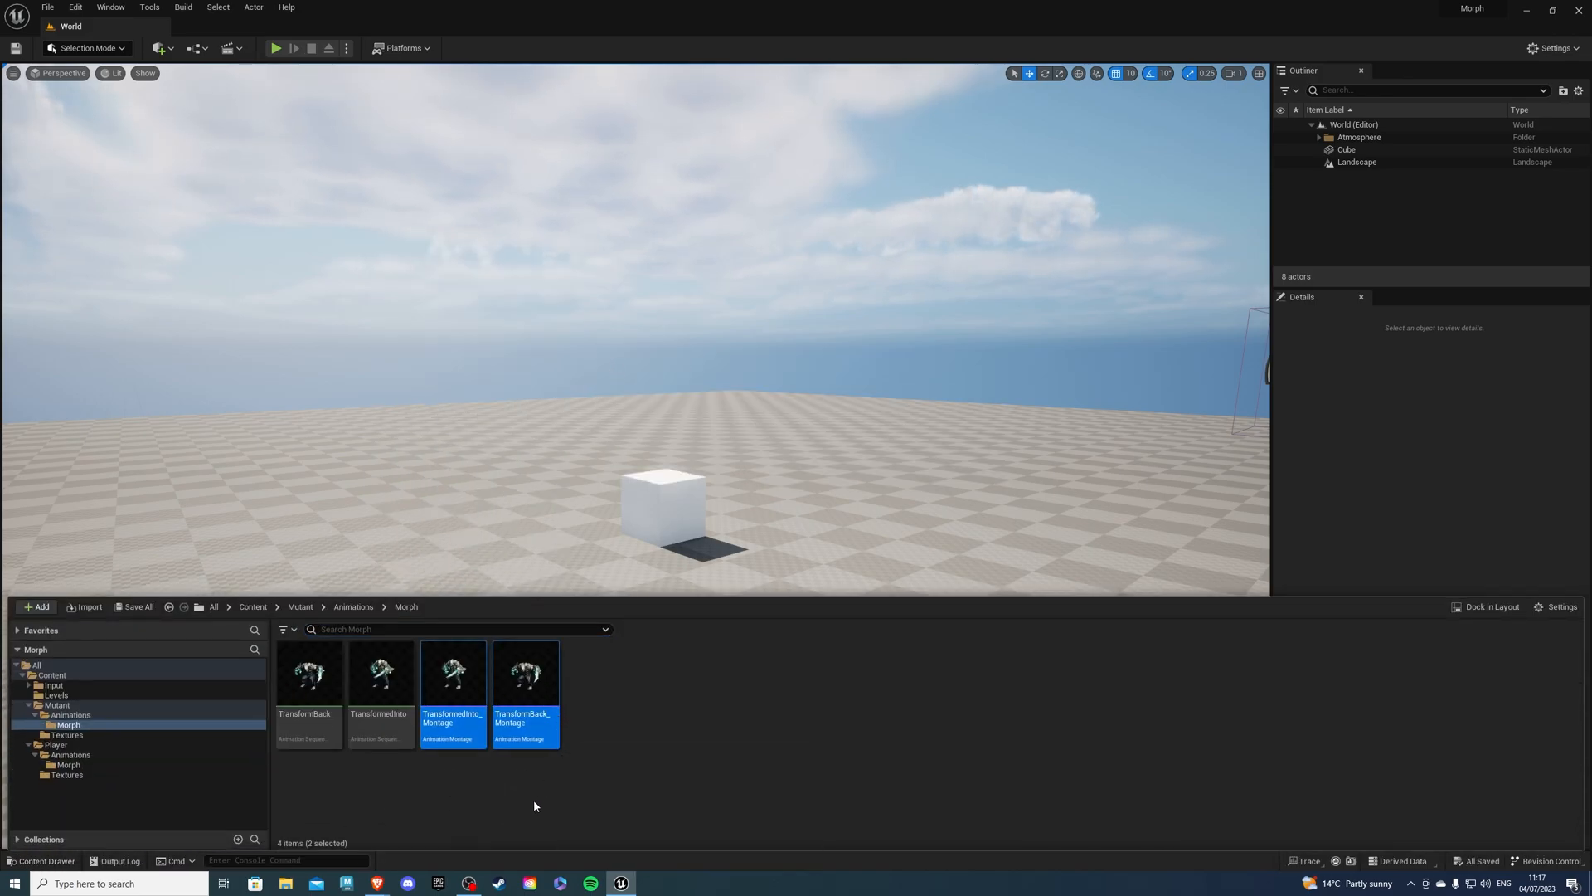
pyautogui.moveTo(453, 675)
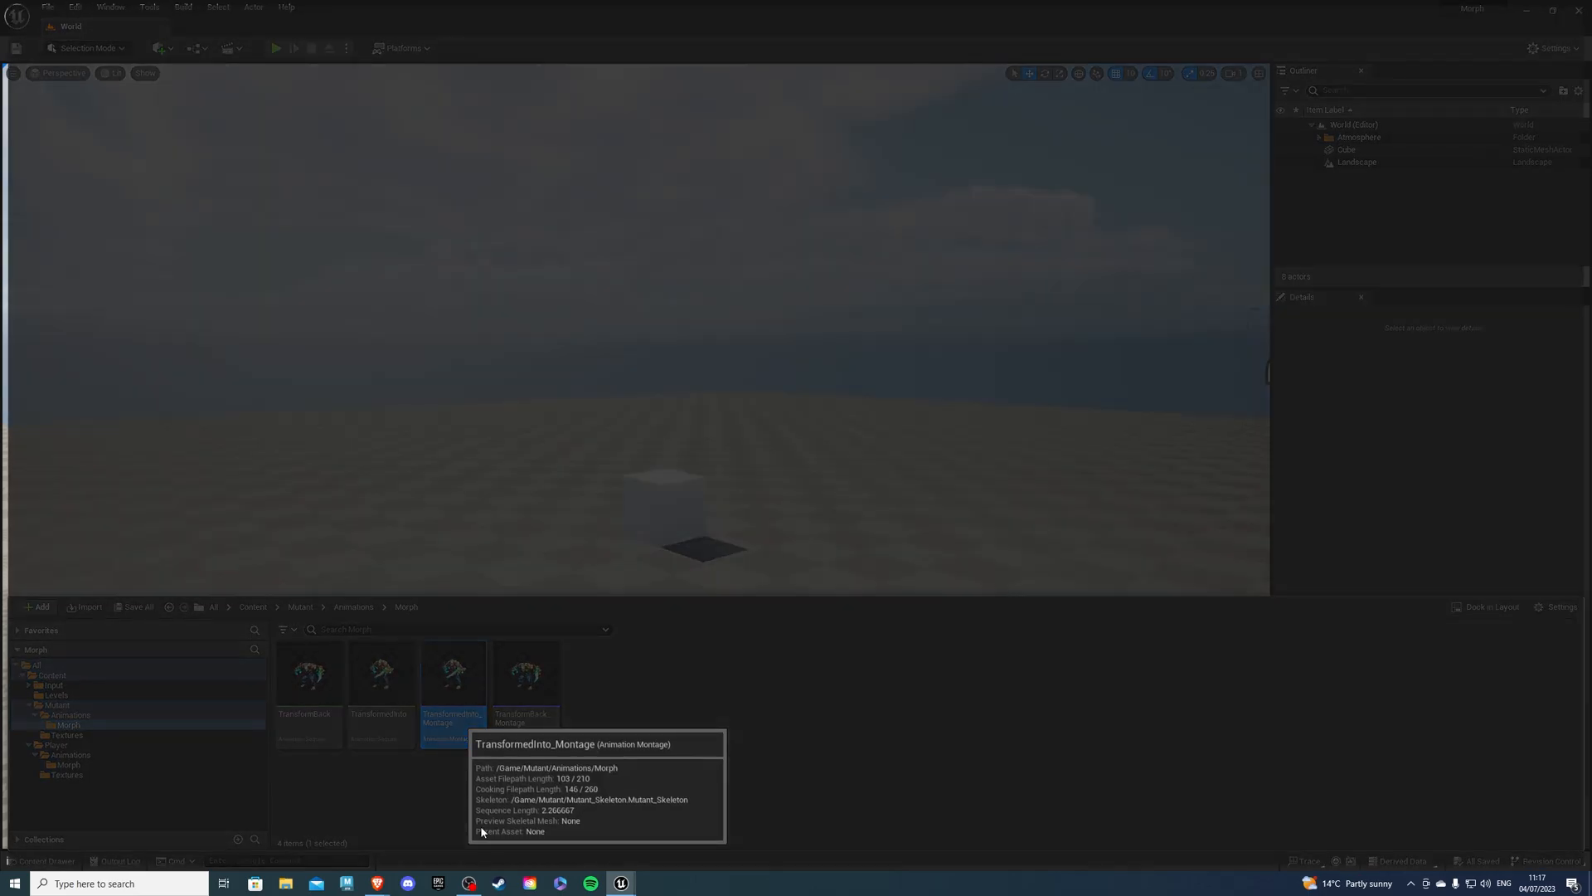
# Place a Montage Notify near the end of TransformBack_Montage and save it
pyautogui.doubleClick(453, 671)
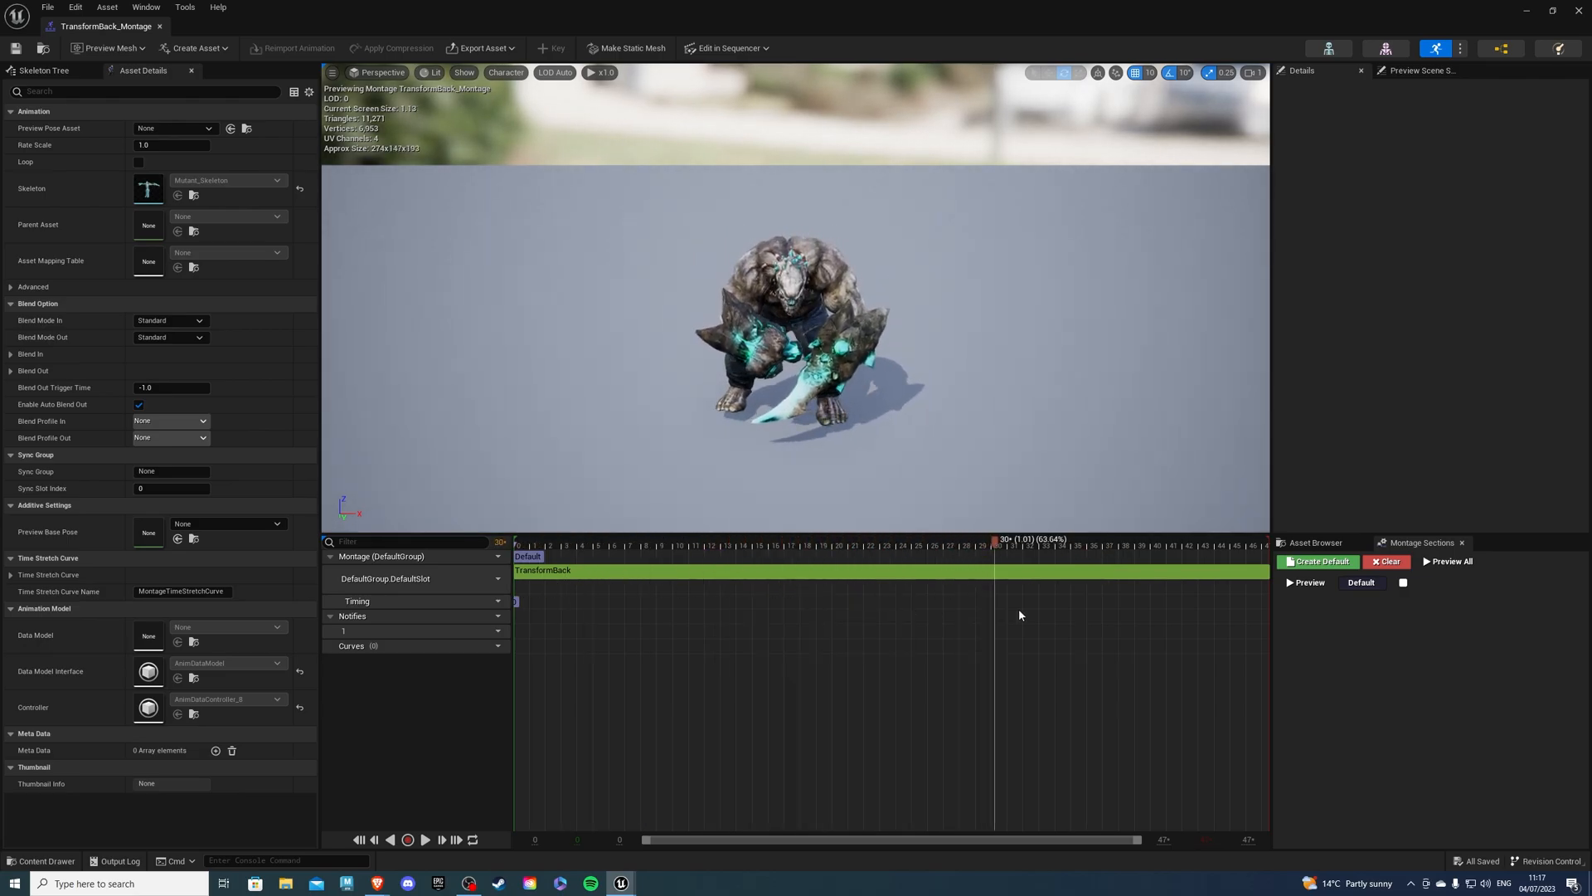
pyautogui.click(1135, 545)
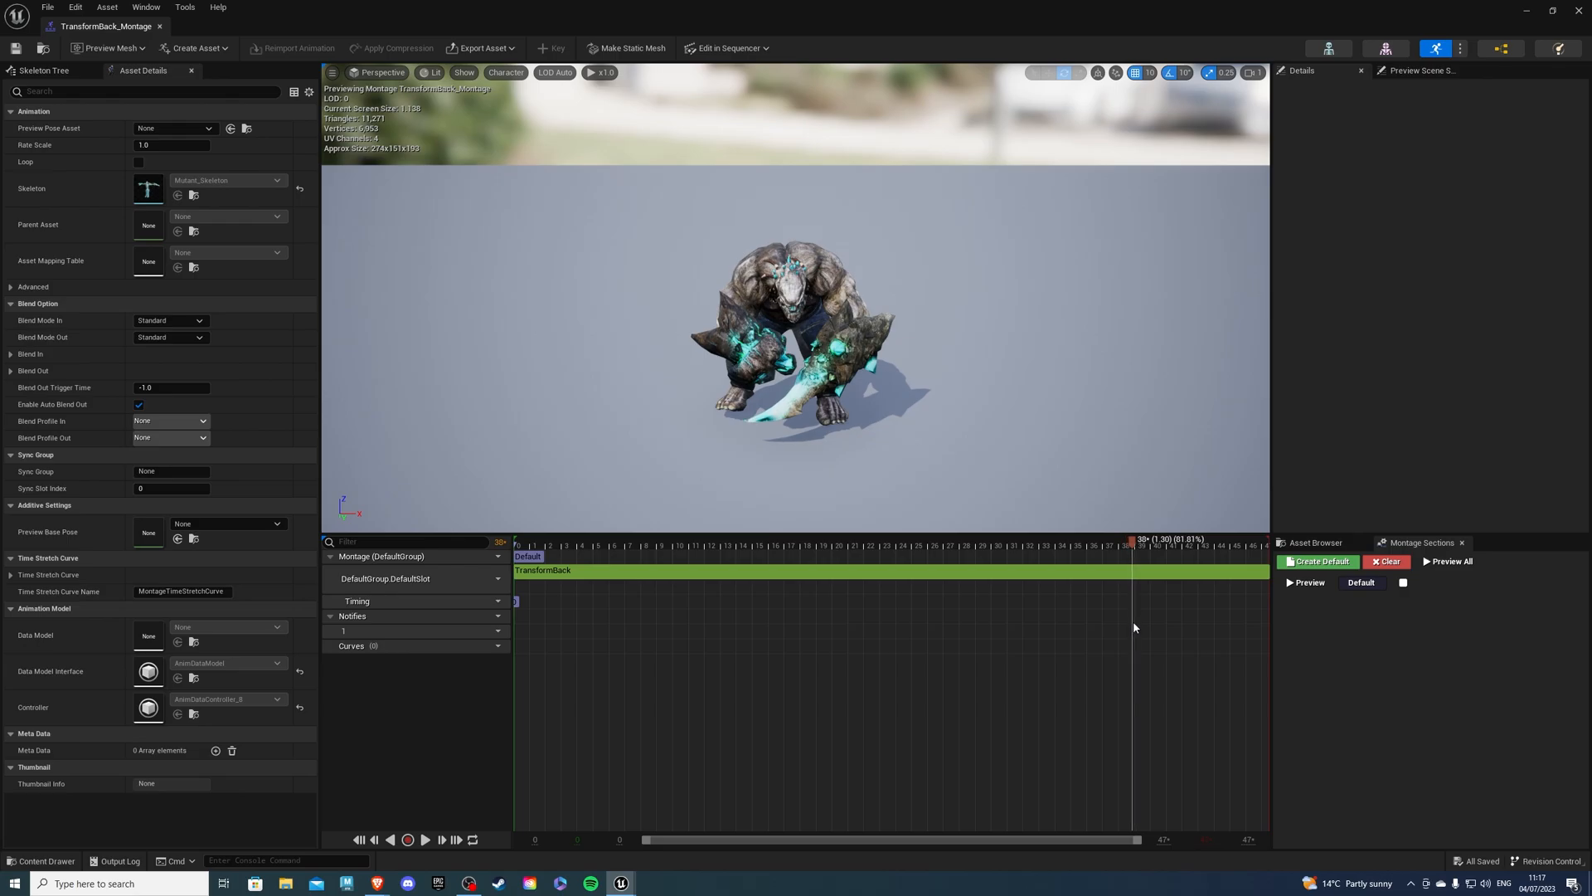
pyautogui.rightClick(1135, 628)
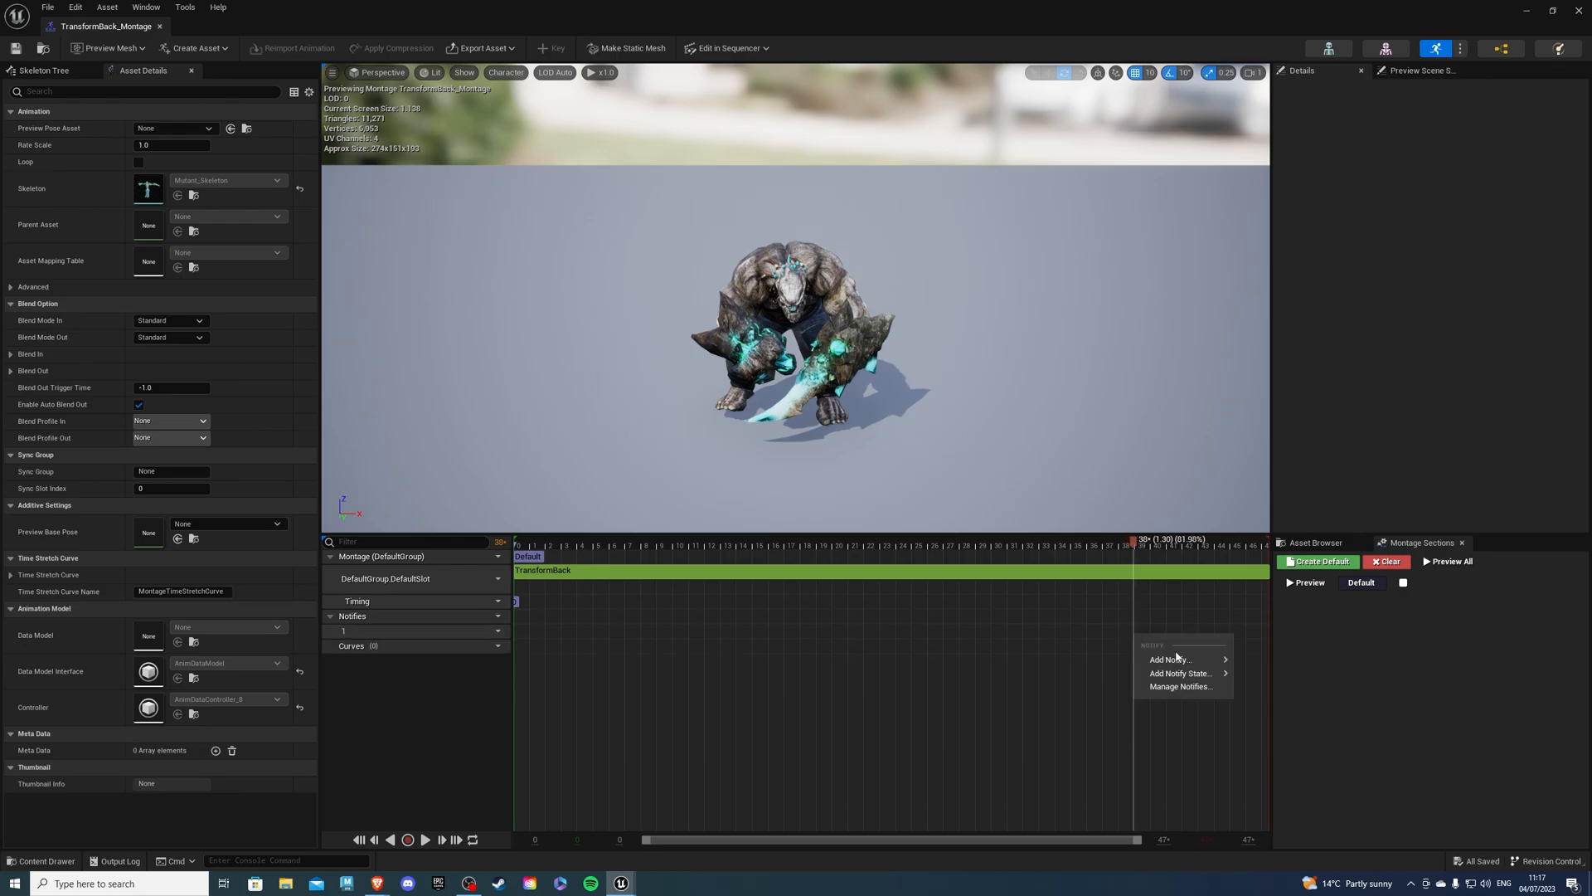
pyautogui.click(1169, 659)
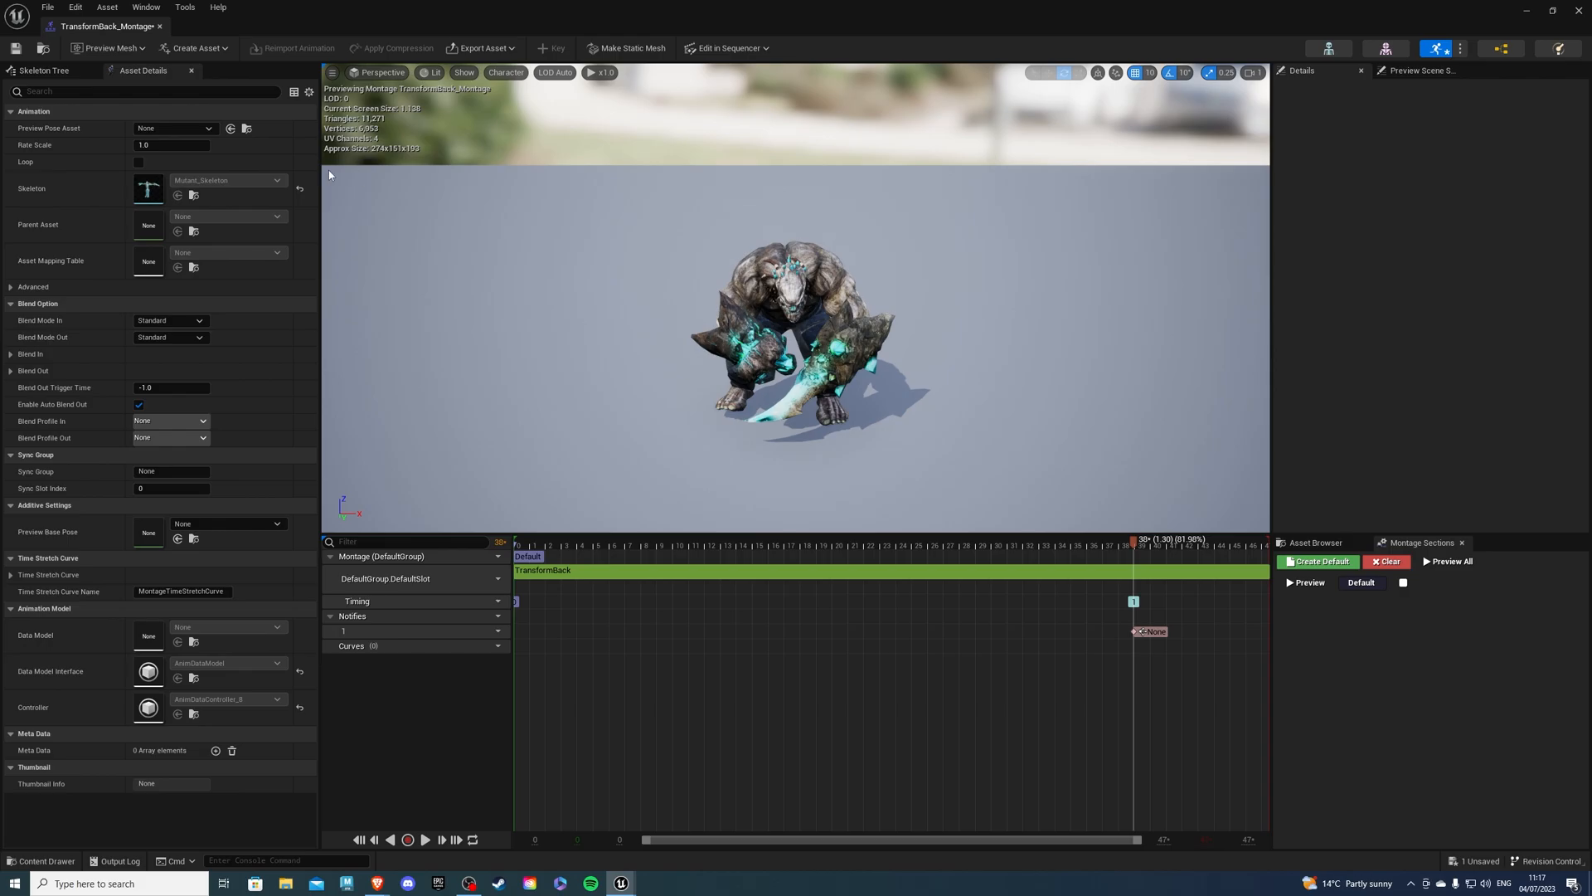
pyautogui.press('ctrl+s')
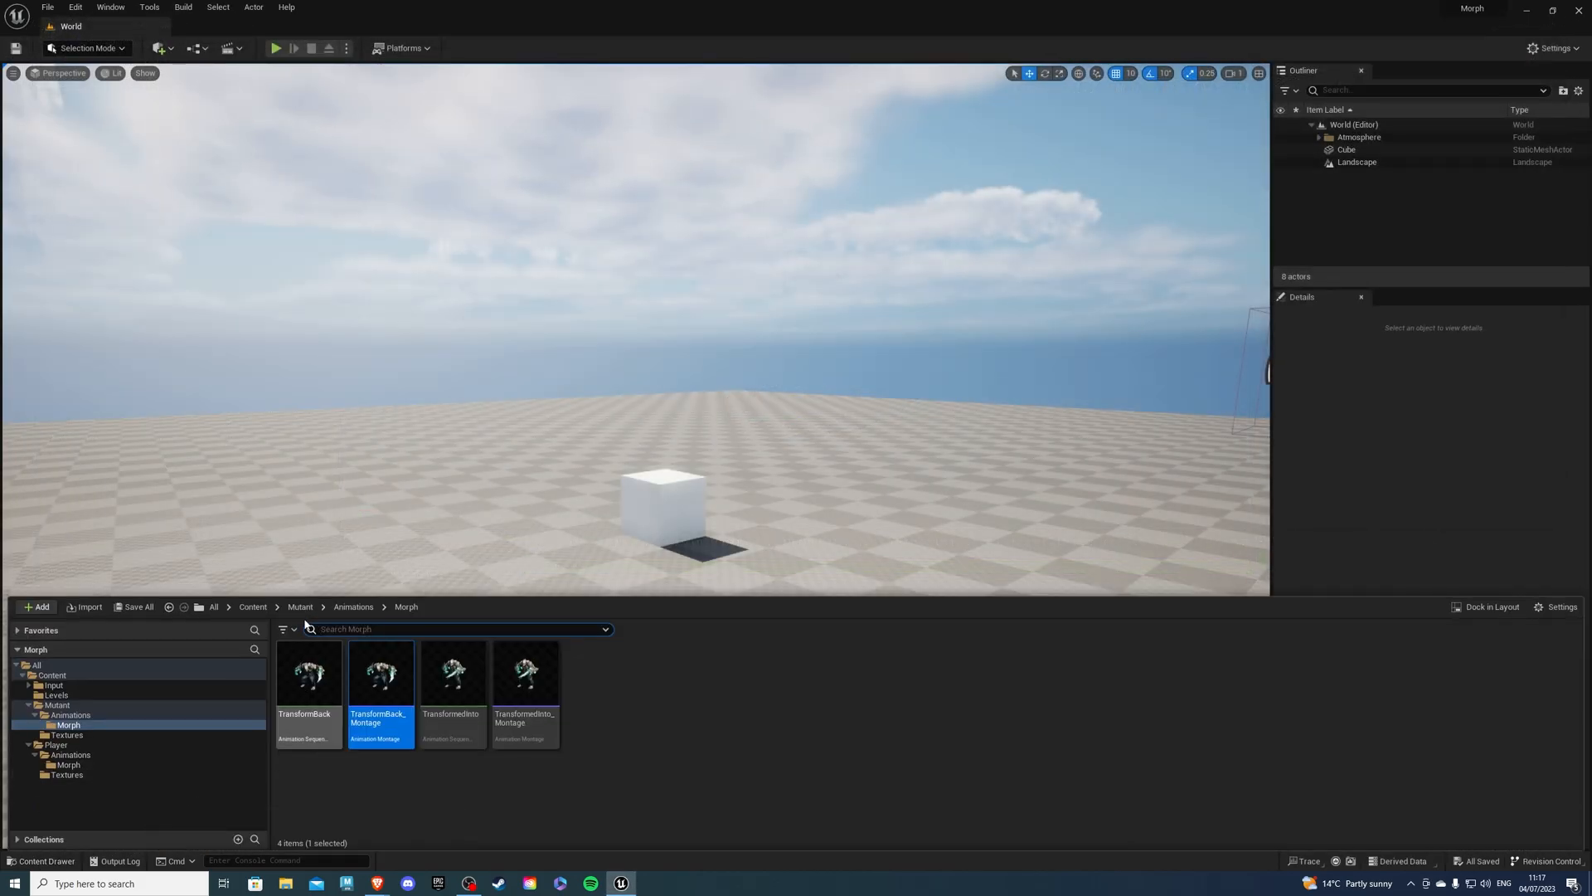
# Open BP_Brady from the Player folder and add the IA_Morph input action
pyautogui.click(299, 606)
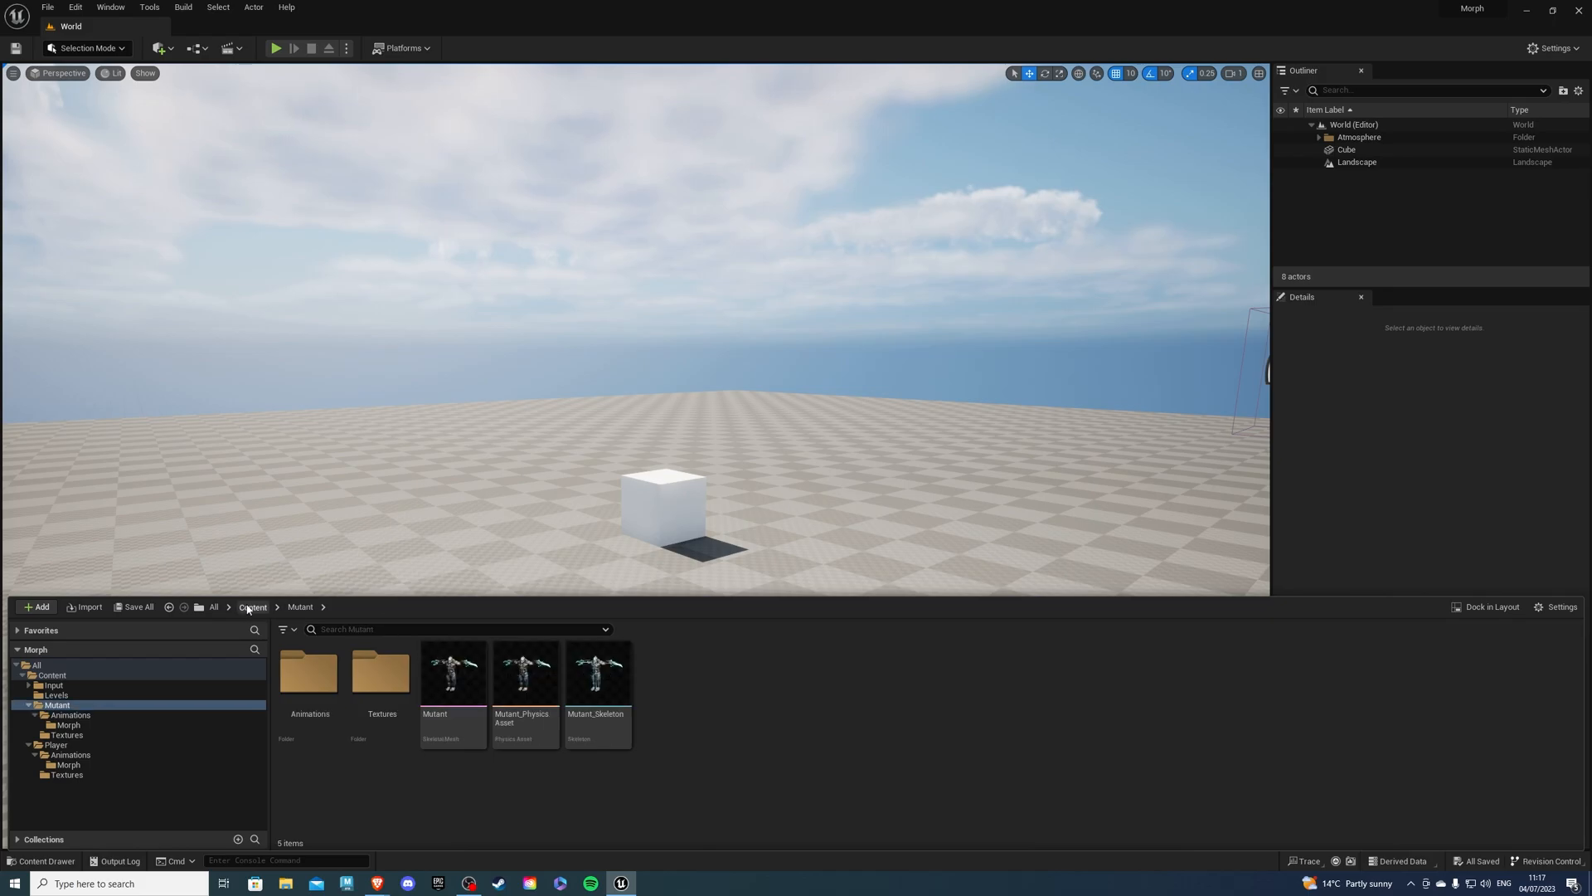
pyautogui.click(55, 746)
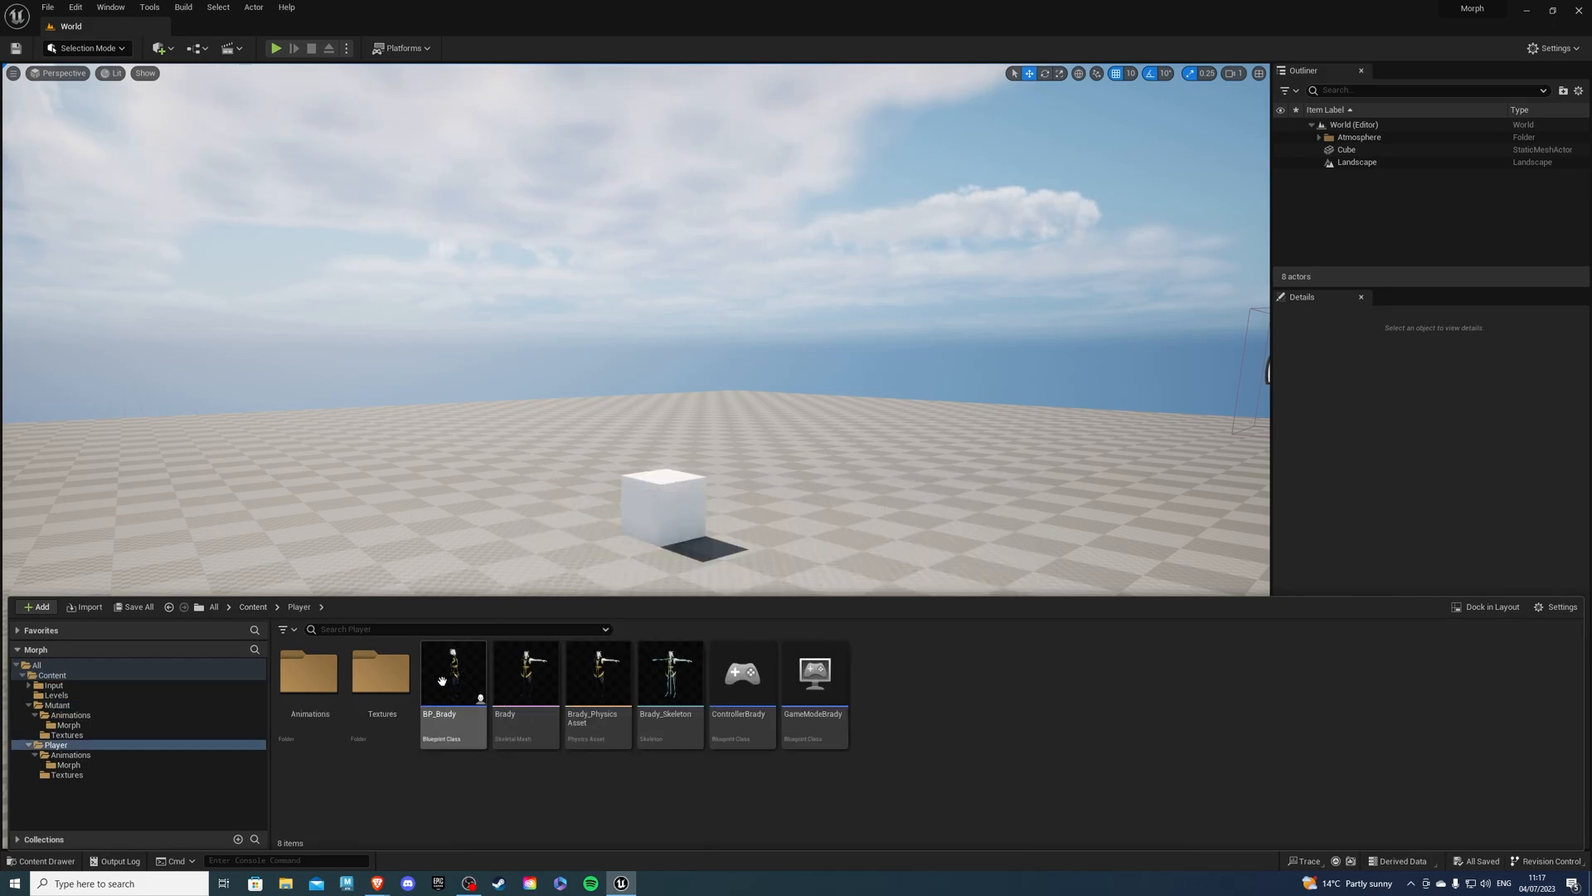
pyautogui.doubleClick(452, 672)
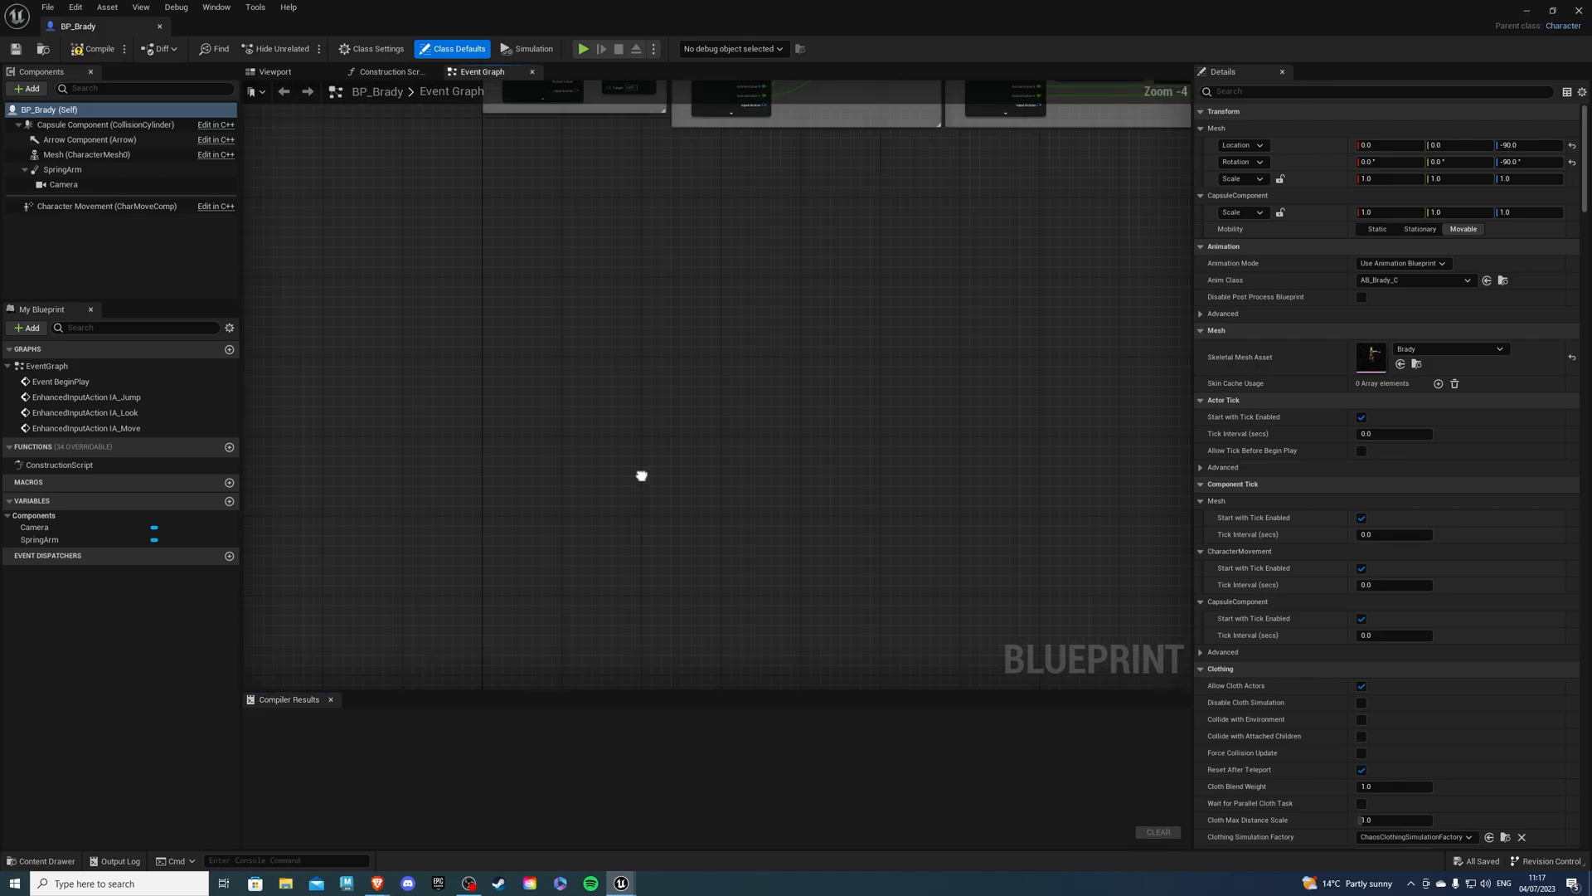
pyautogui.click(40, 860)
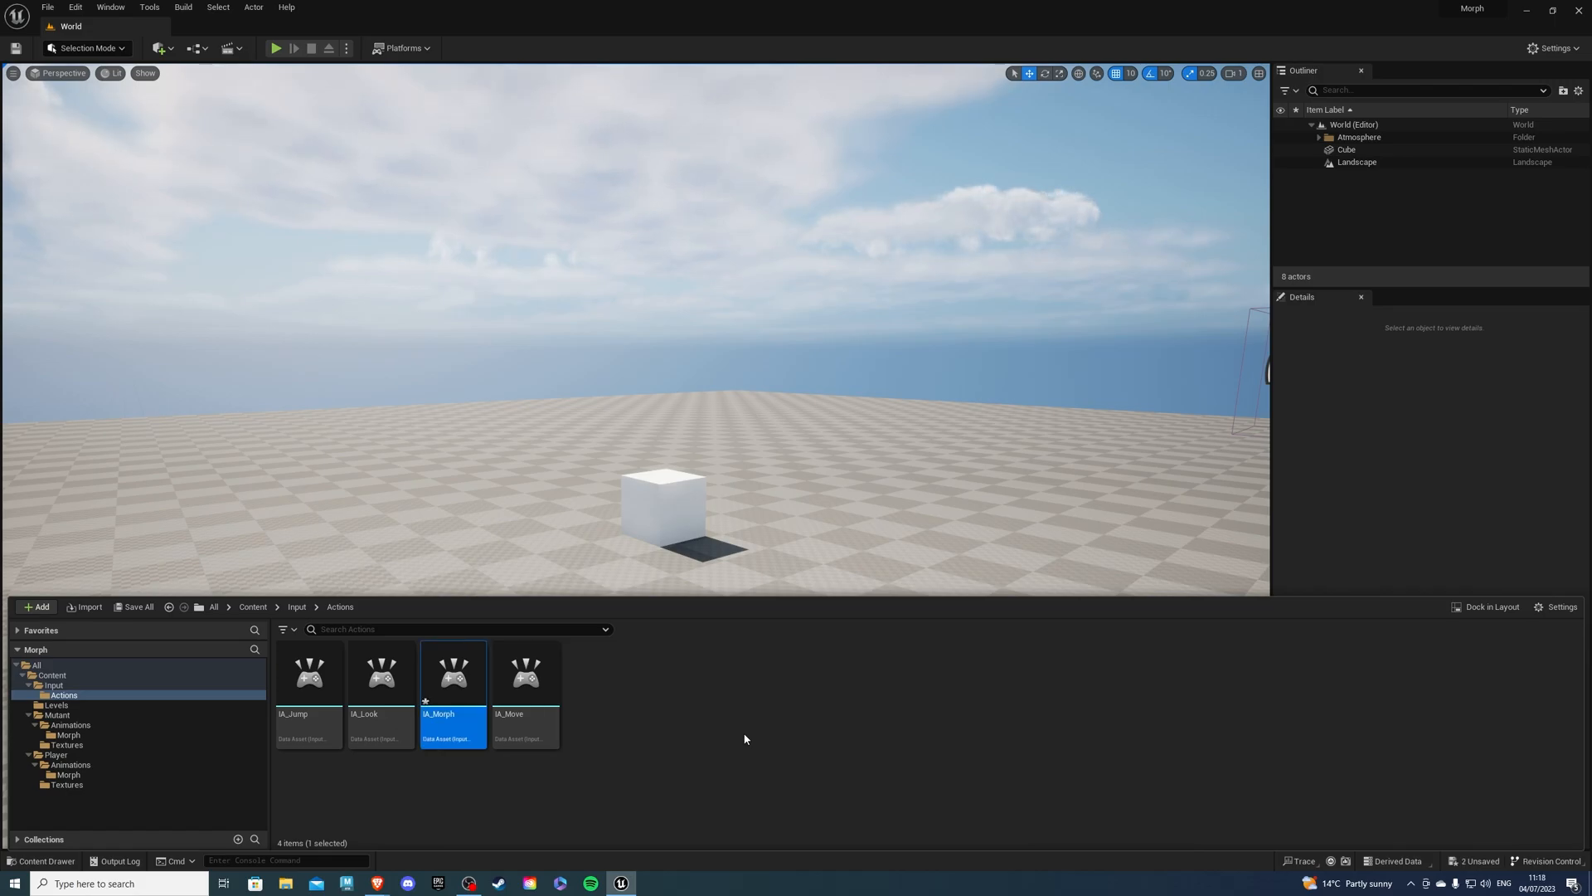
# Add a new mapping assigned to IA_Morph in the IMC input mapping context
pyautogui.click(297, 607)
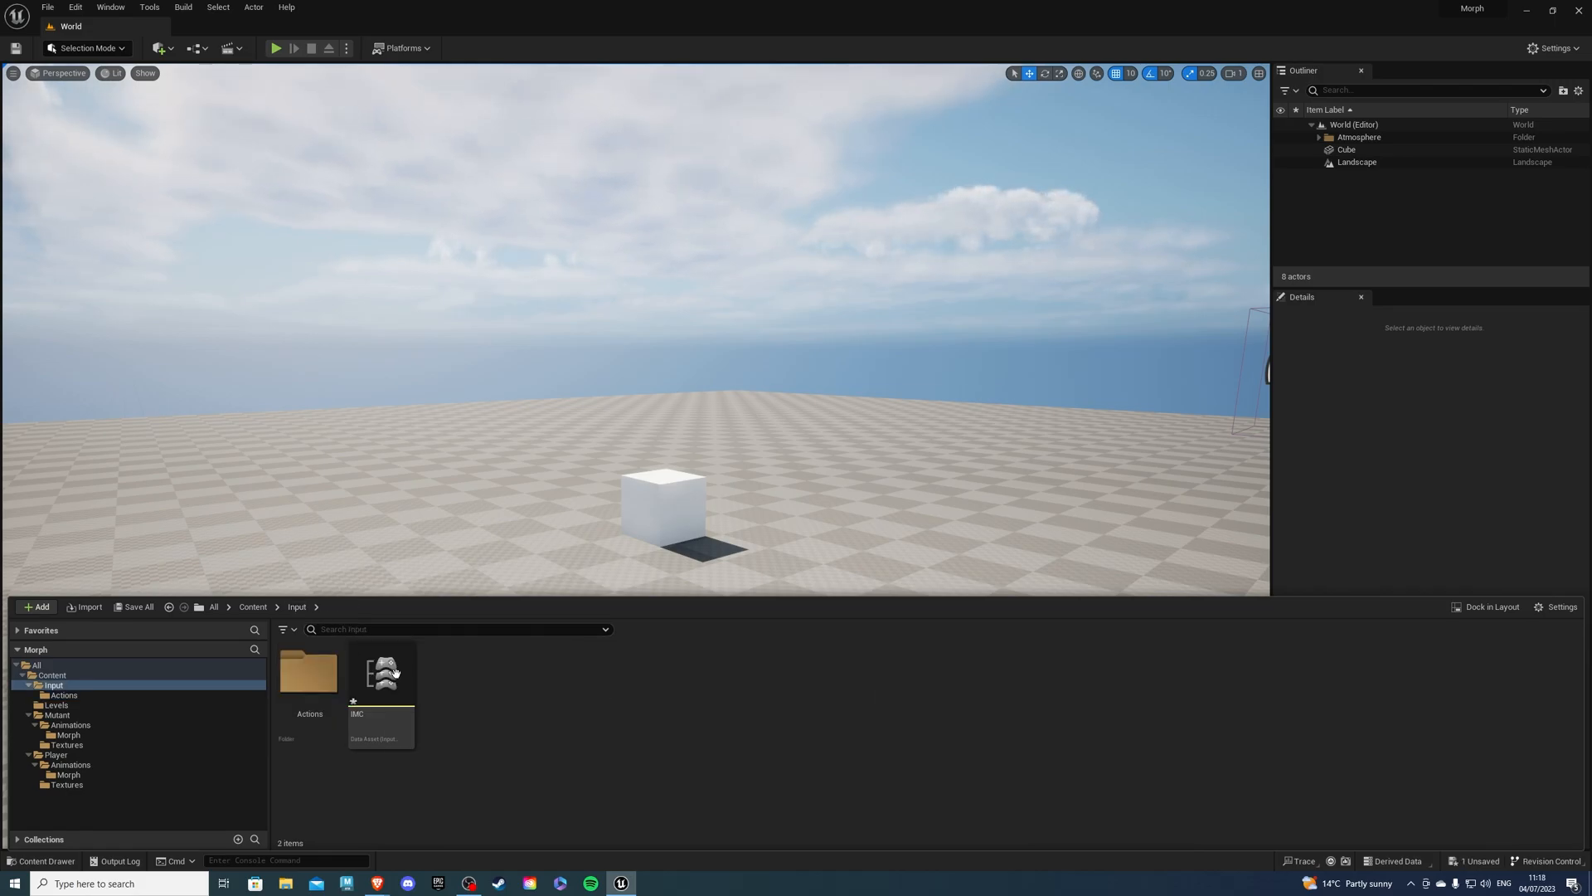
pyautogui.doubleClick(380, 672)
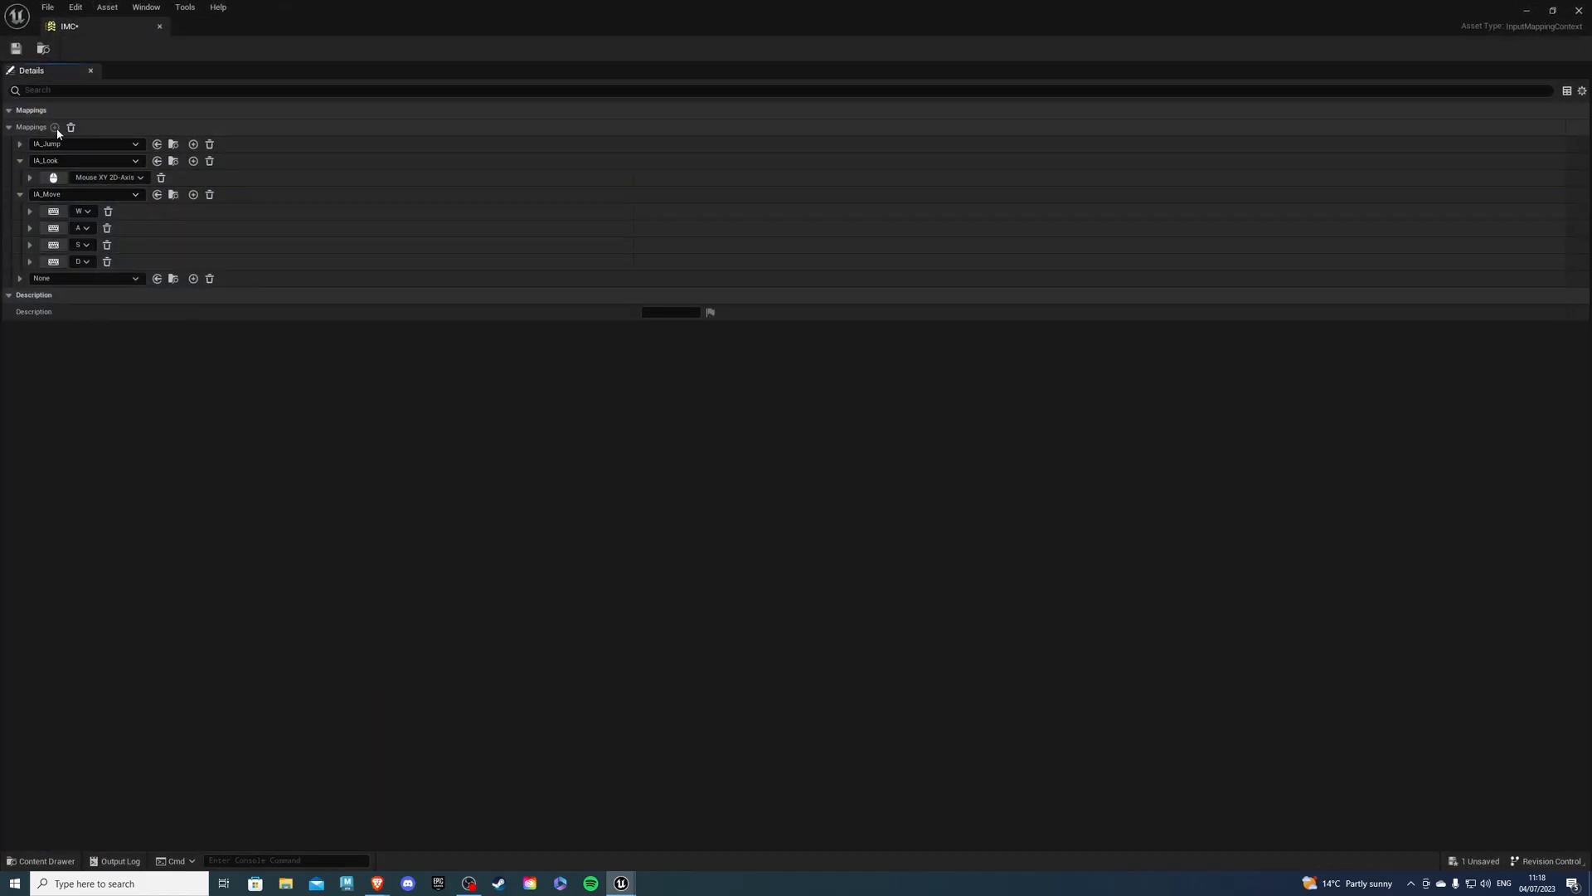
pyautogui.click(133, 279)
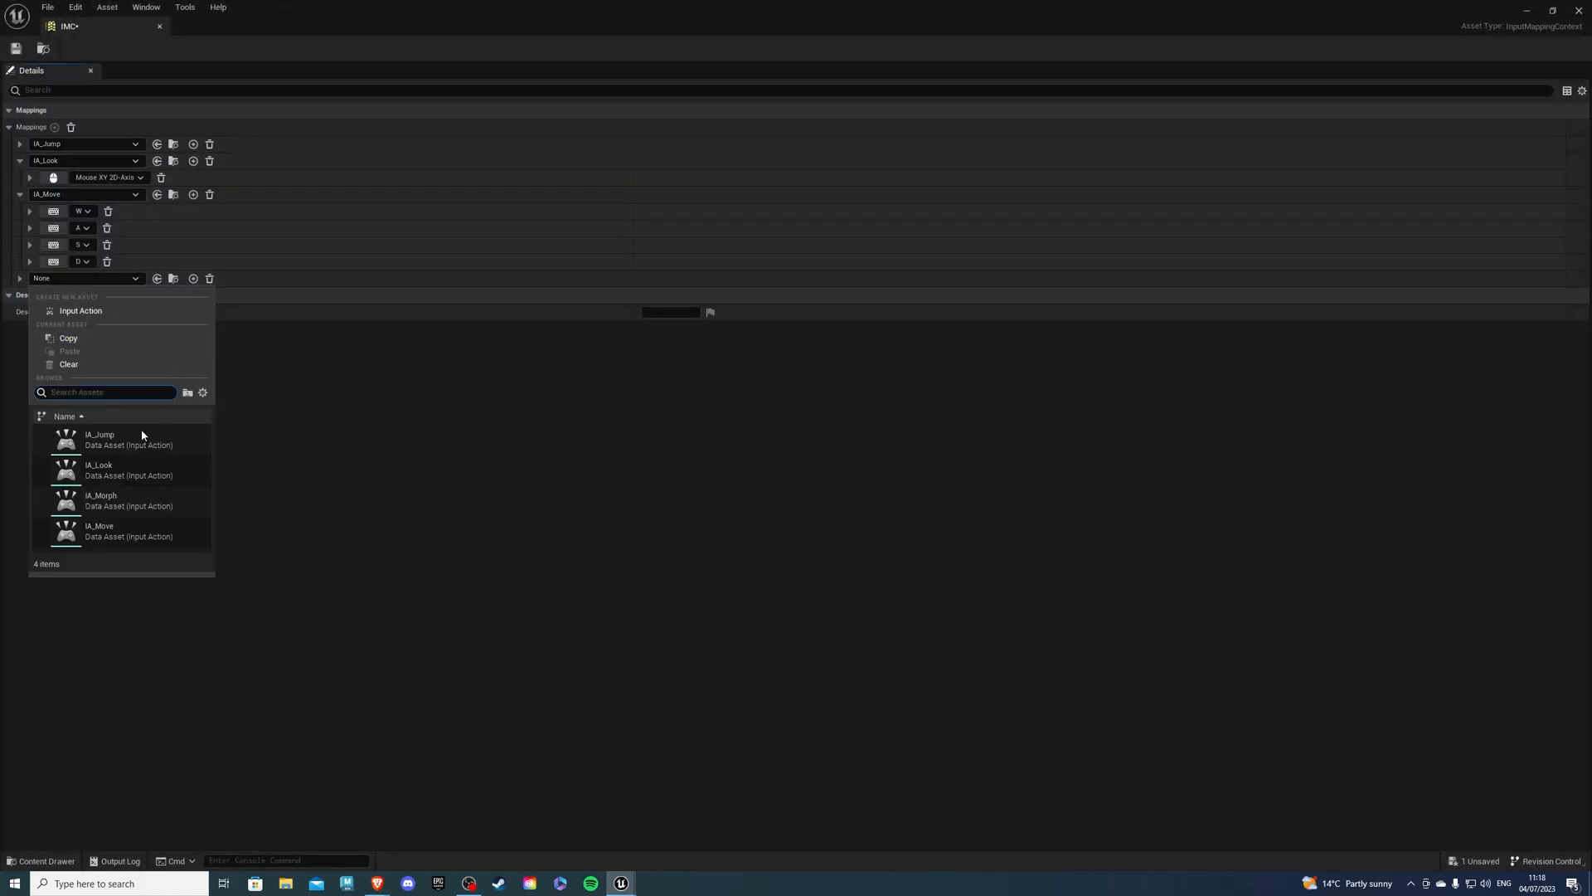
pyautogui.click(100, 499)
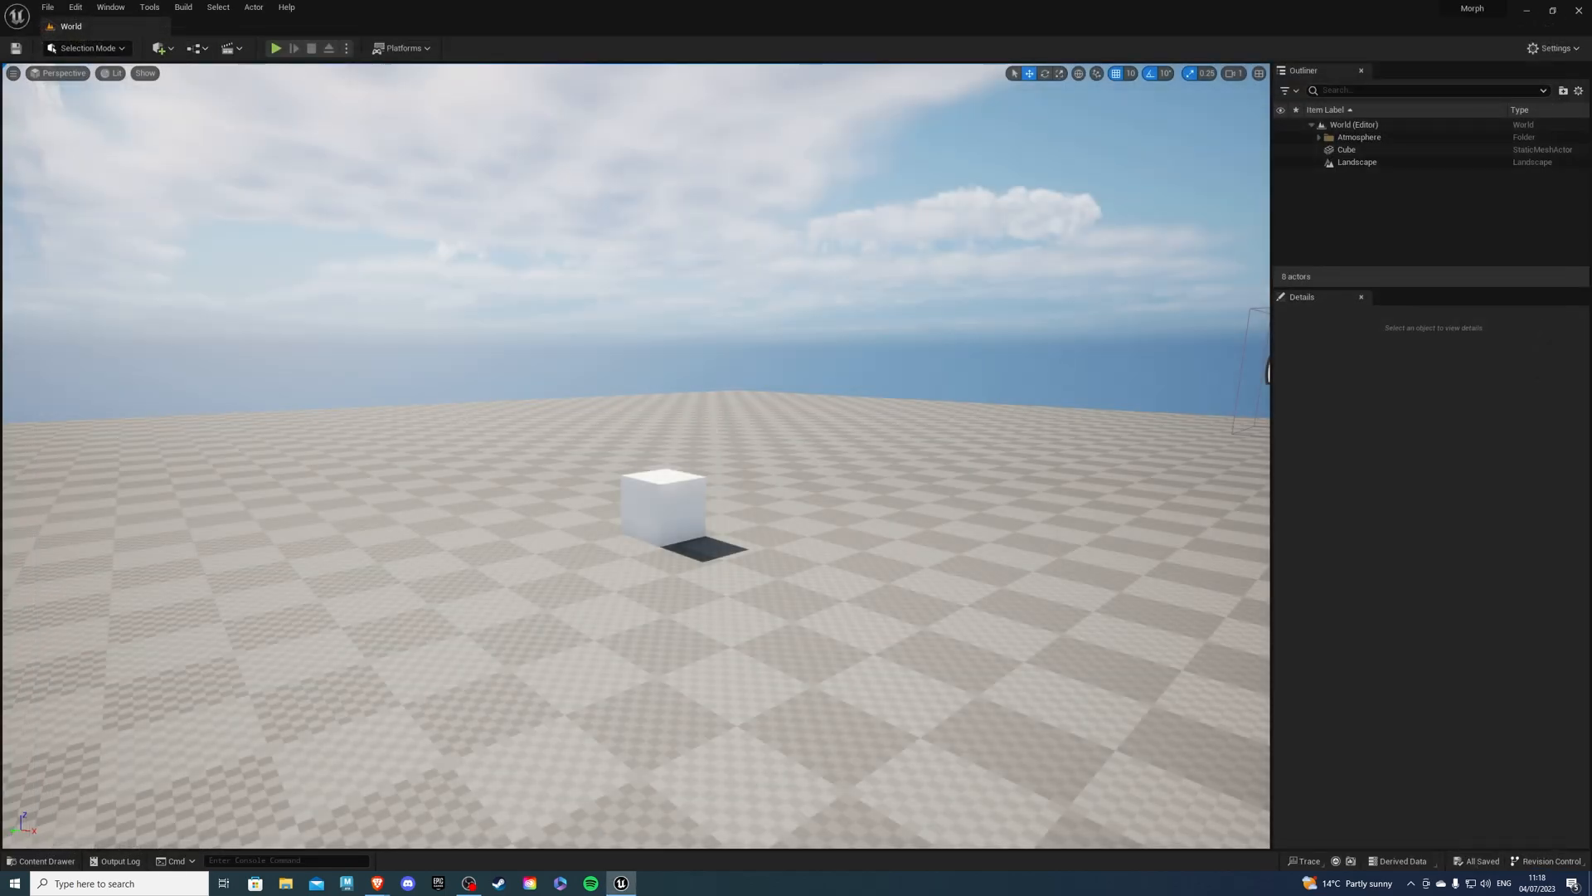
# Add the IA_Morph input event and wire its Started pin into a Branch
pyautogui.click(42, 860)
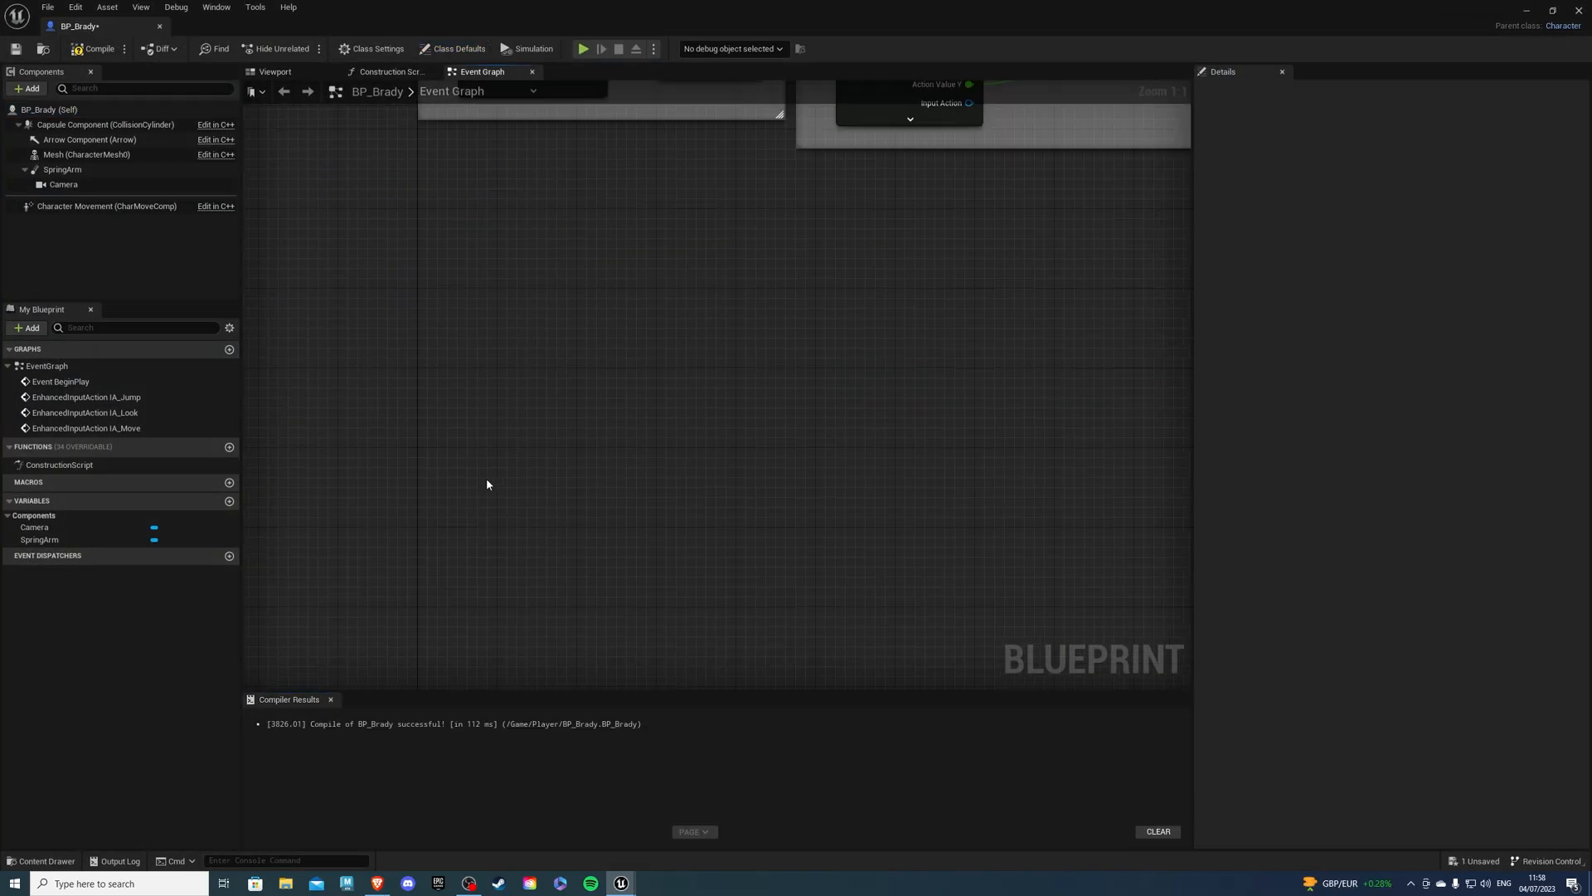
pyautogui.write('ia_')
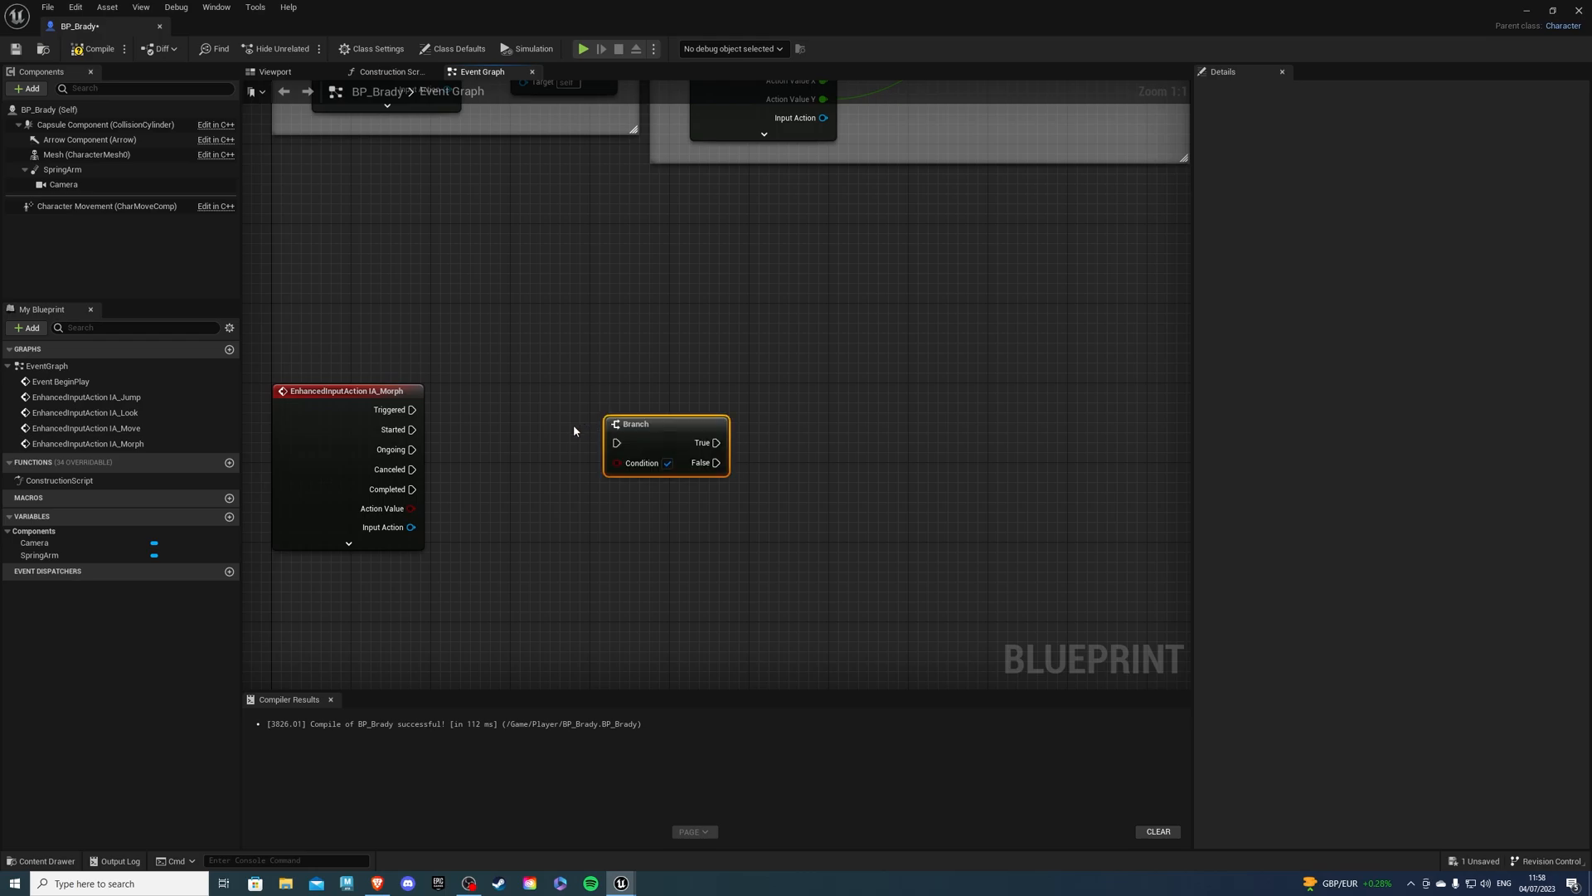
pyautogui.moveTo(413, 429); pyautogui.dragTo(617, 443)
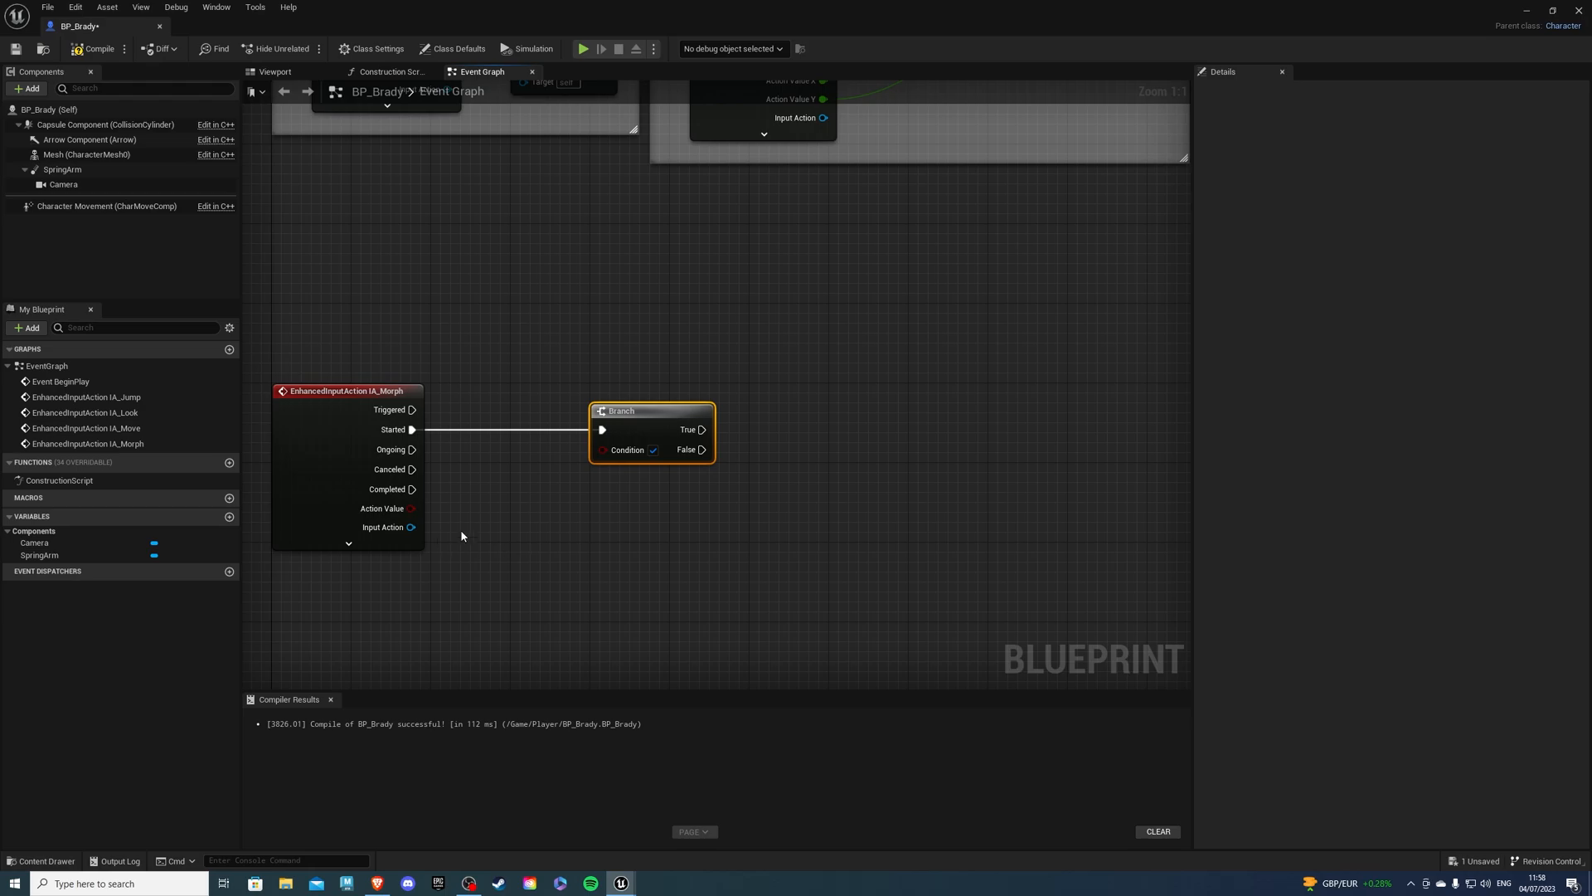
# Create the IsMorphed Boolean variable and bring it into the graph
pyautogui.click(230, 517)
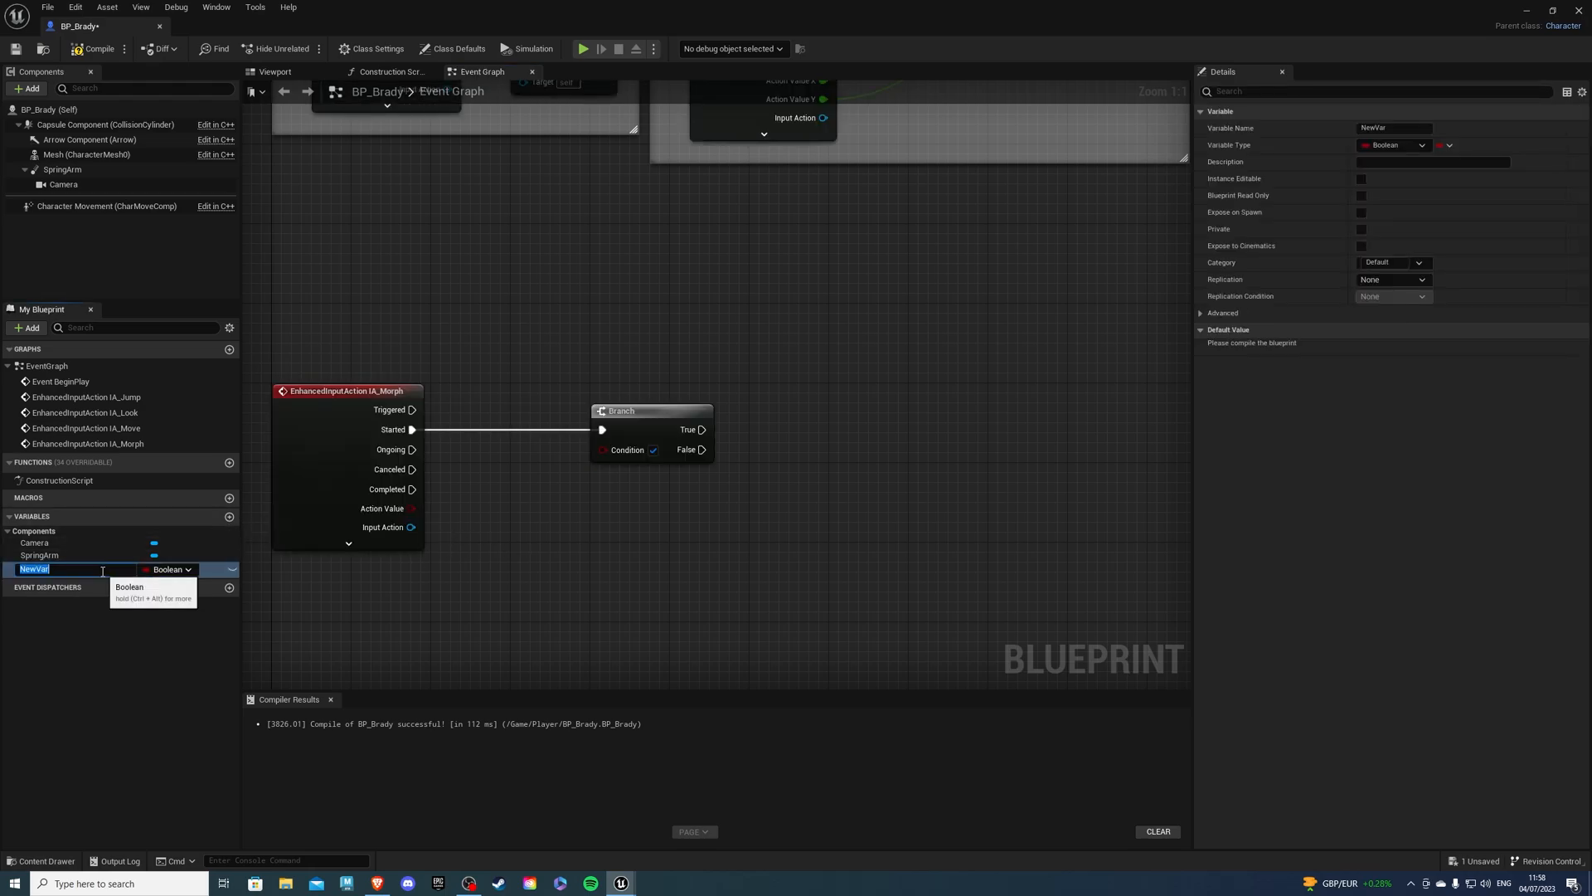
pyautogui.write('IsMorphed')
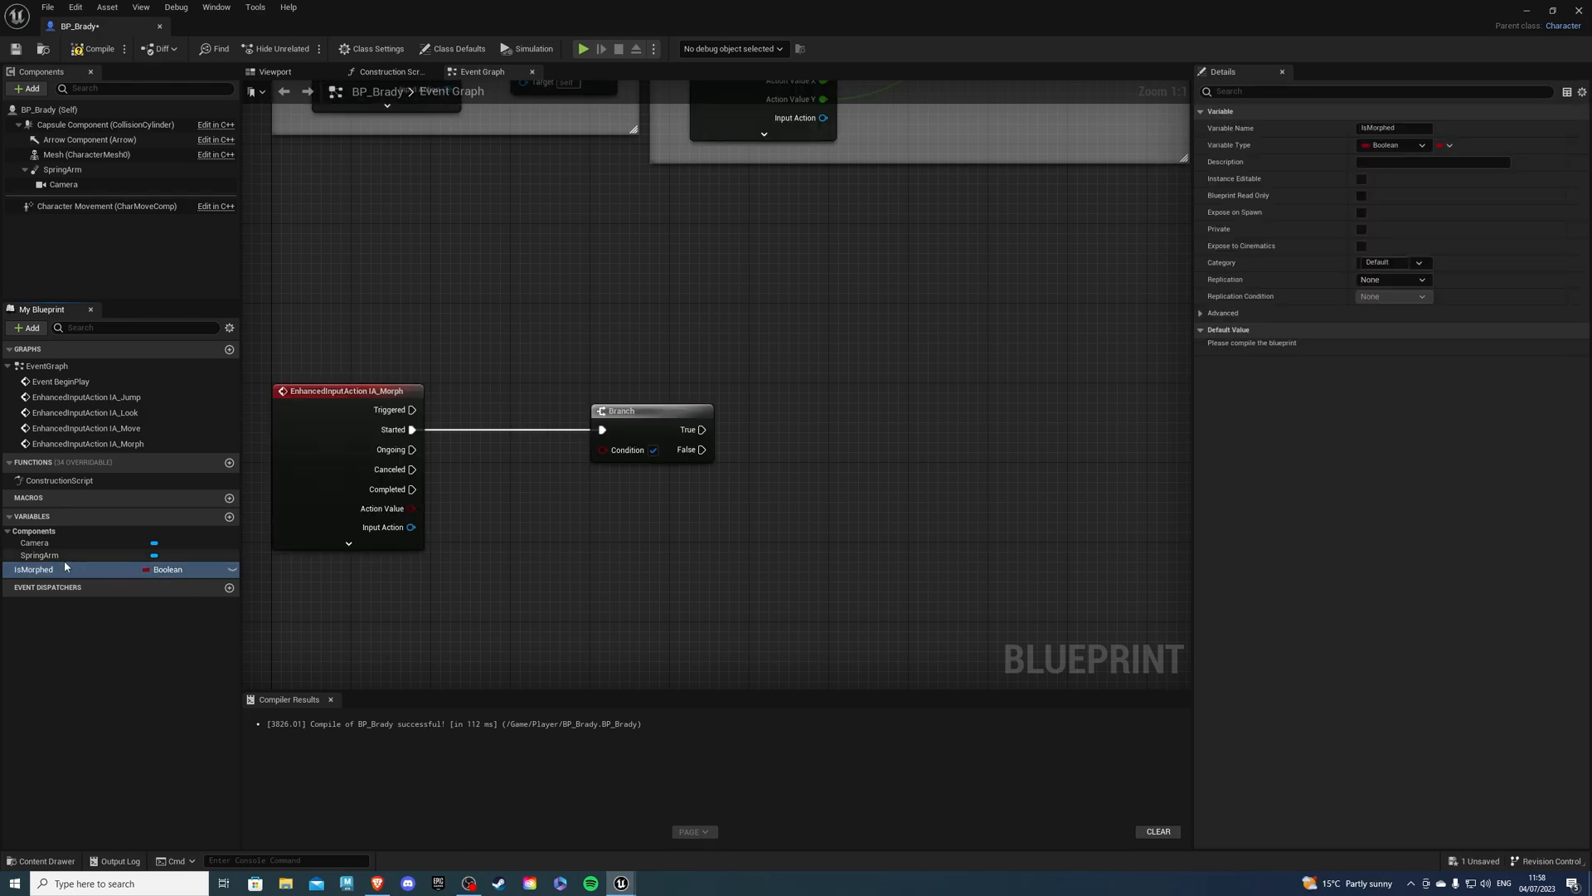
pyautogui.moveTo(33, 569); pyautogui.dragTo(511, 444)
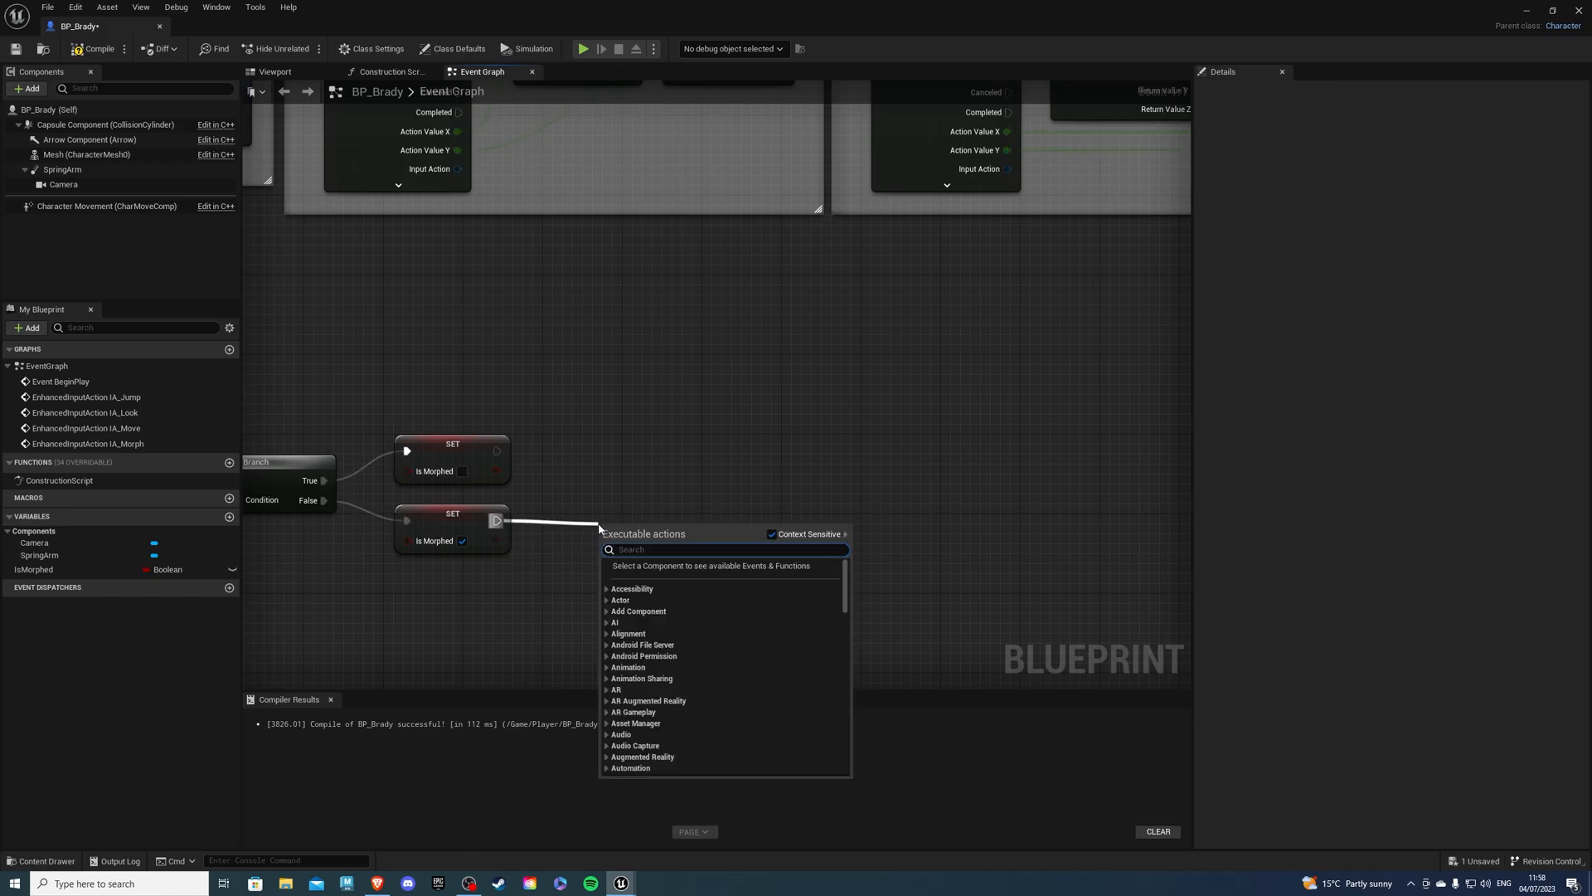
# Add a Play Montage node playing TransformBack_Montage on the mesh
pyautogui.write('play montage')
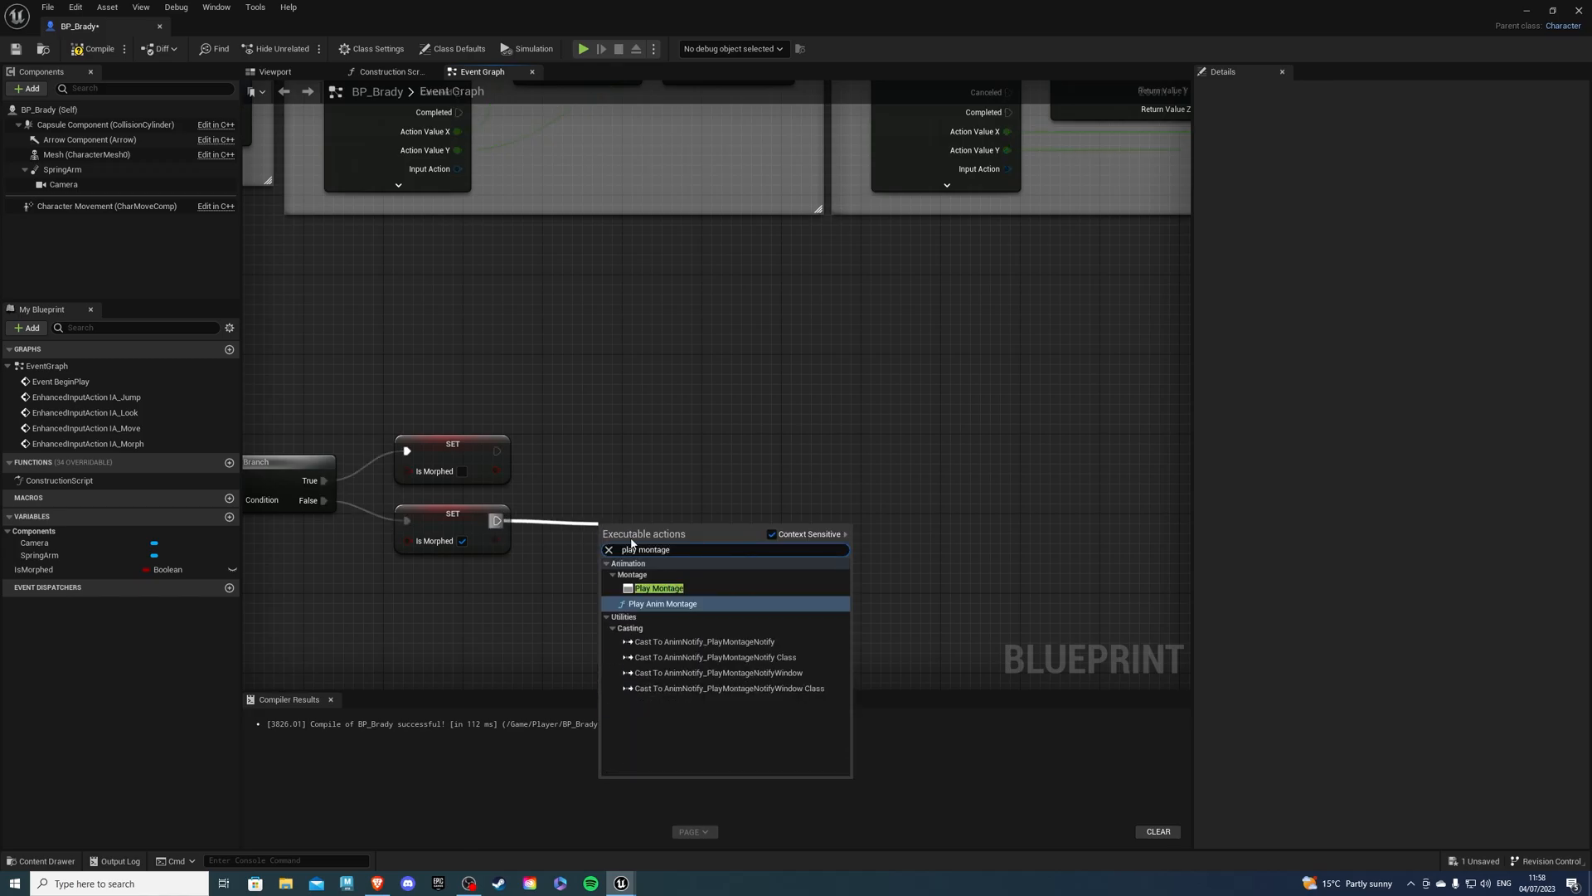
pyautogui.click(660, 587)
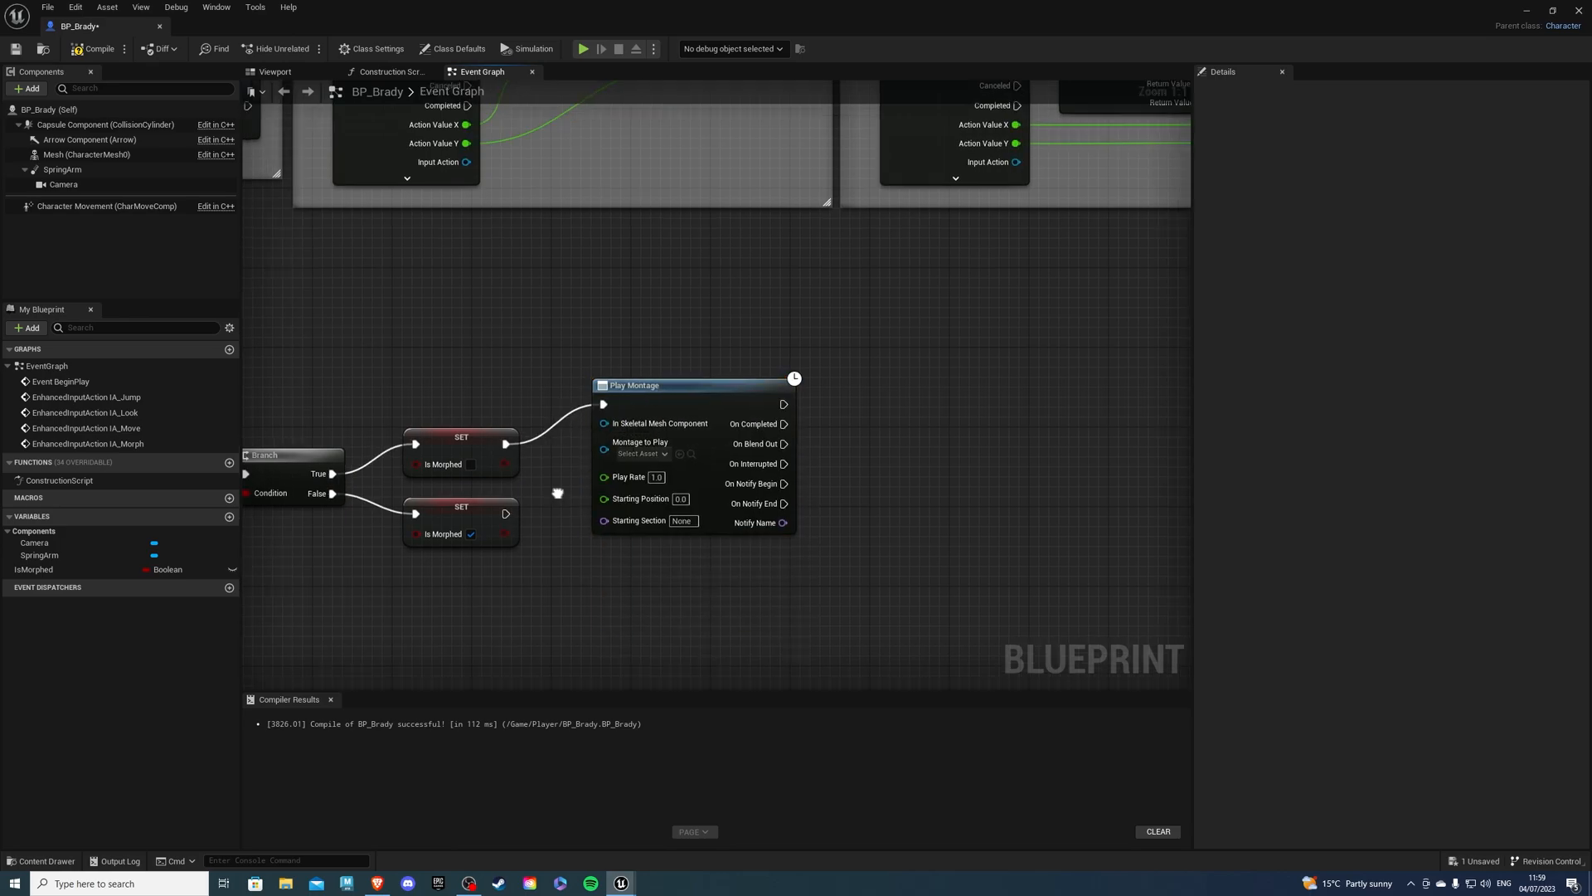
pyautogui.scroll(-3)
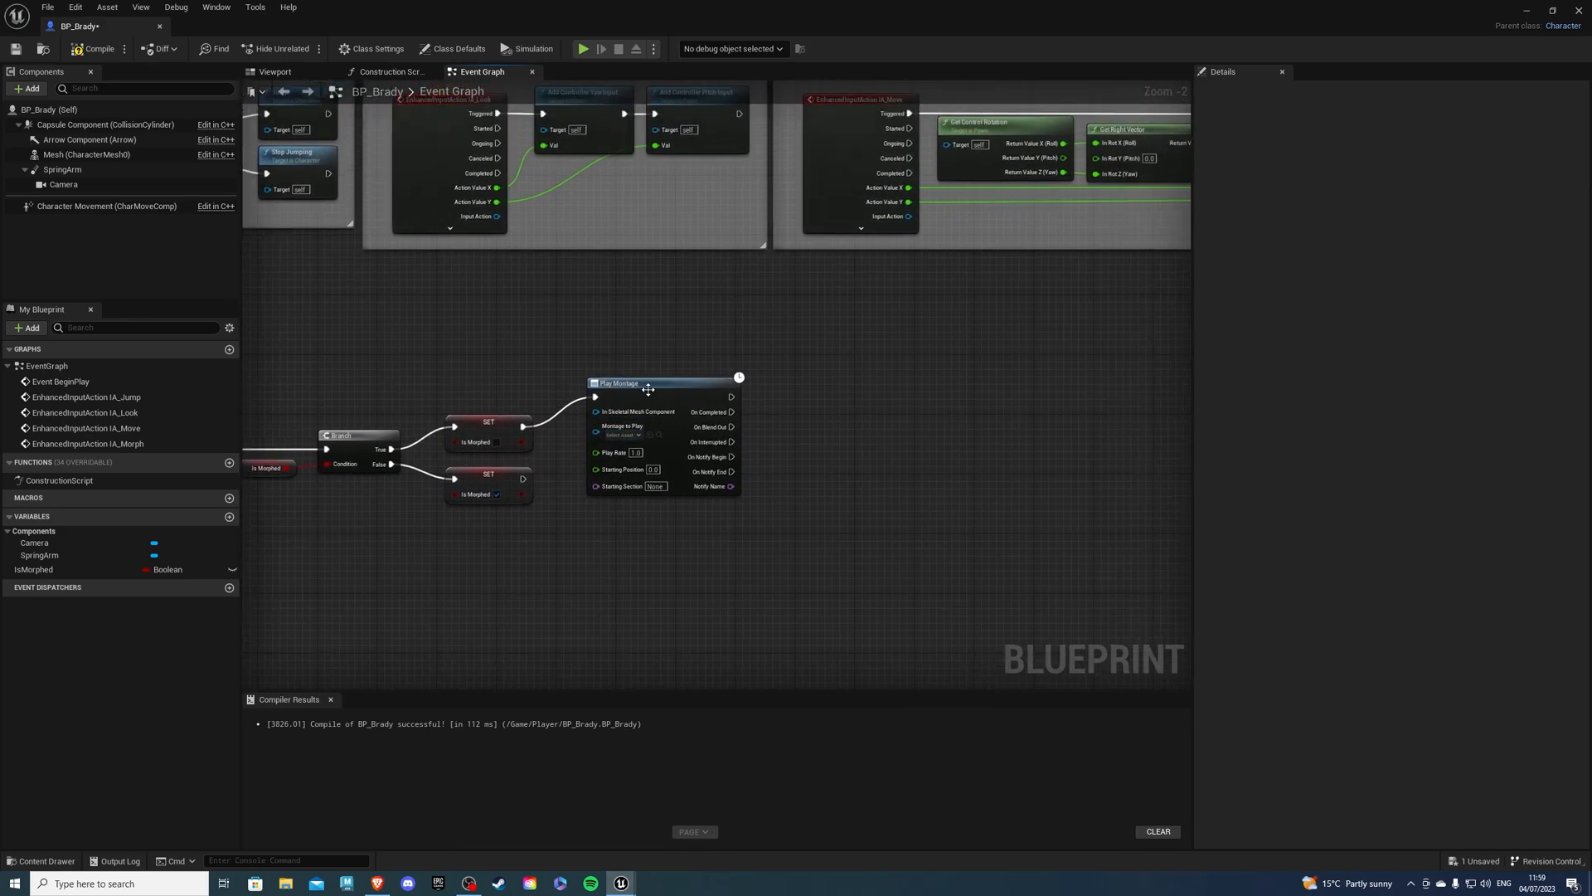
pyautogui.moveTo(647, 389); pyautogui.dragTo(693, 418)
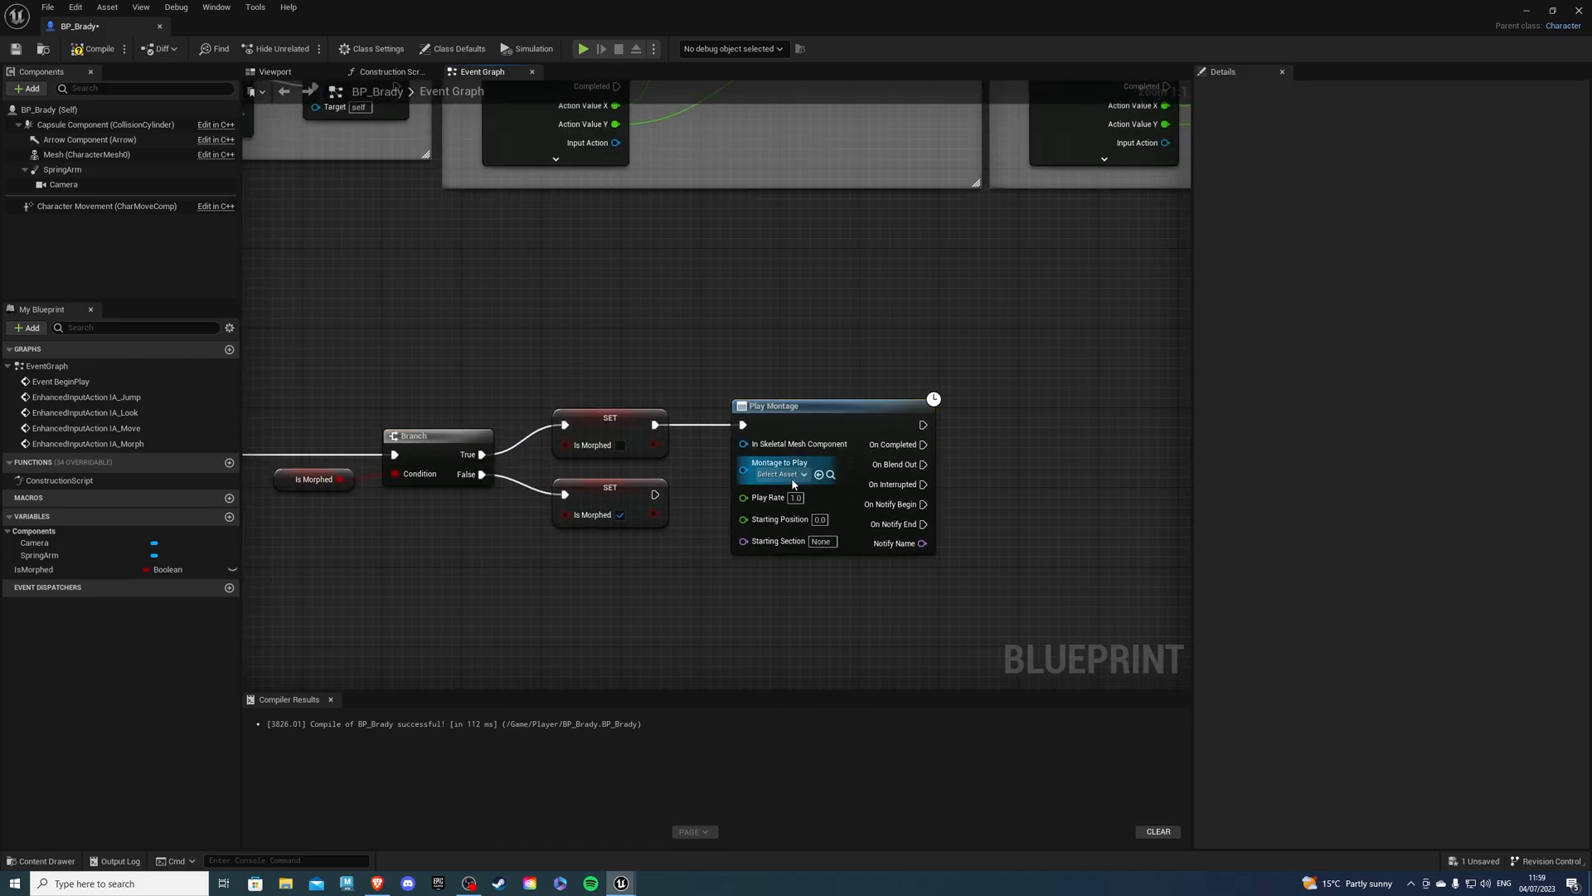
pyautogui.click(780, 474)
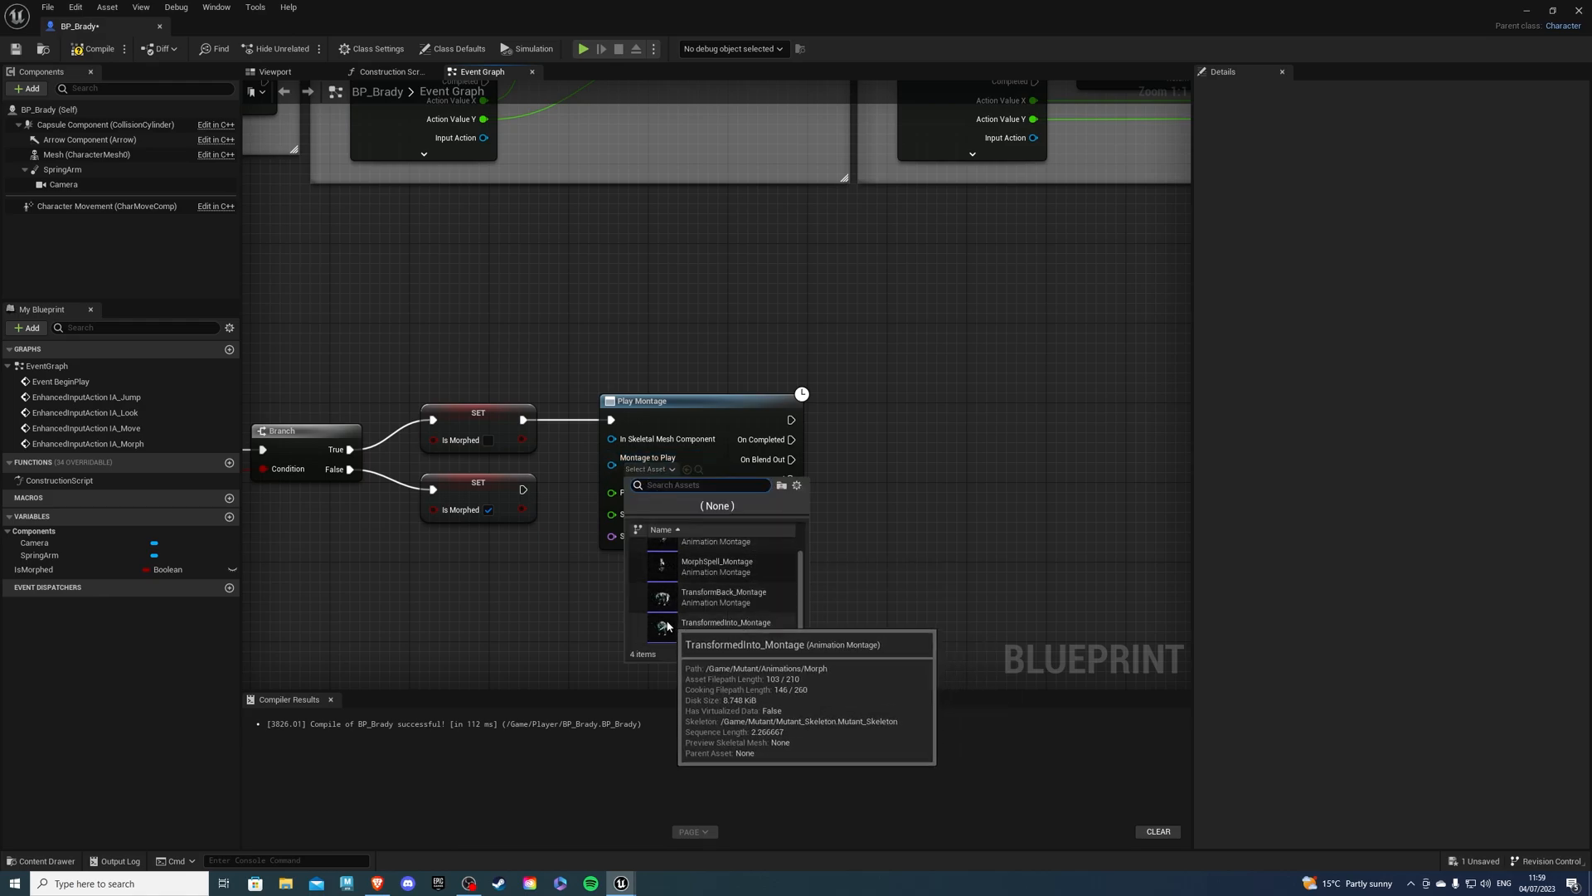
pyautogui.moveTo(661, 597)
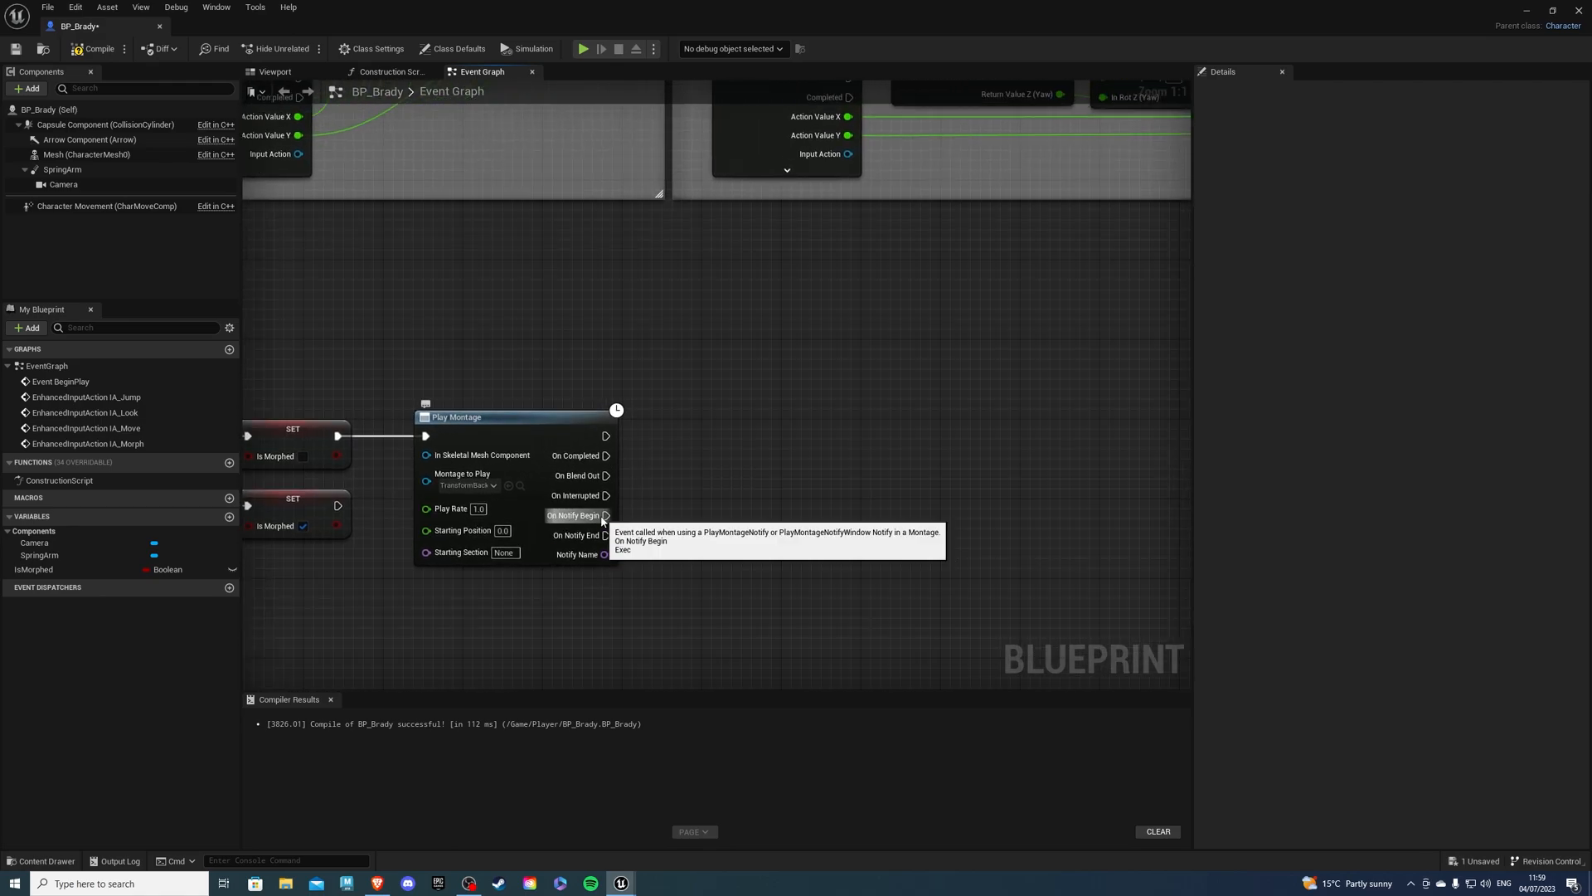
pyautogui.moveTo(122, 228)
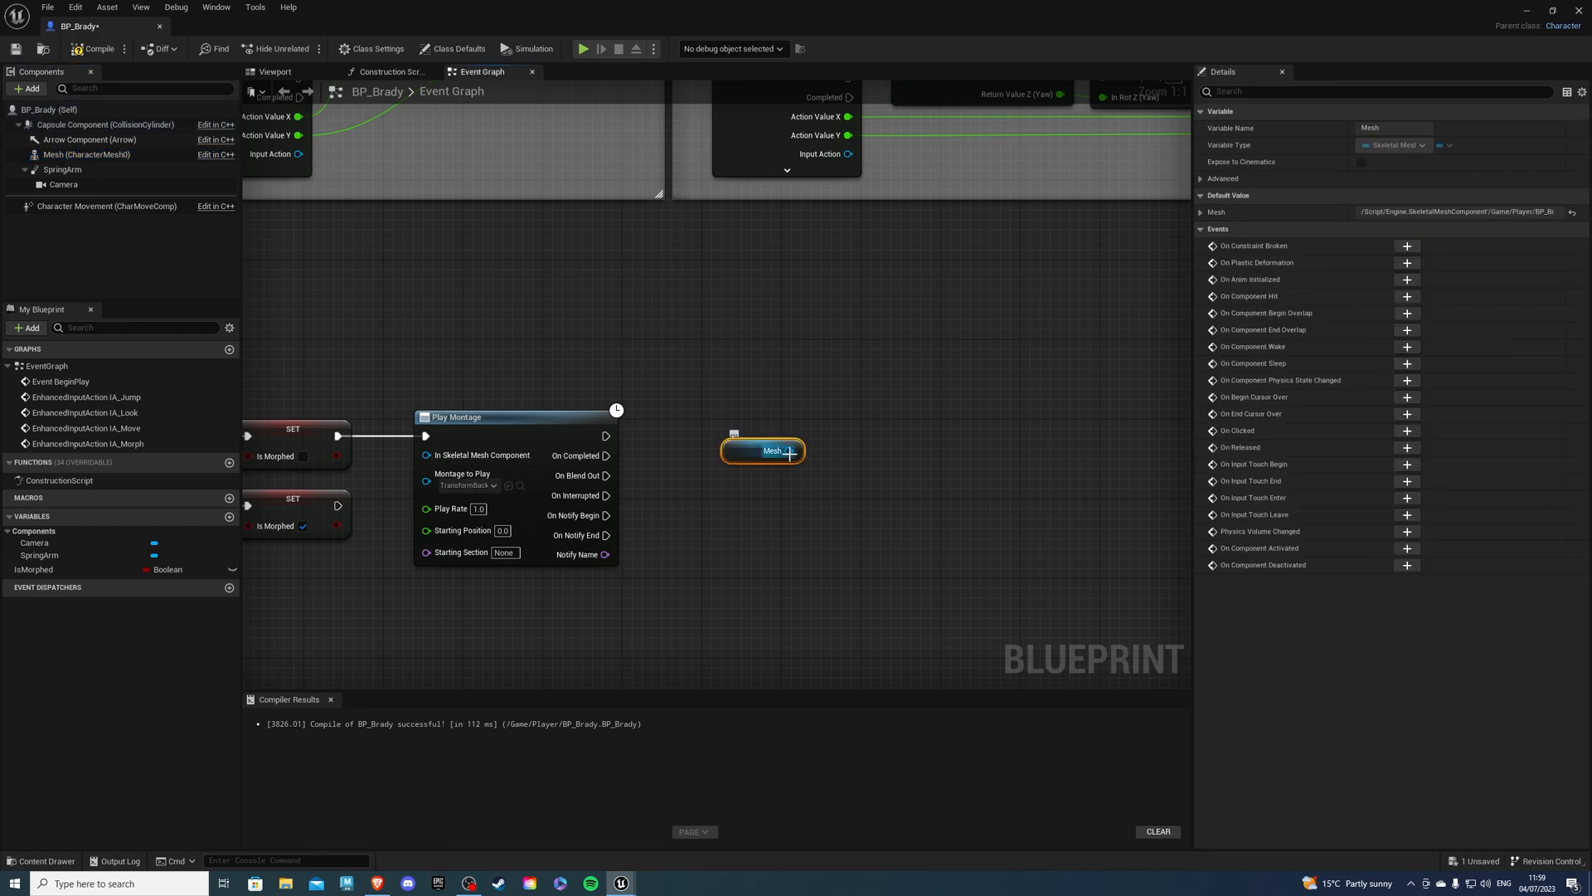
# On notify, set the skeletal mesh to Brady and add Set Anim Instance Class
pyautogui.moveTo(792, 450); pyautogui.dragTo(873, 476)
pyautogui.write('set skeletal')
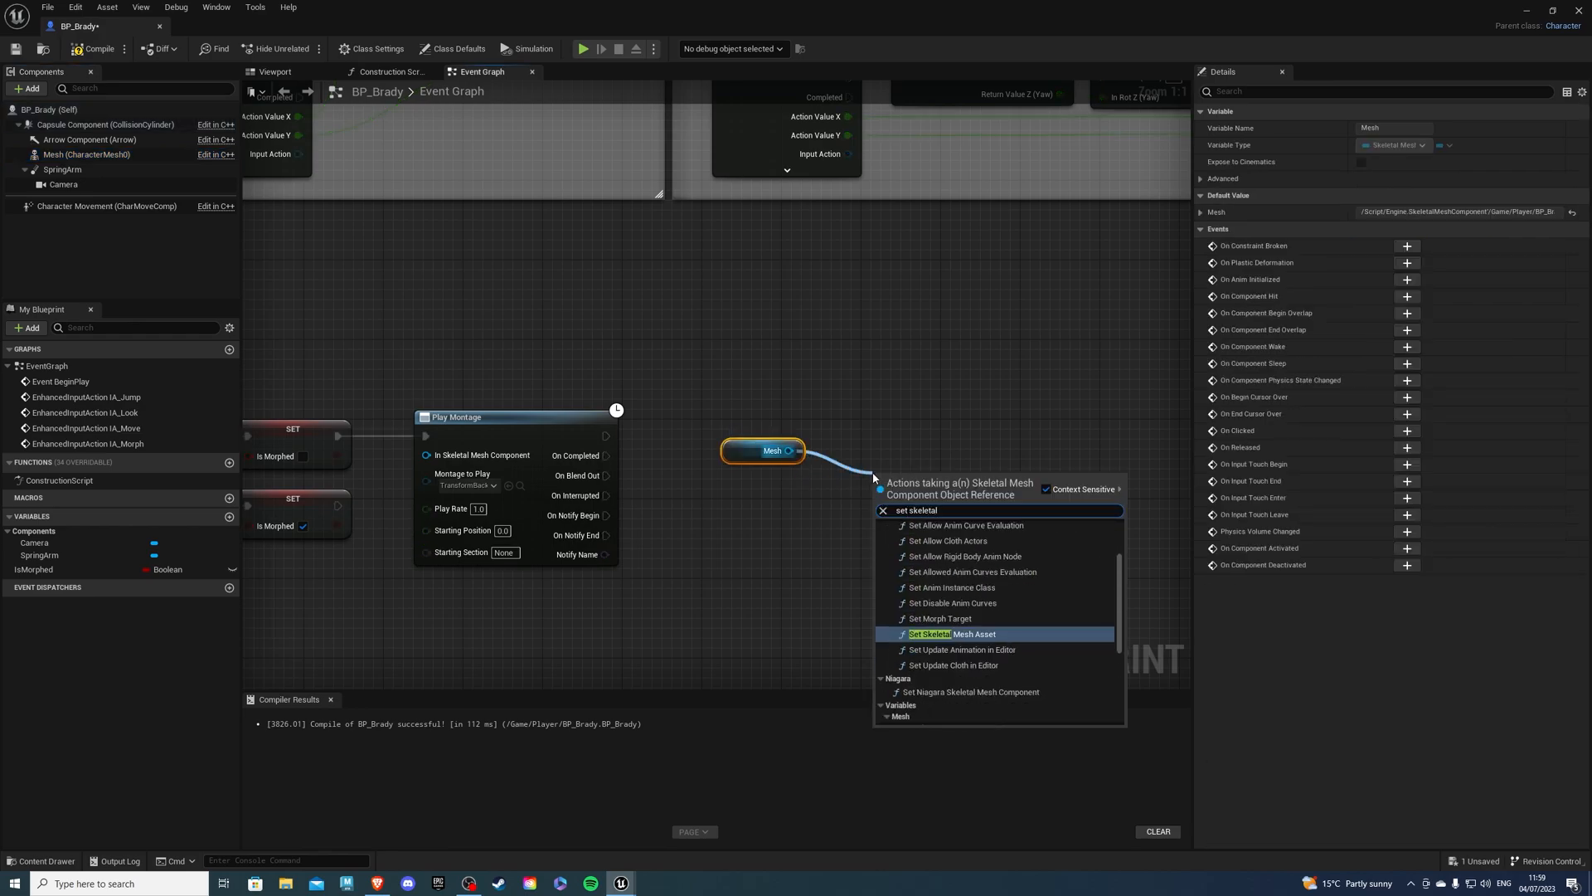
pyautogui.click(945, 633)
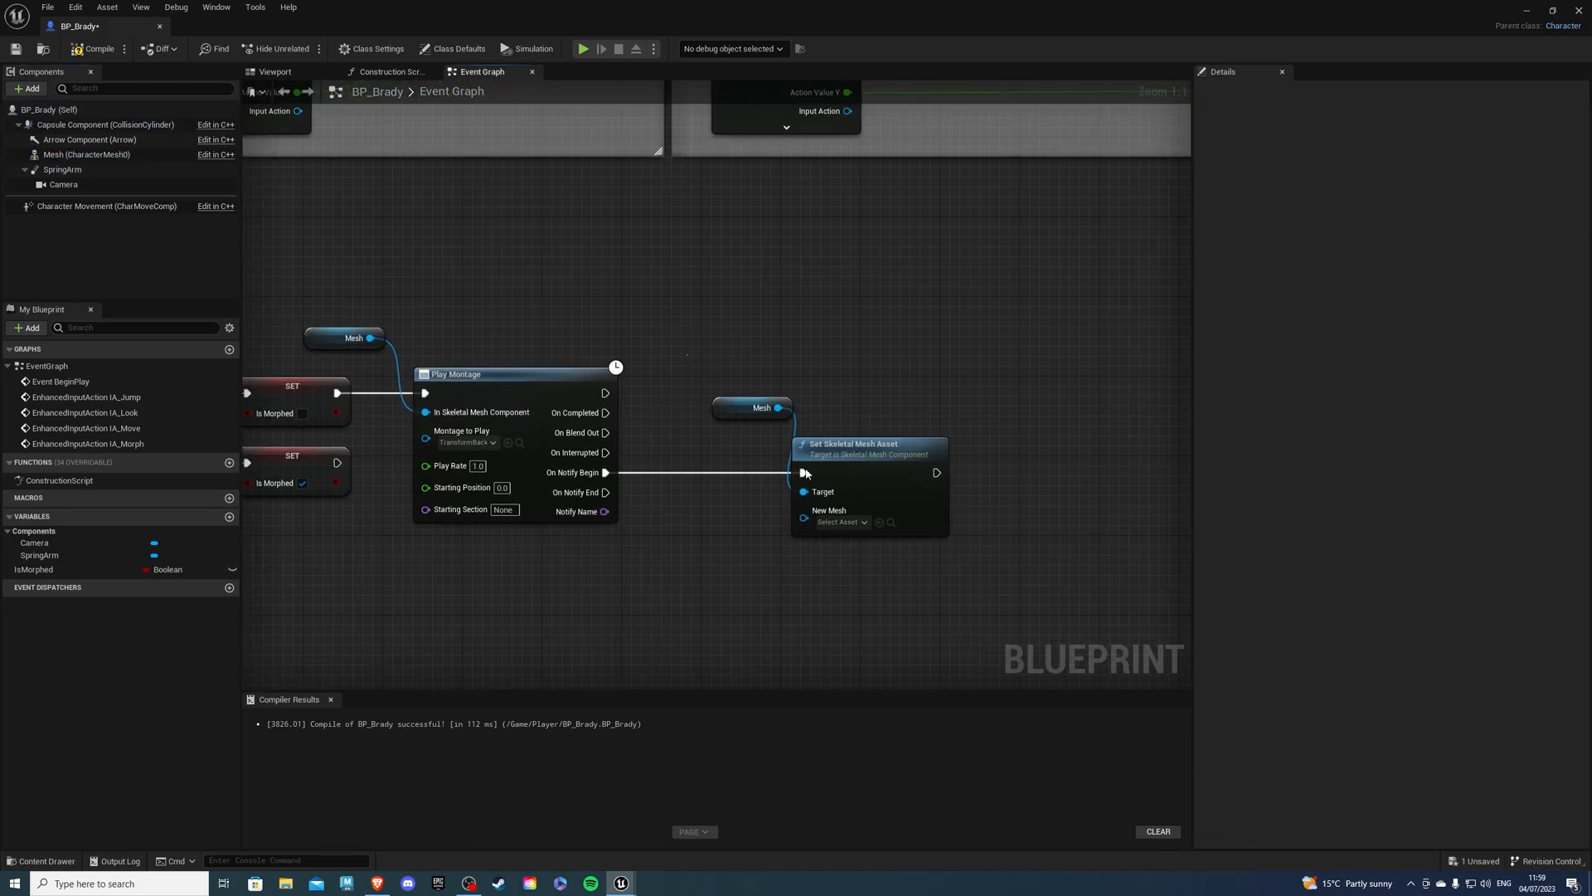
pyautogui.click(837, 521)
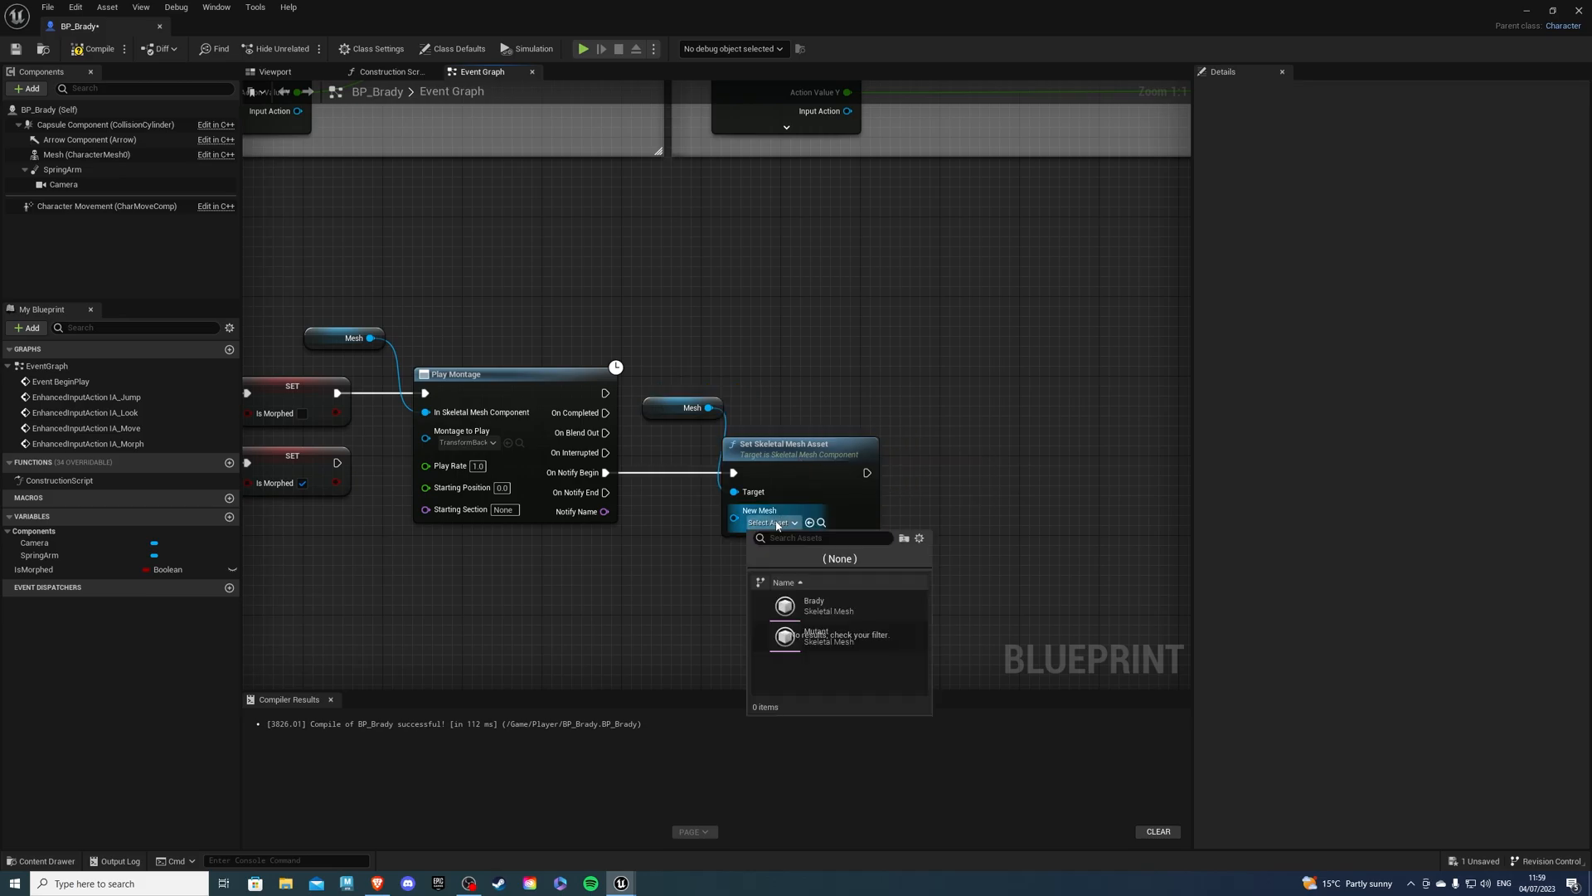
pyautogui.click(813, 605)
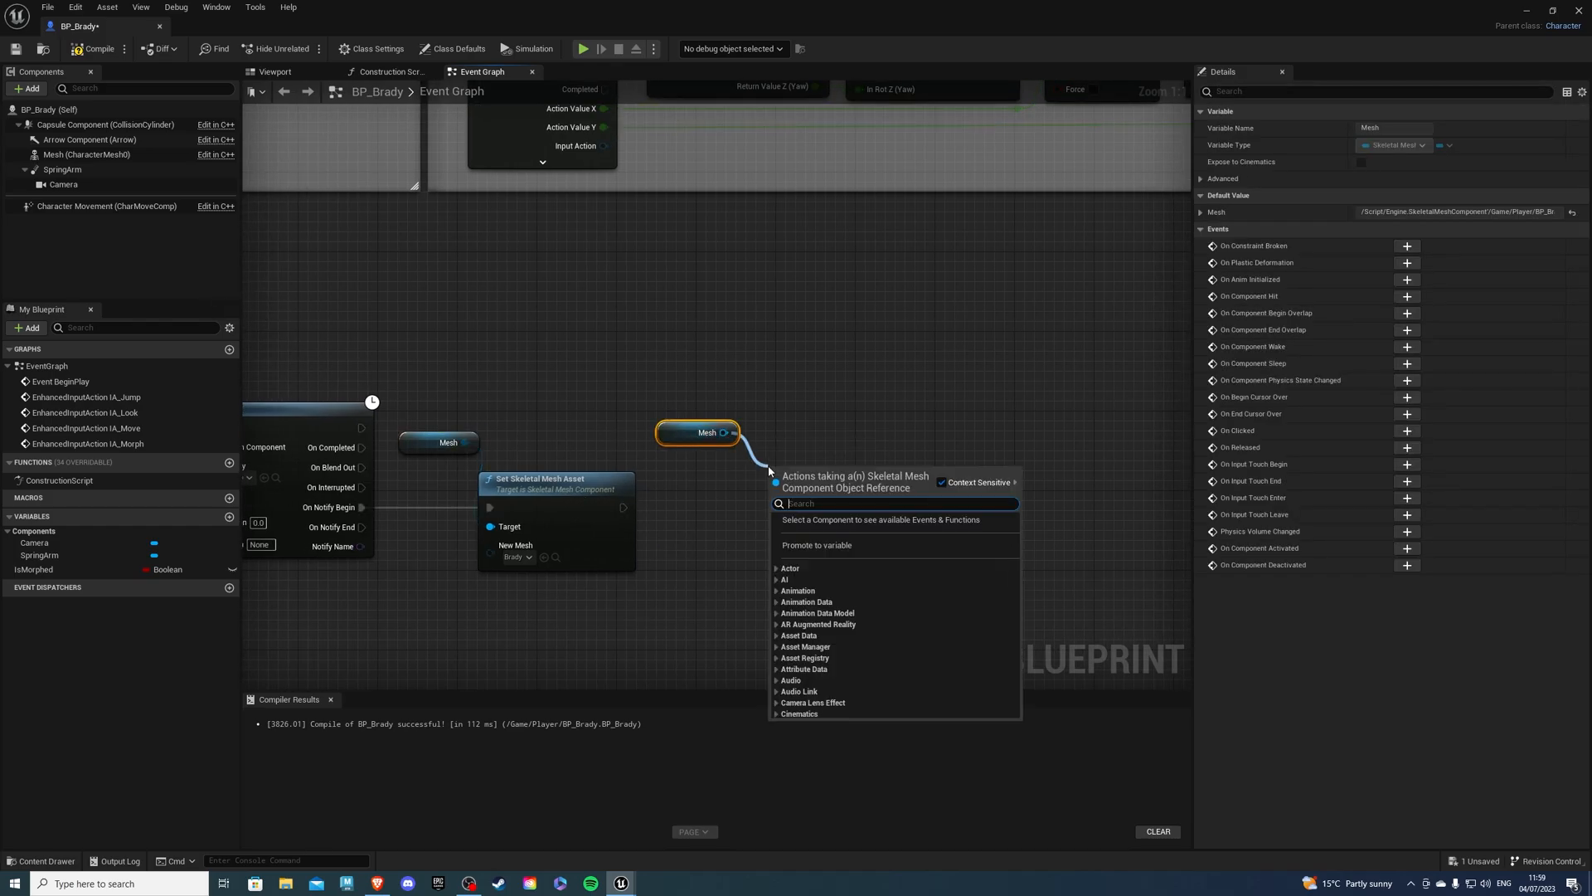
pyautogui.write('set anim i')
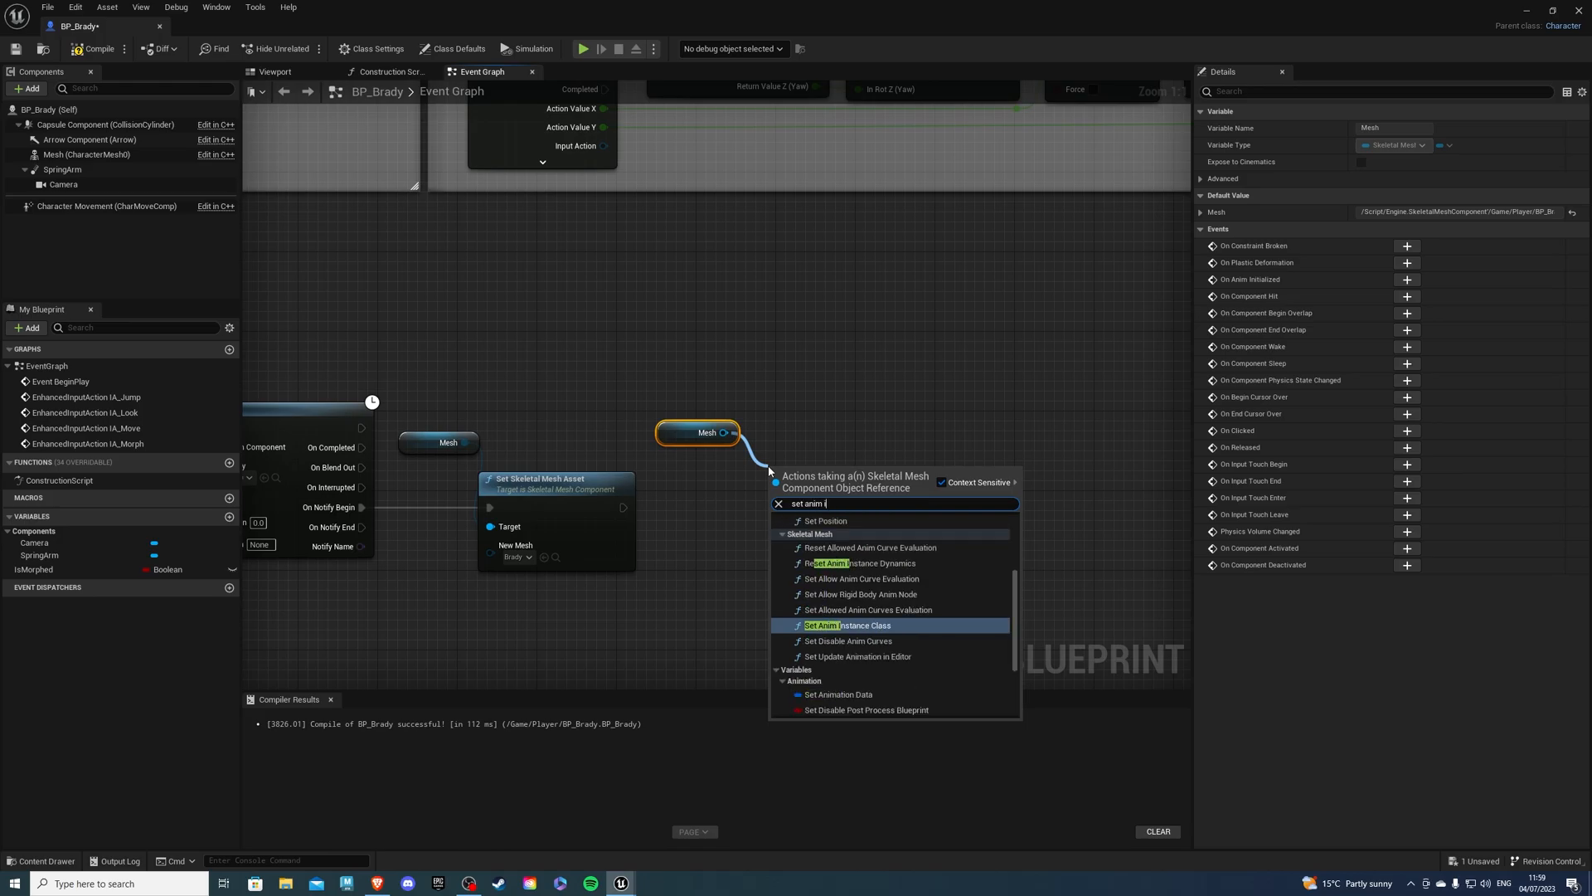
pyautogui.click(842, 624)
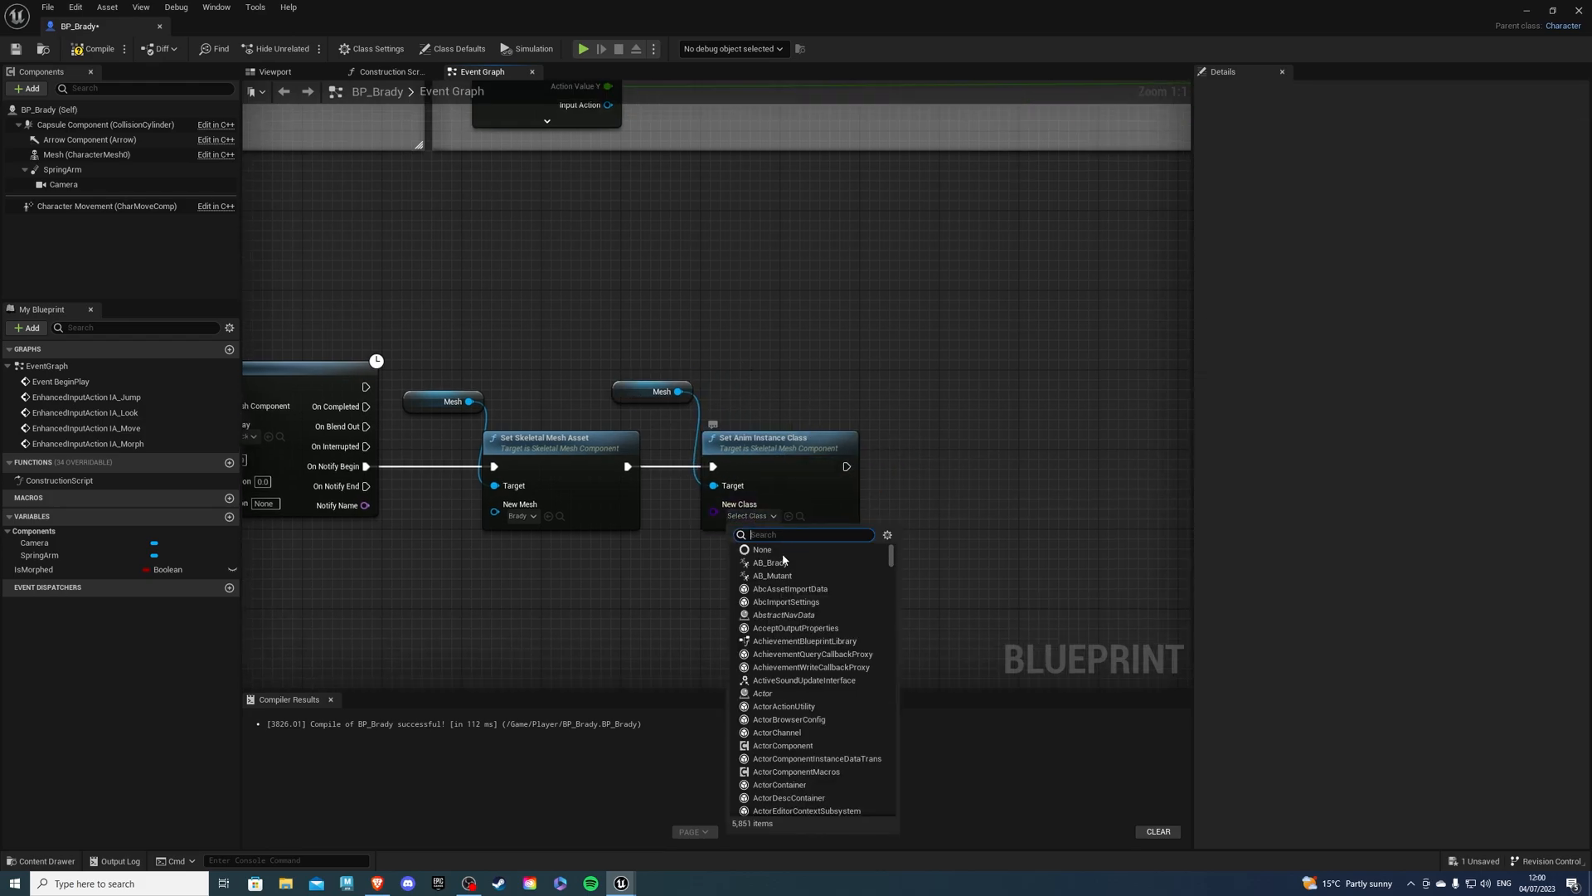
# Choose AB_Brady as anim class, walk speed 500, and capsule relative scale 1.5, 1.5, 1.5
pyautogui.click(770, 562)
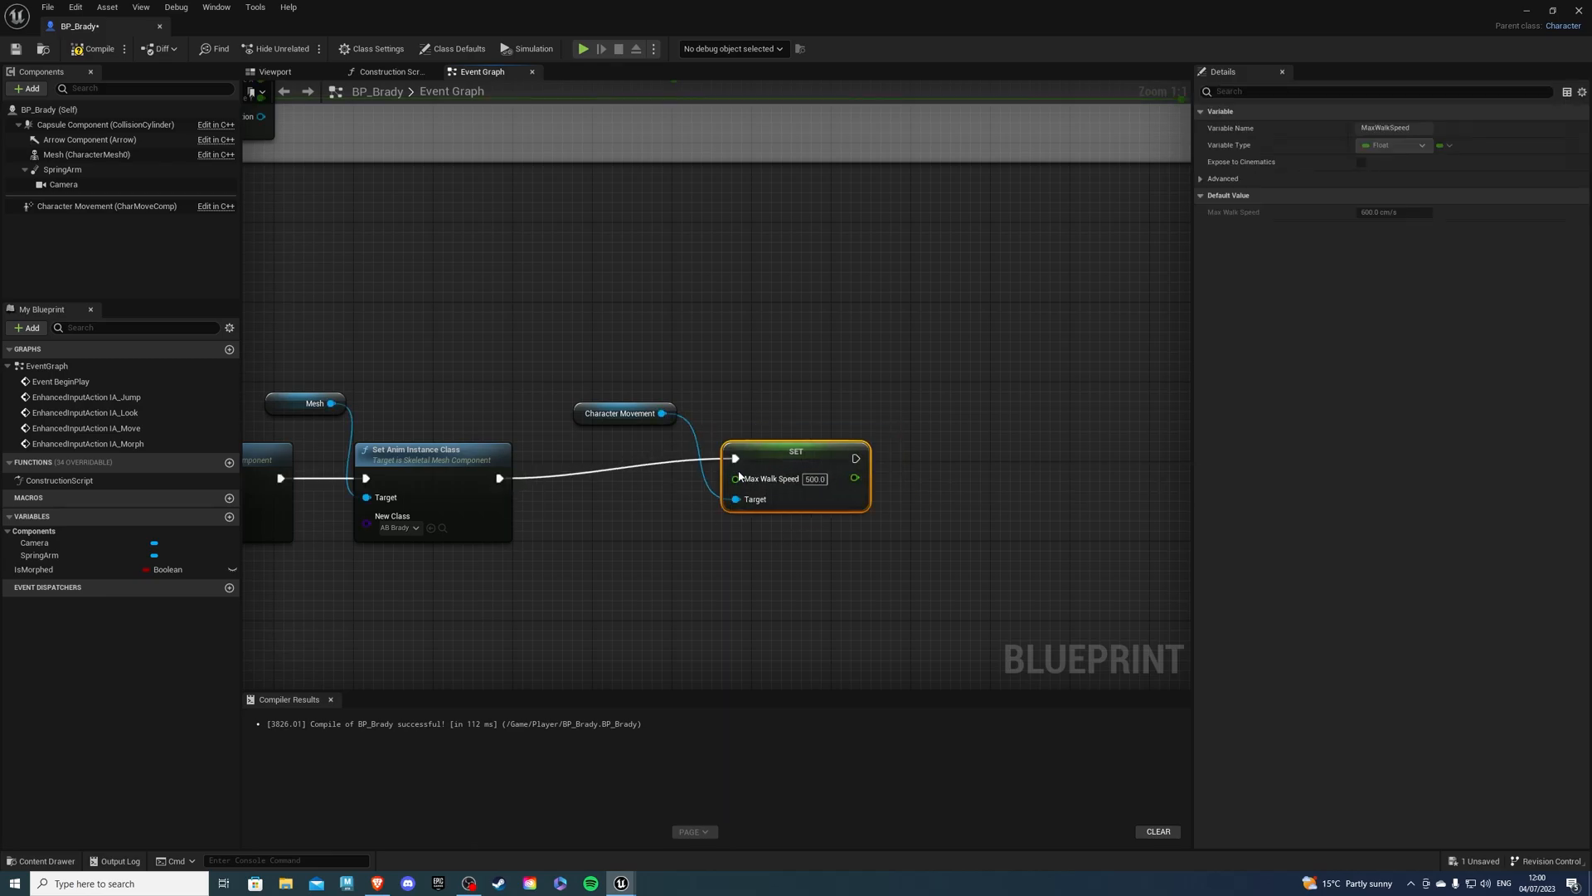
pyautogui.click(620, 413)
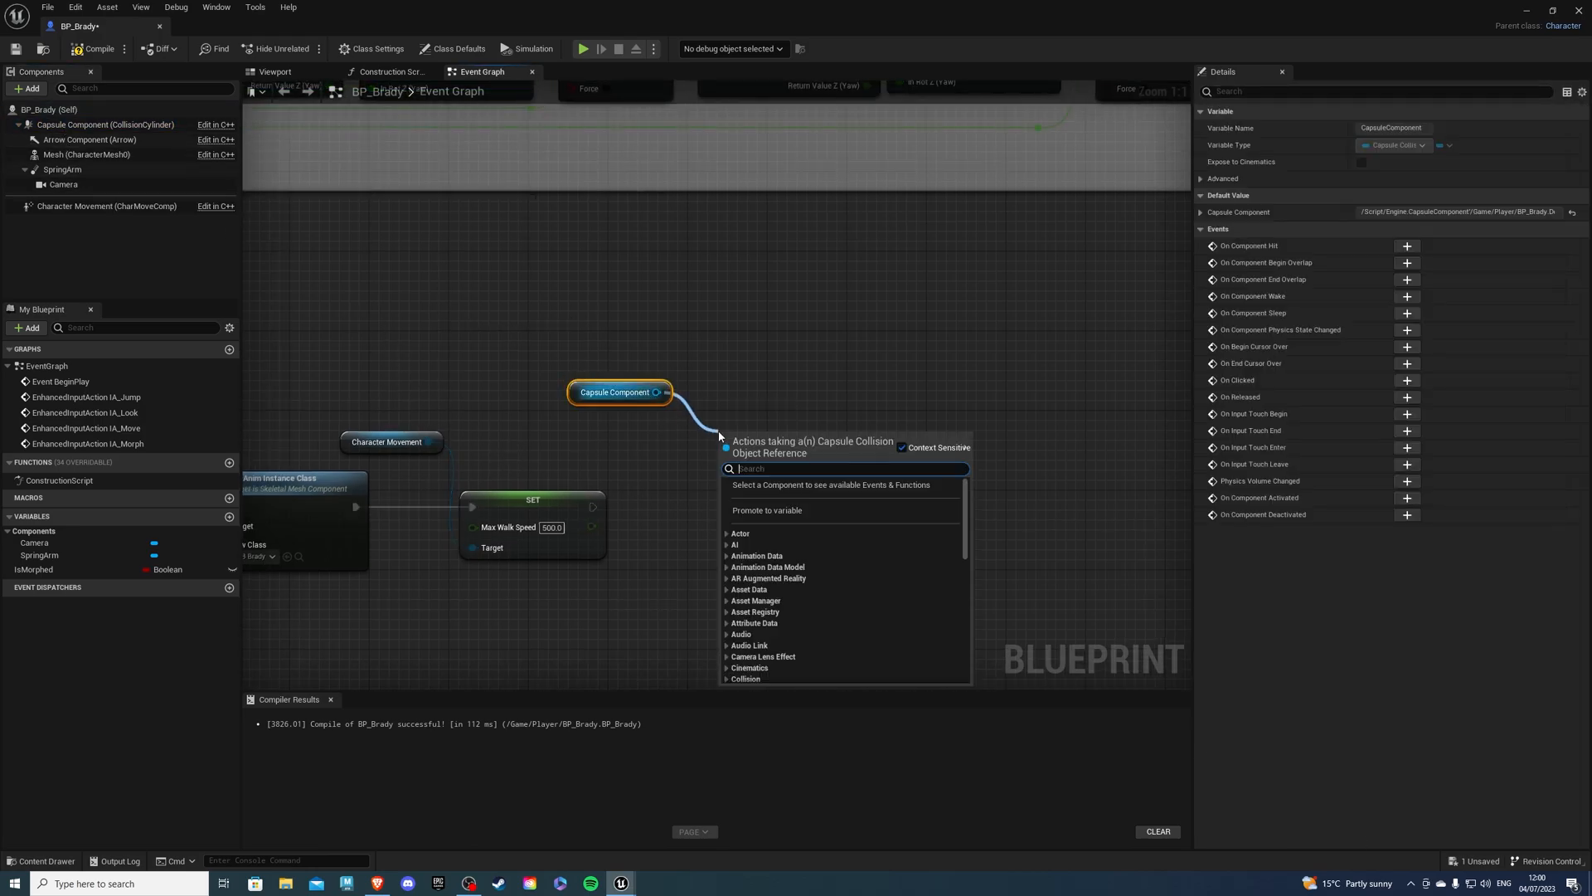
pyautogui.write('set relta')
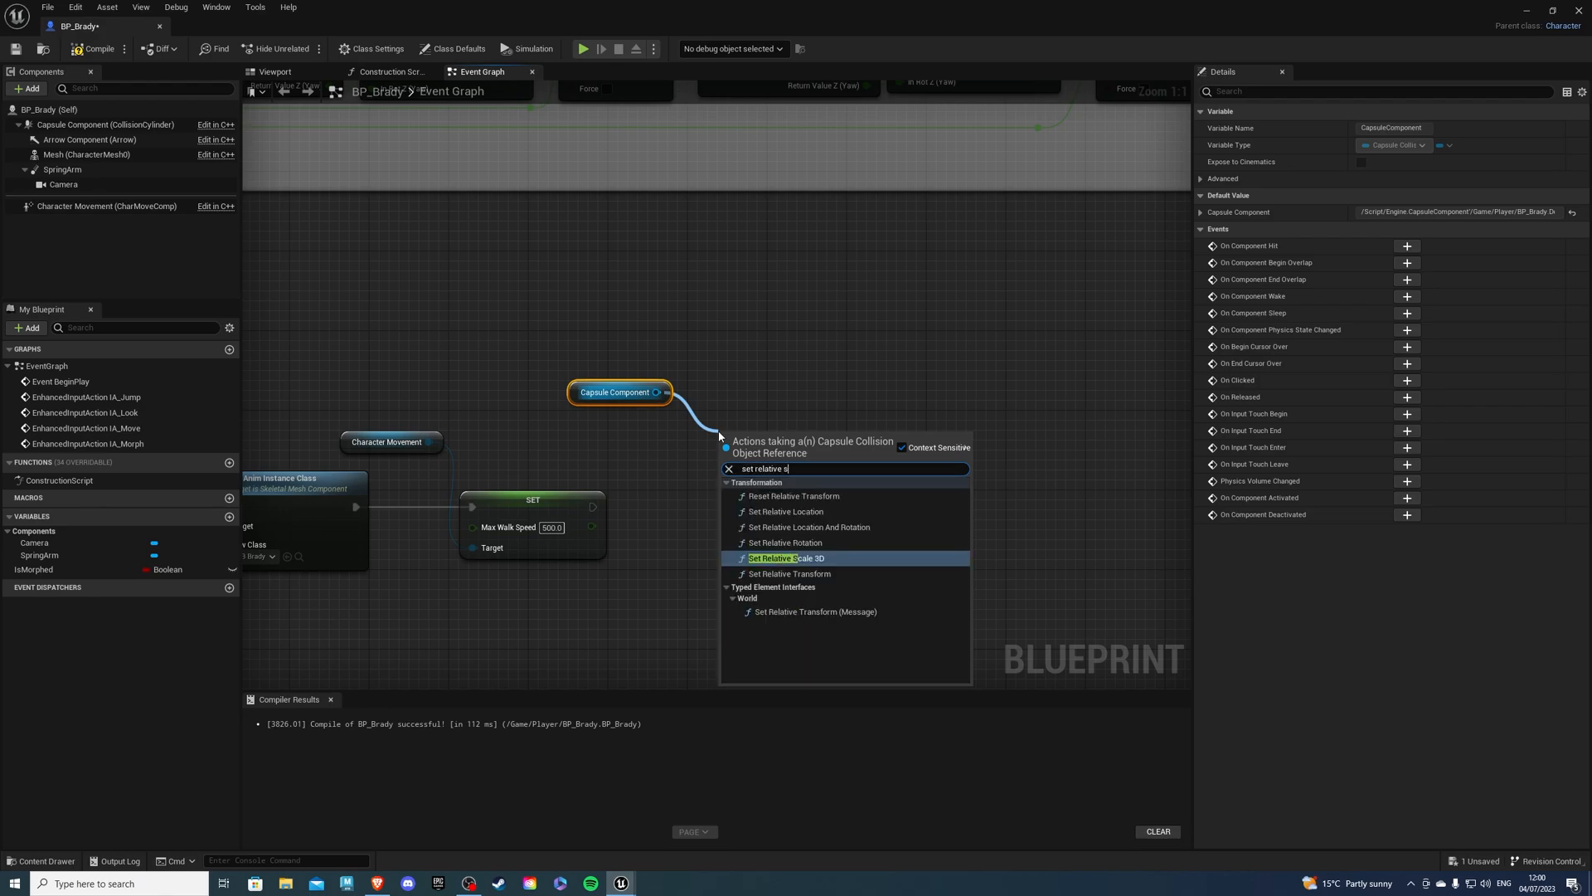
pyautogui.click(787, 558)
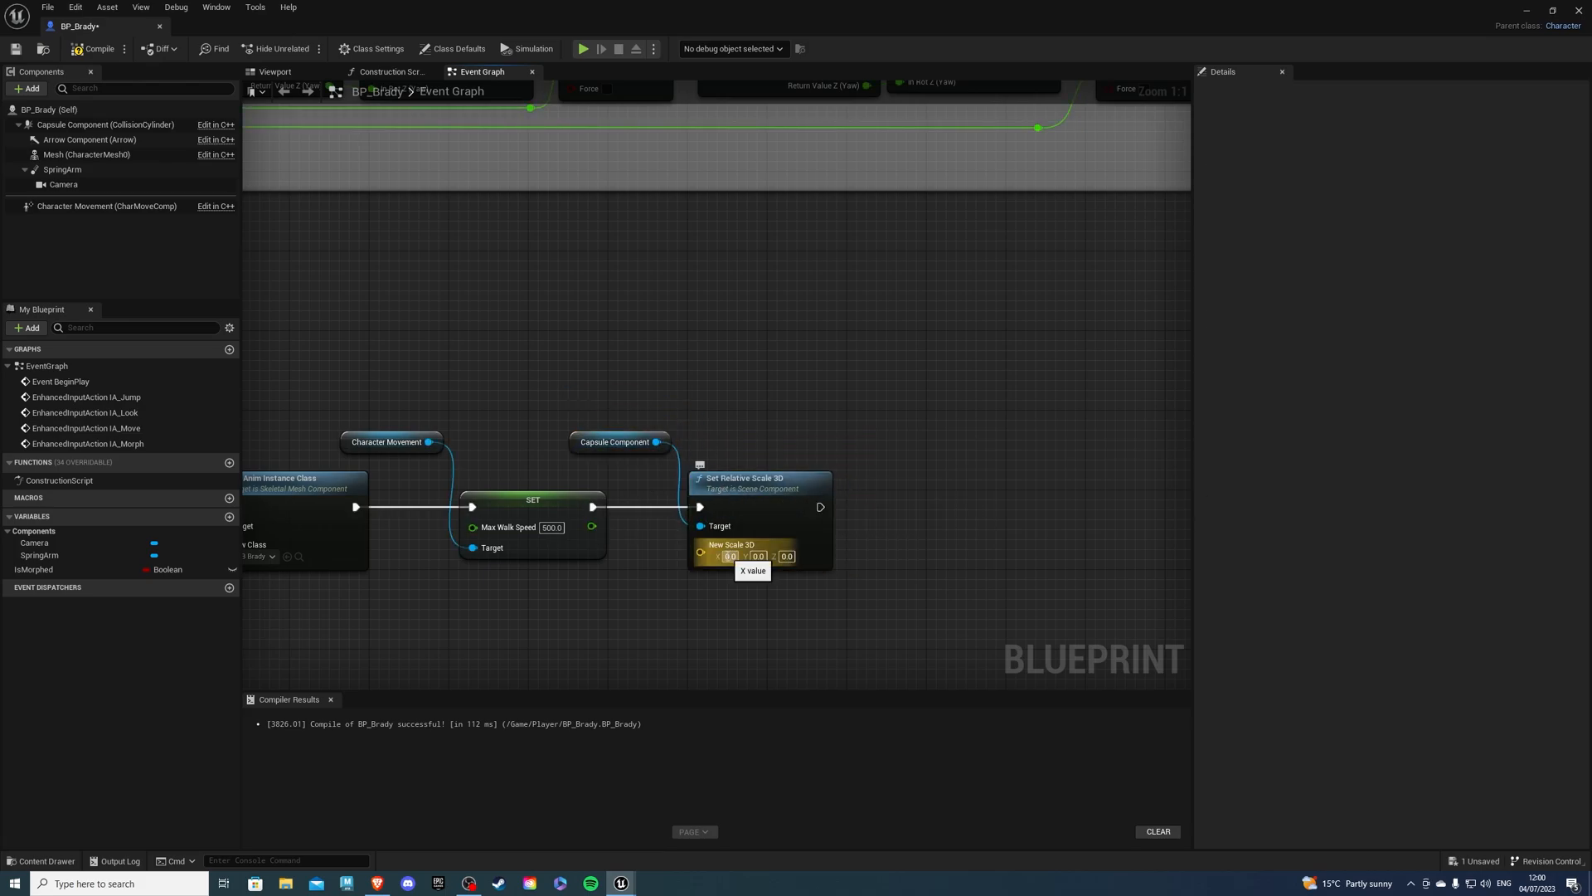
pyautogui.write('1.5')
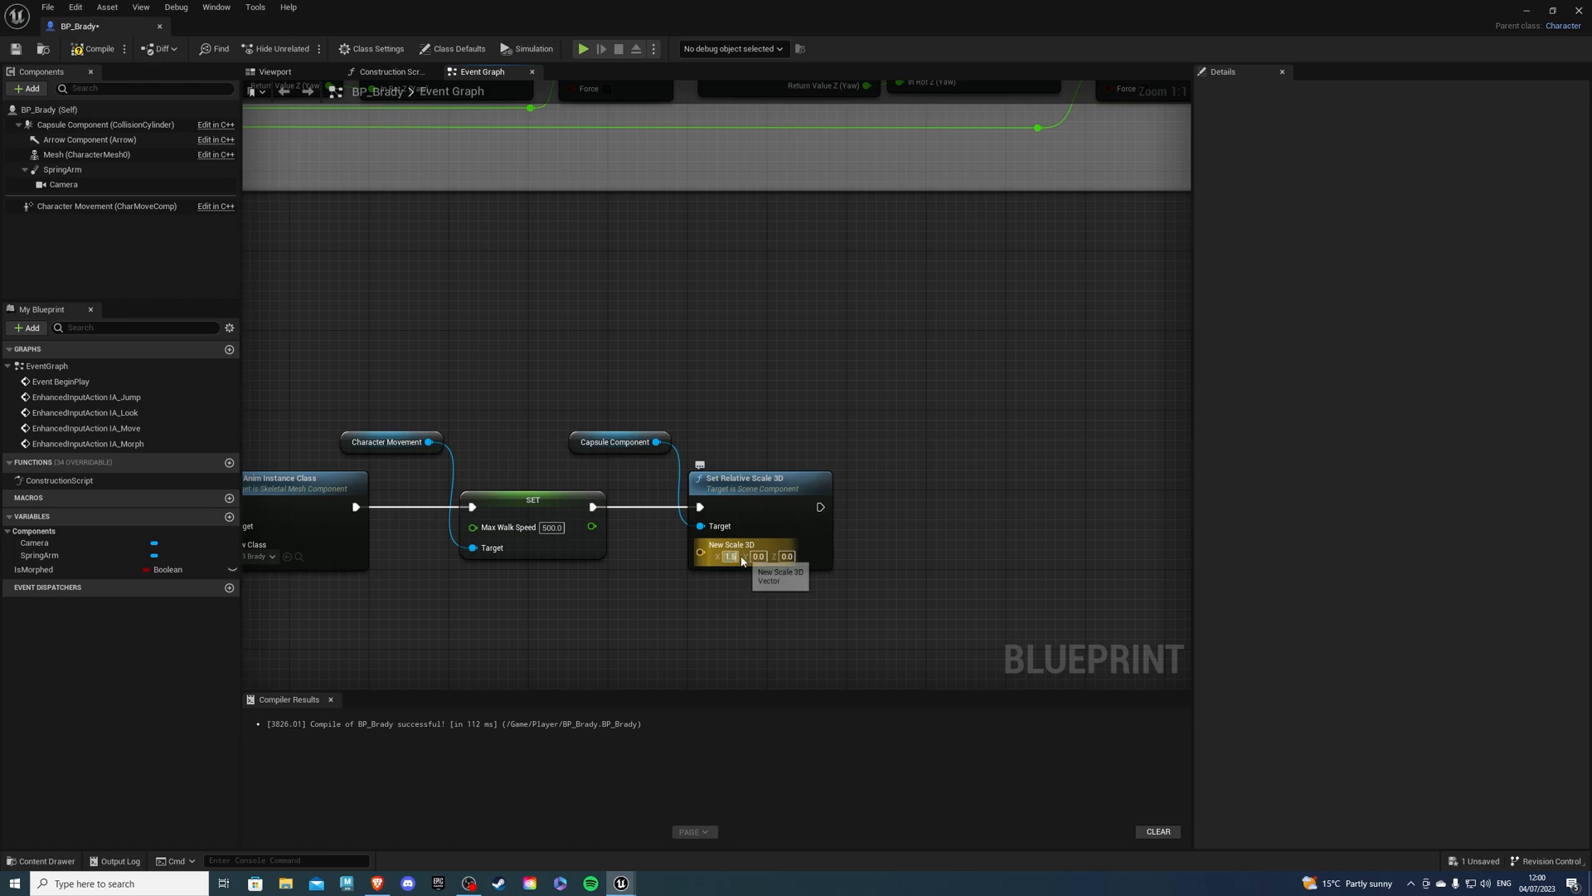
pyautogui.click(730, 555)
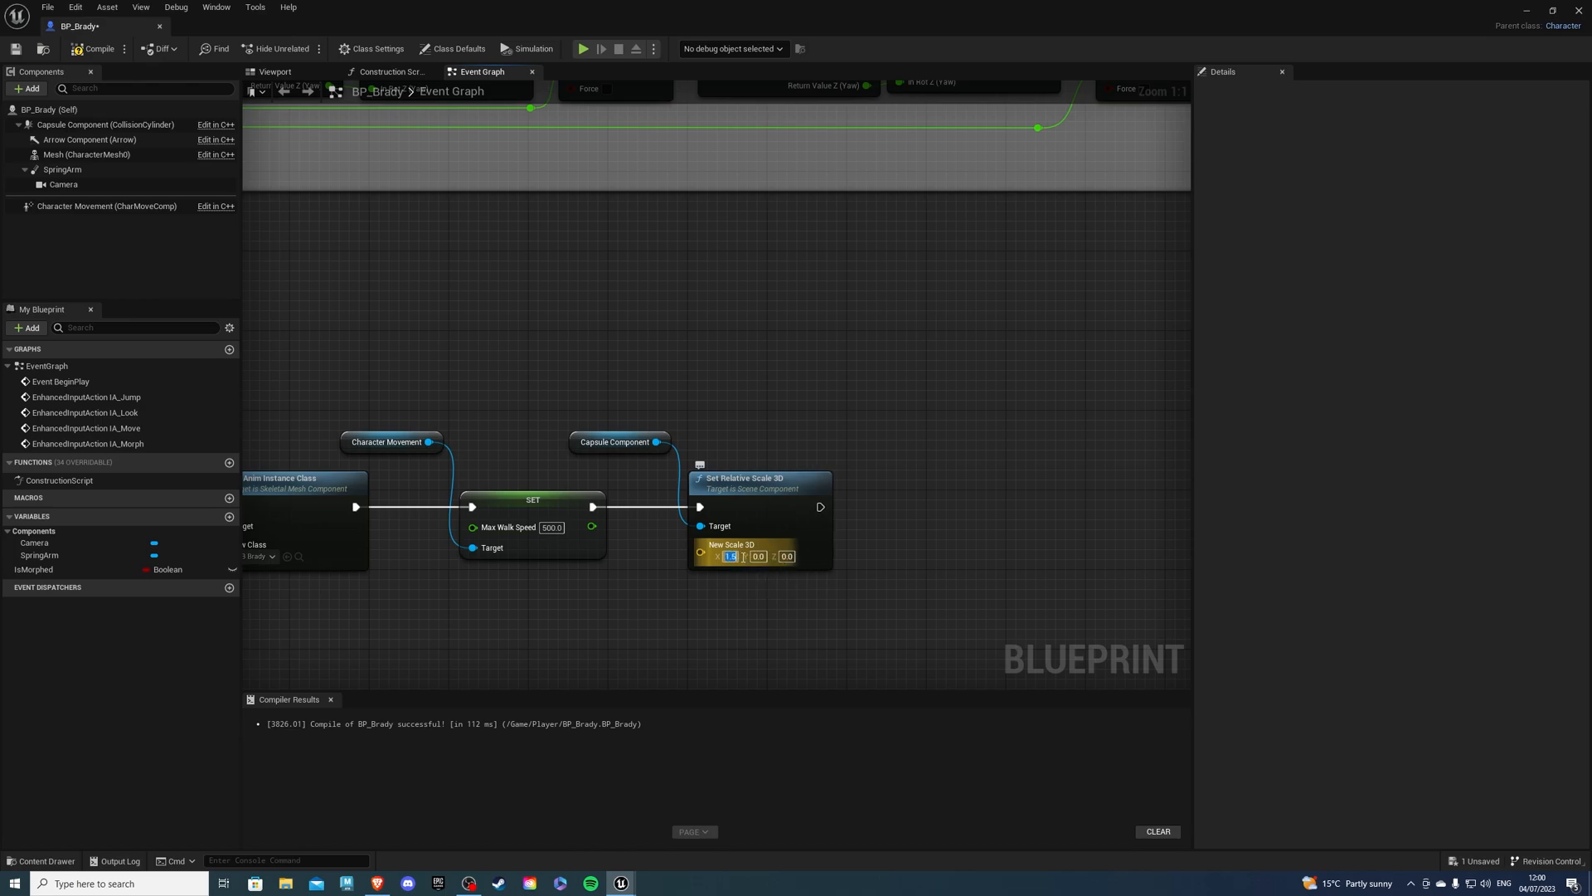
pyautogui.click(757, 556)
pyautogui.write('1.5')
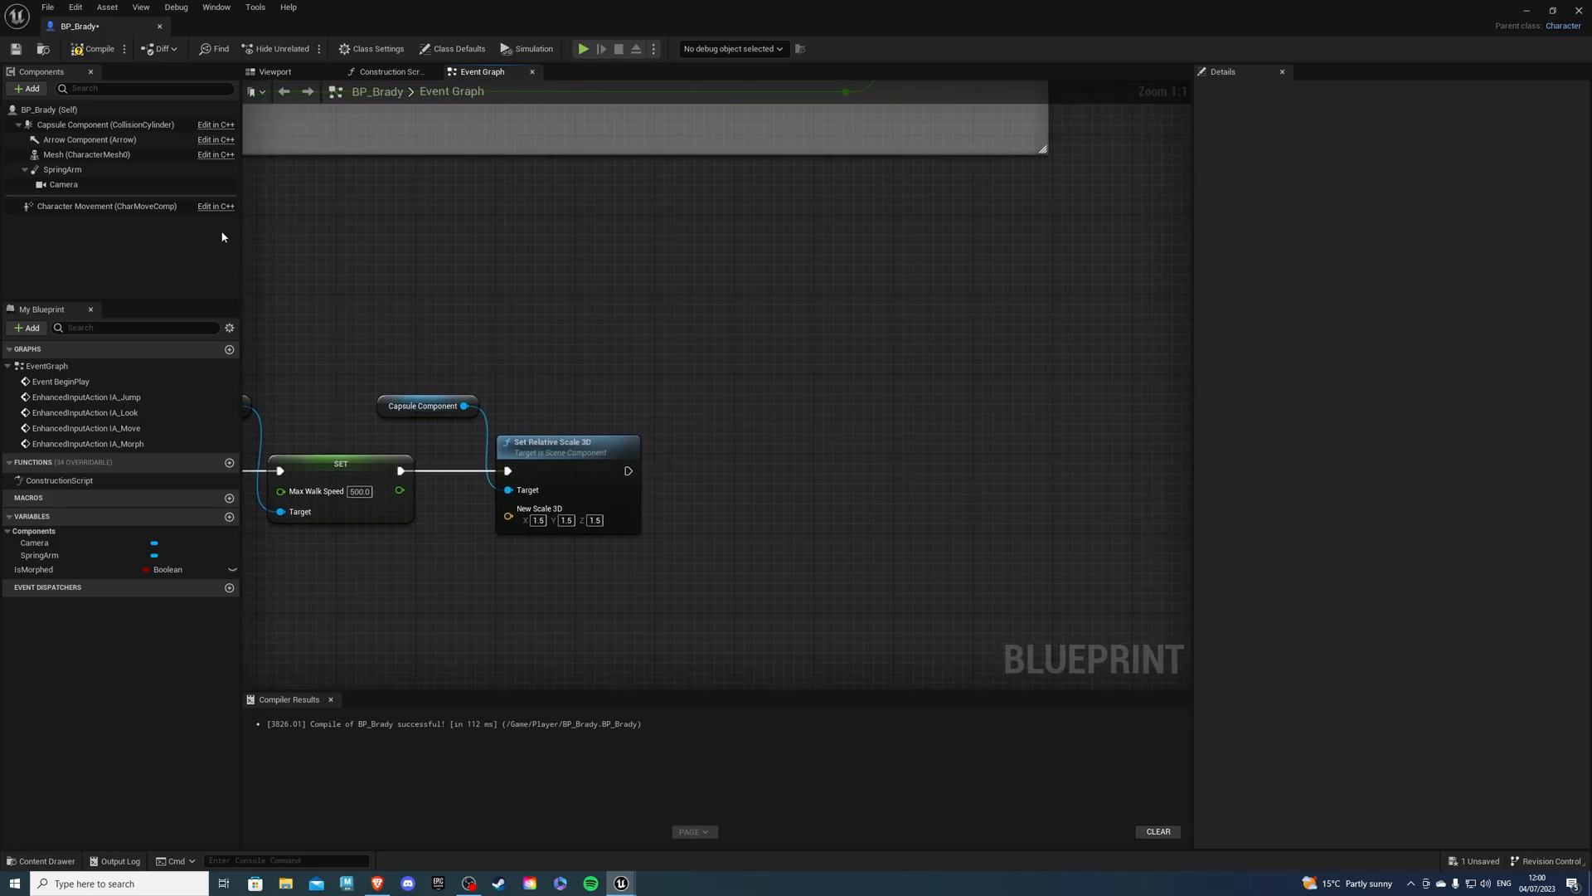
# Add a Set Relative Location node putting the Spring Arm at Z 60
pyautogui.moveTo(39, 555); pyautogui.dragTo(646, 376)
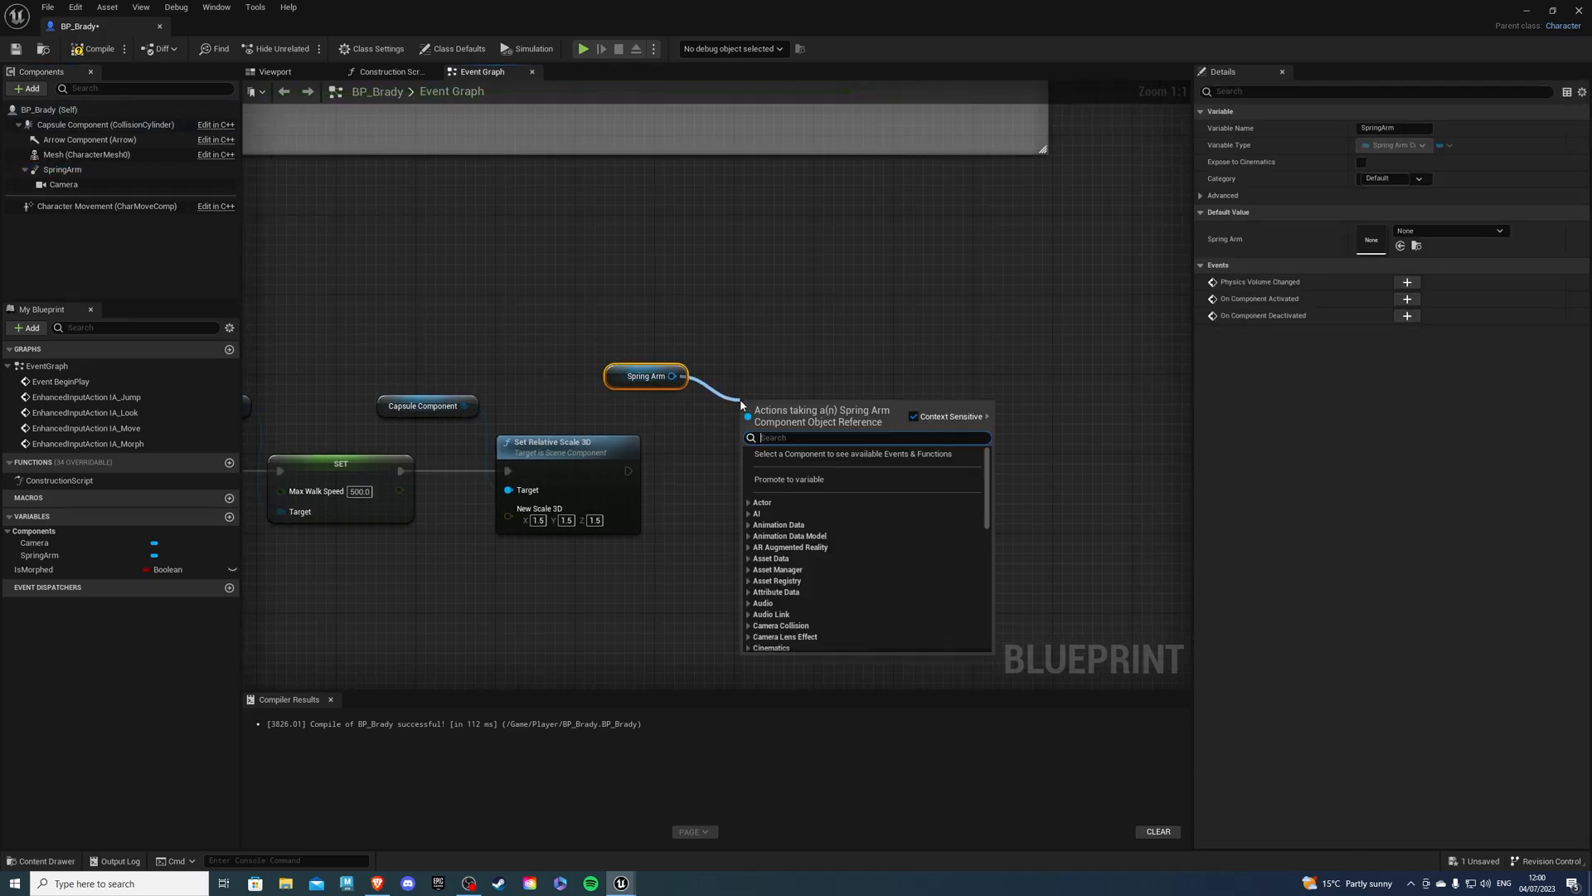
pyautogui.write('set relative lo')
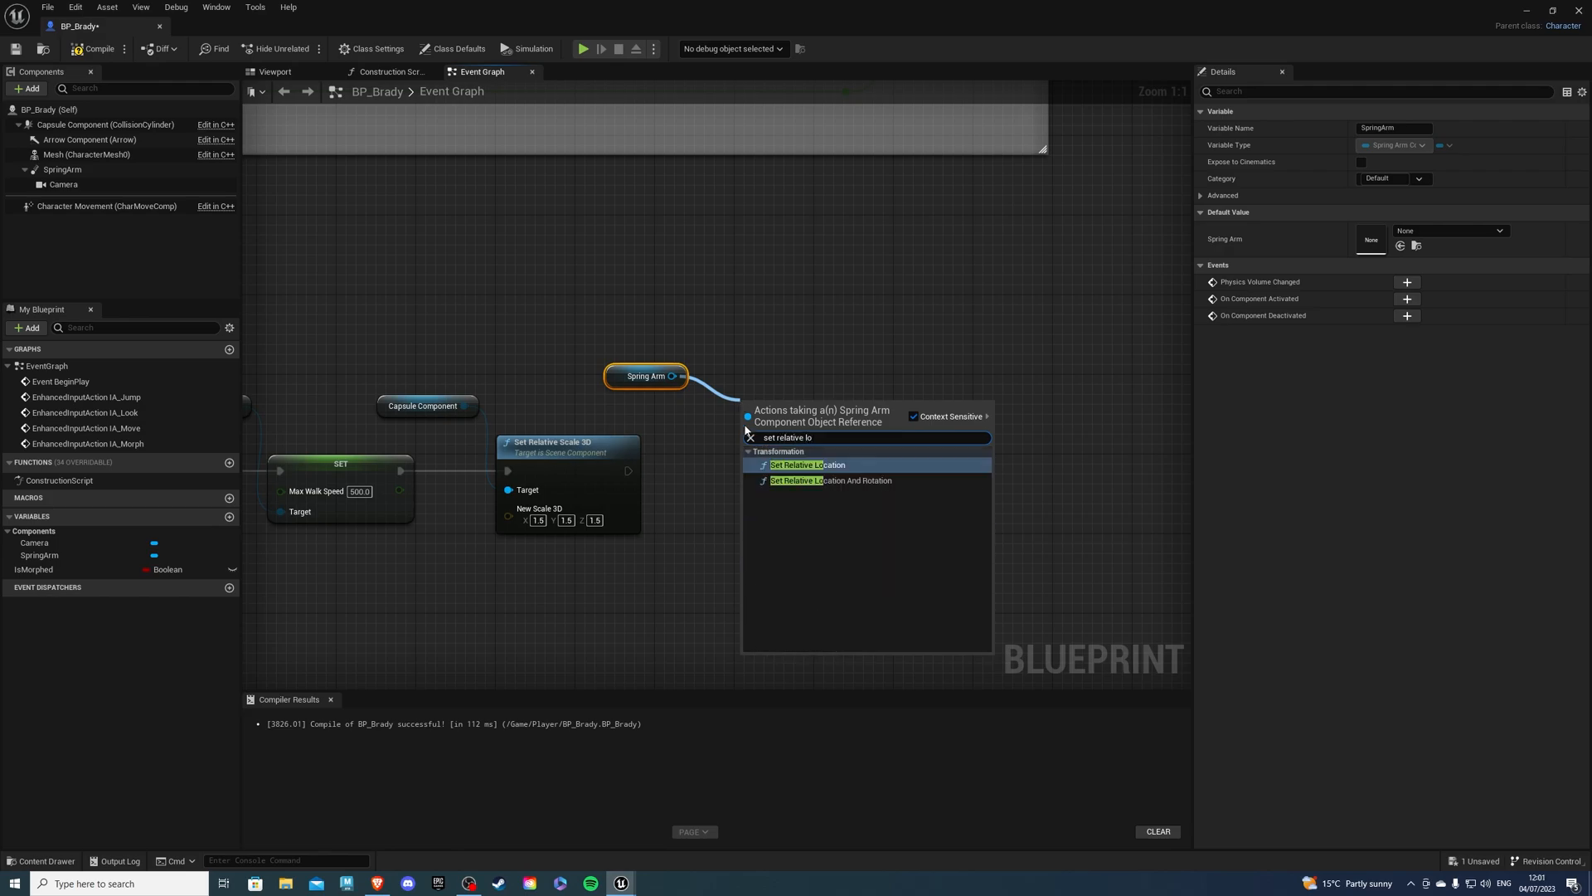
pyautogui.click(807, 464)
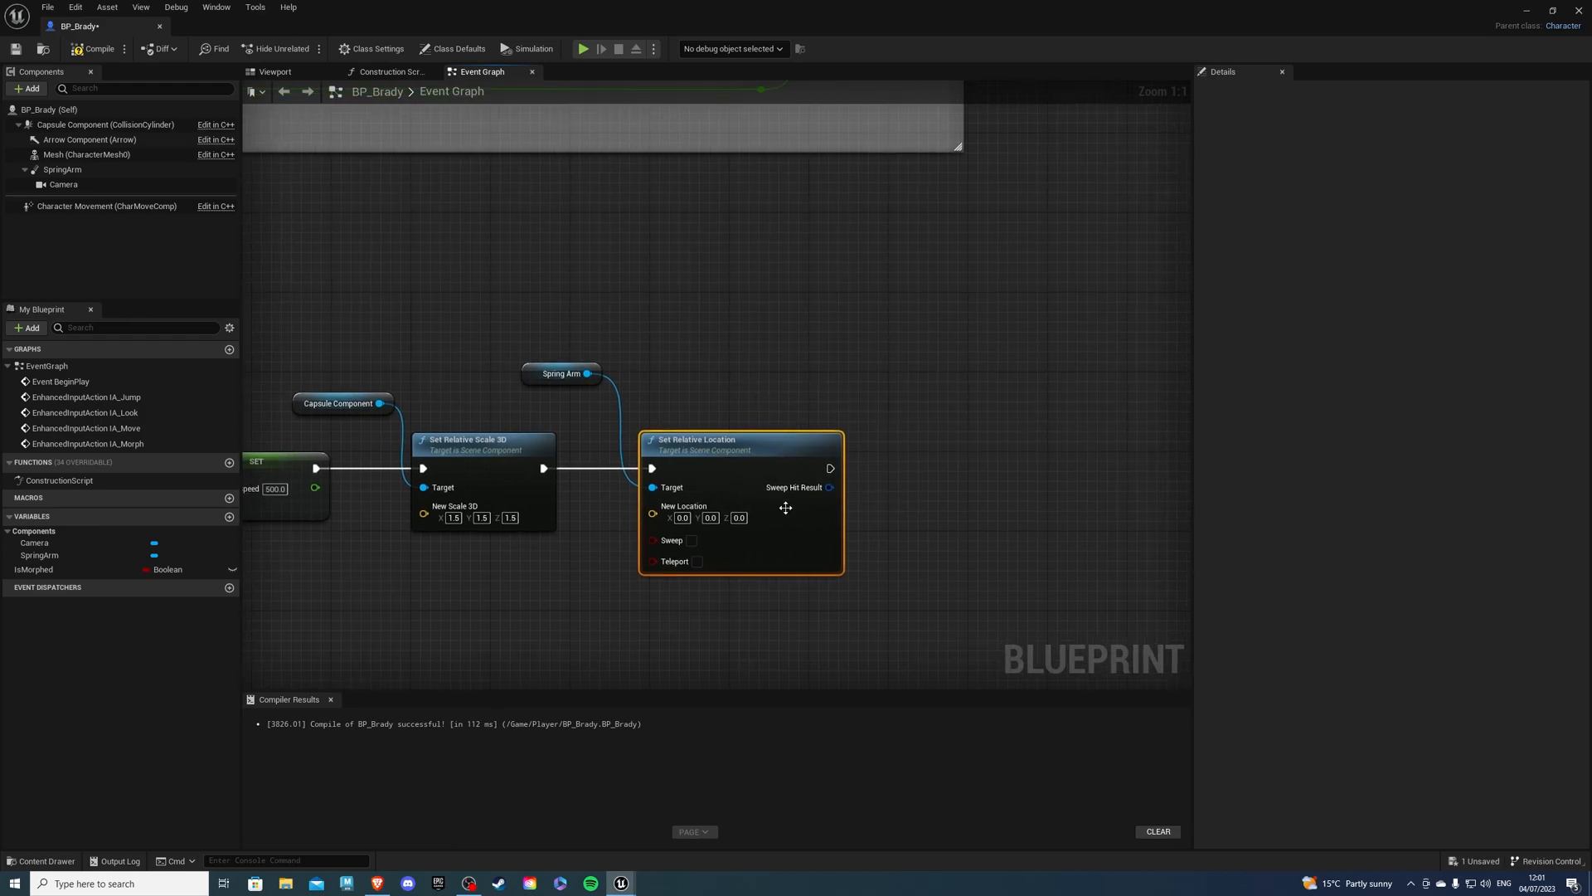
pyautogui.click(738, 518)
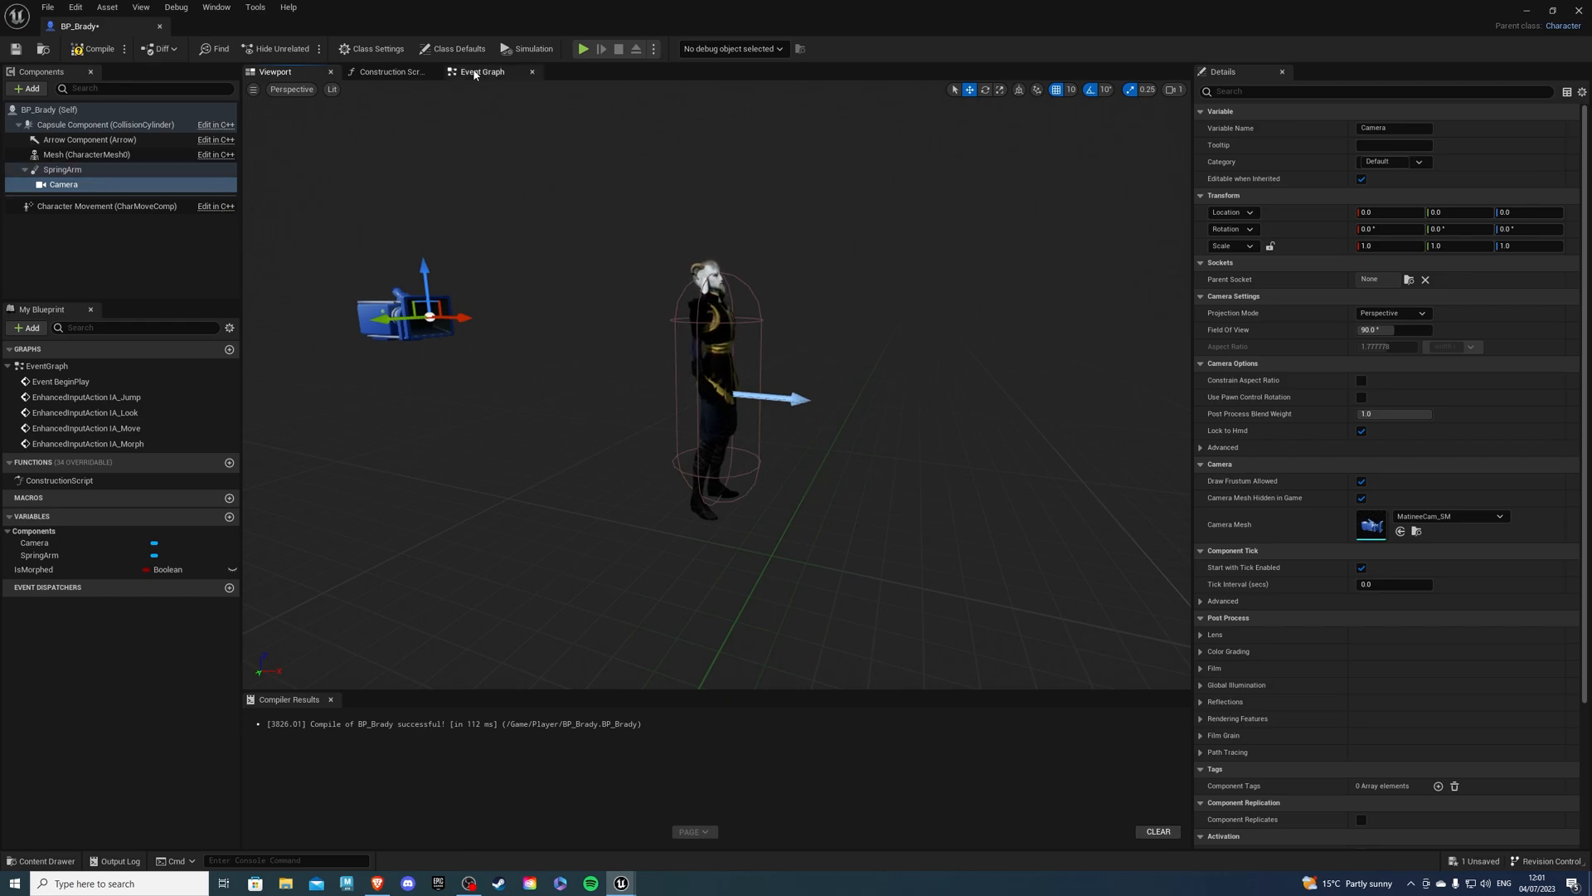
pyautogui.click(481, 71)
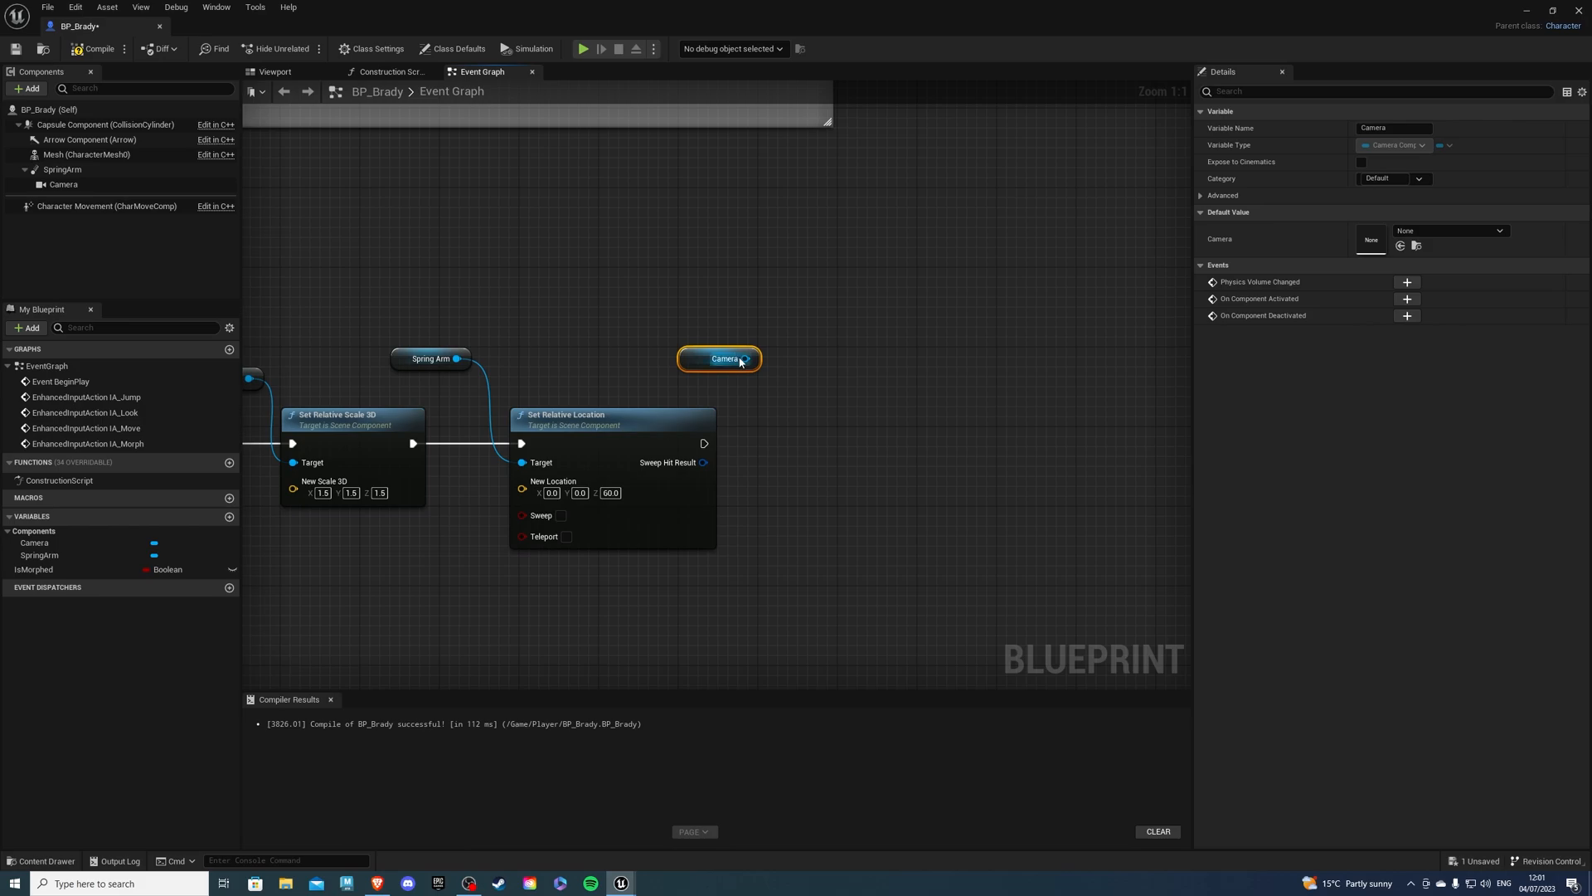
# Set the Camera's relative location to zero and the Mesh's to Z -90
pyautogui.moveTo(754, 358); pyautogui.dragTo(787, 376)
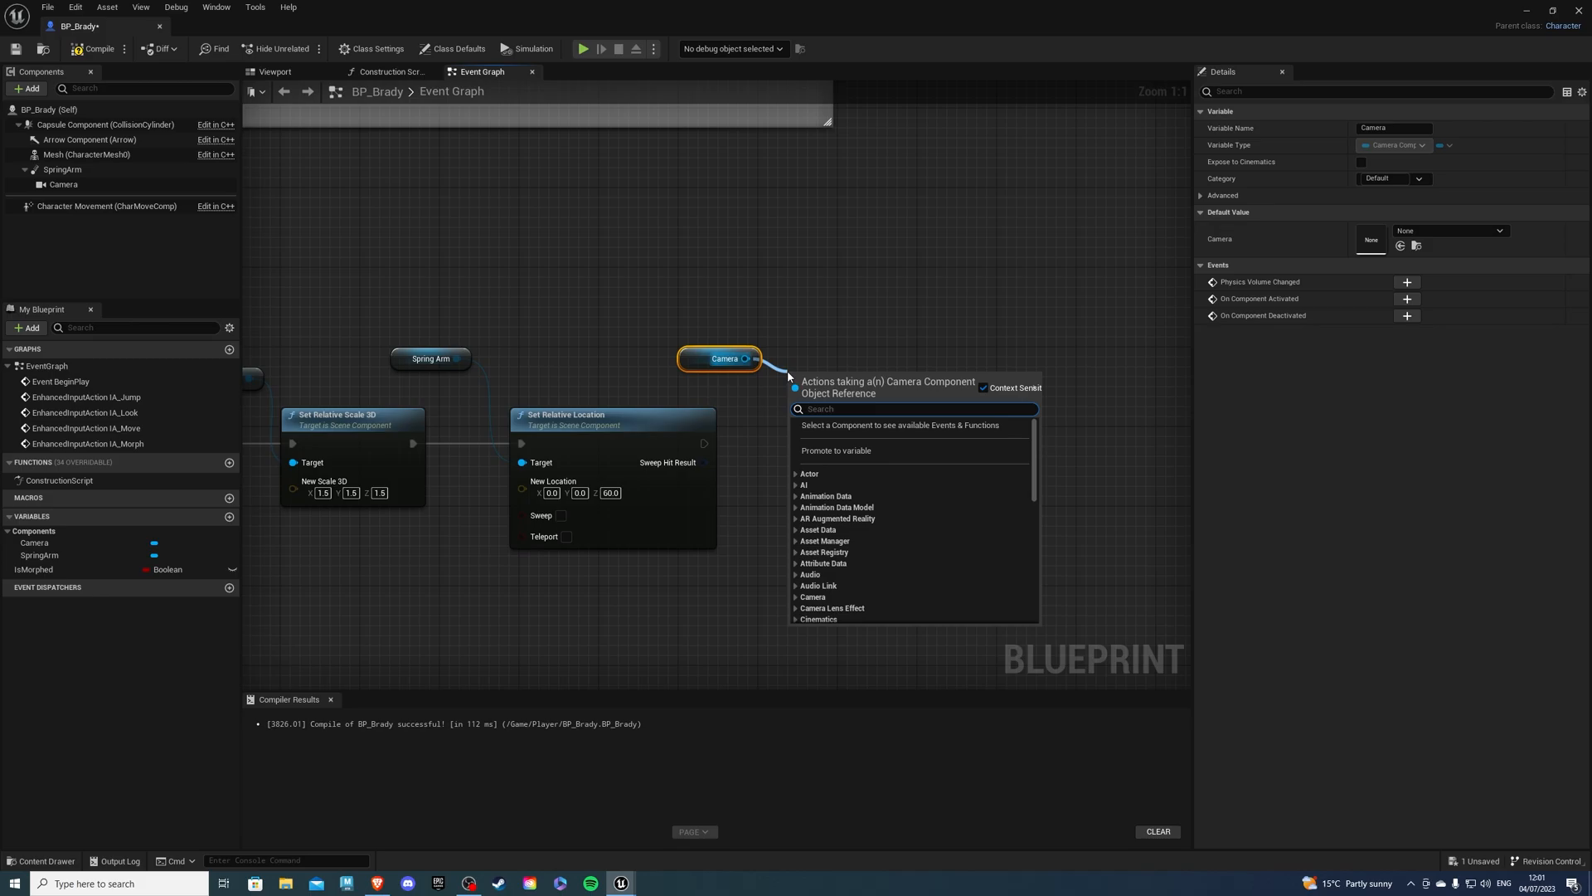
pyautogui.moveTo(822, 377)
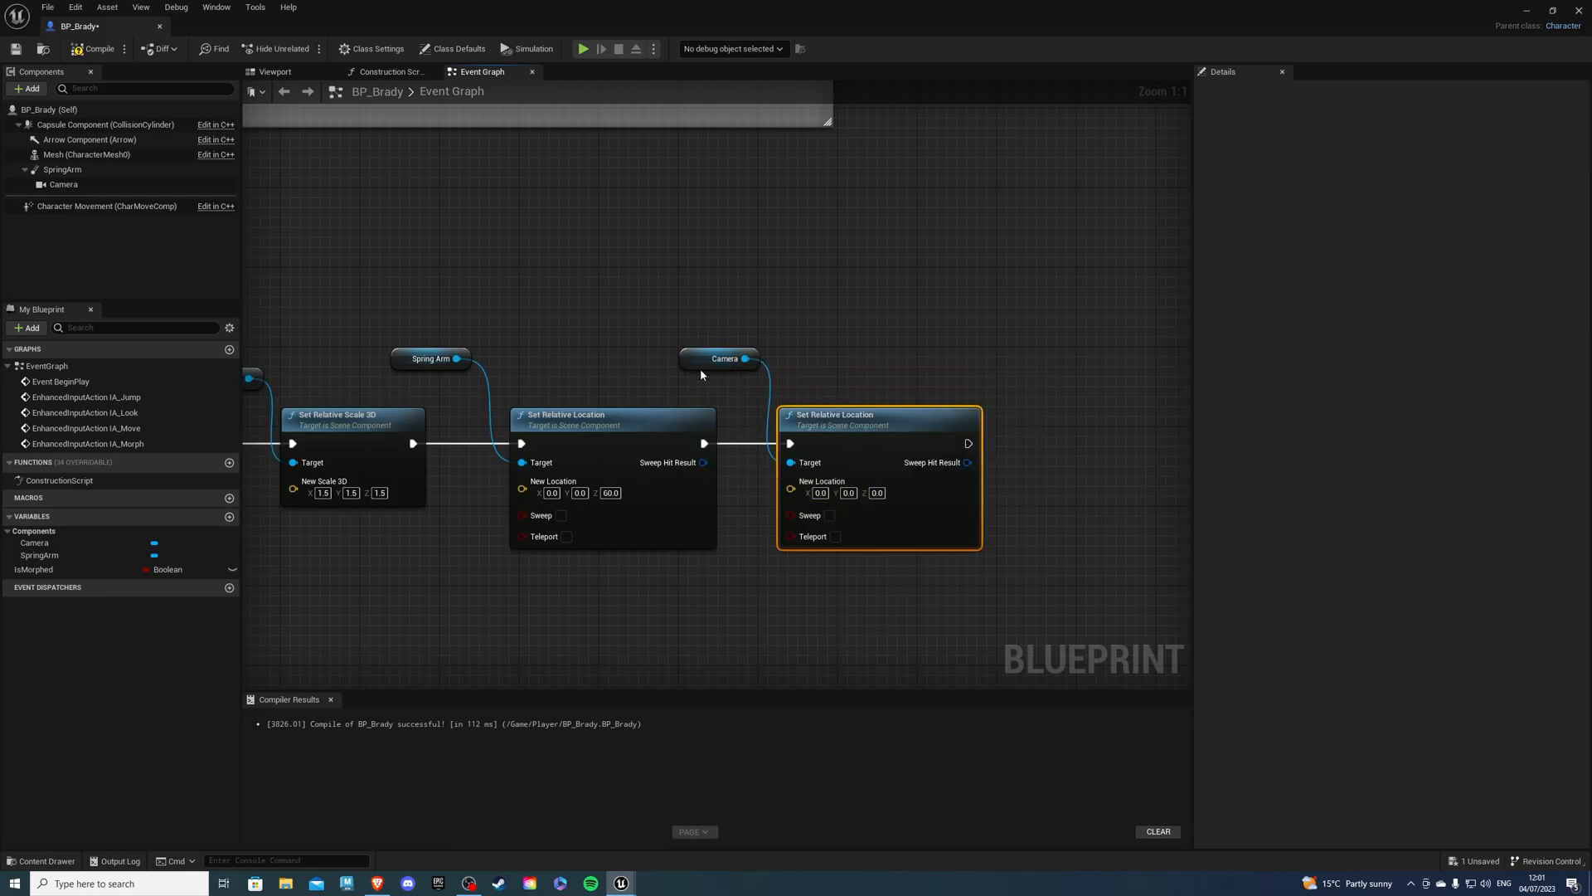
pyautogui.moveTo(891, 477)
pyautogui.write('set relative loc')
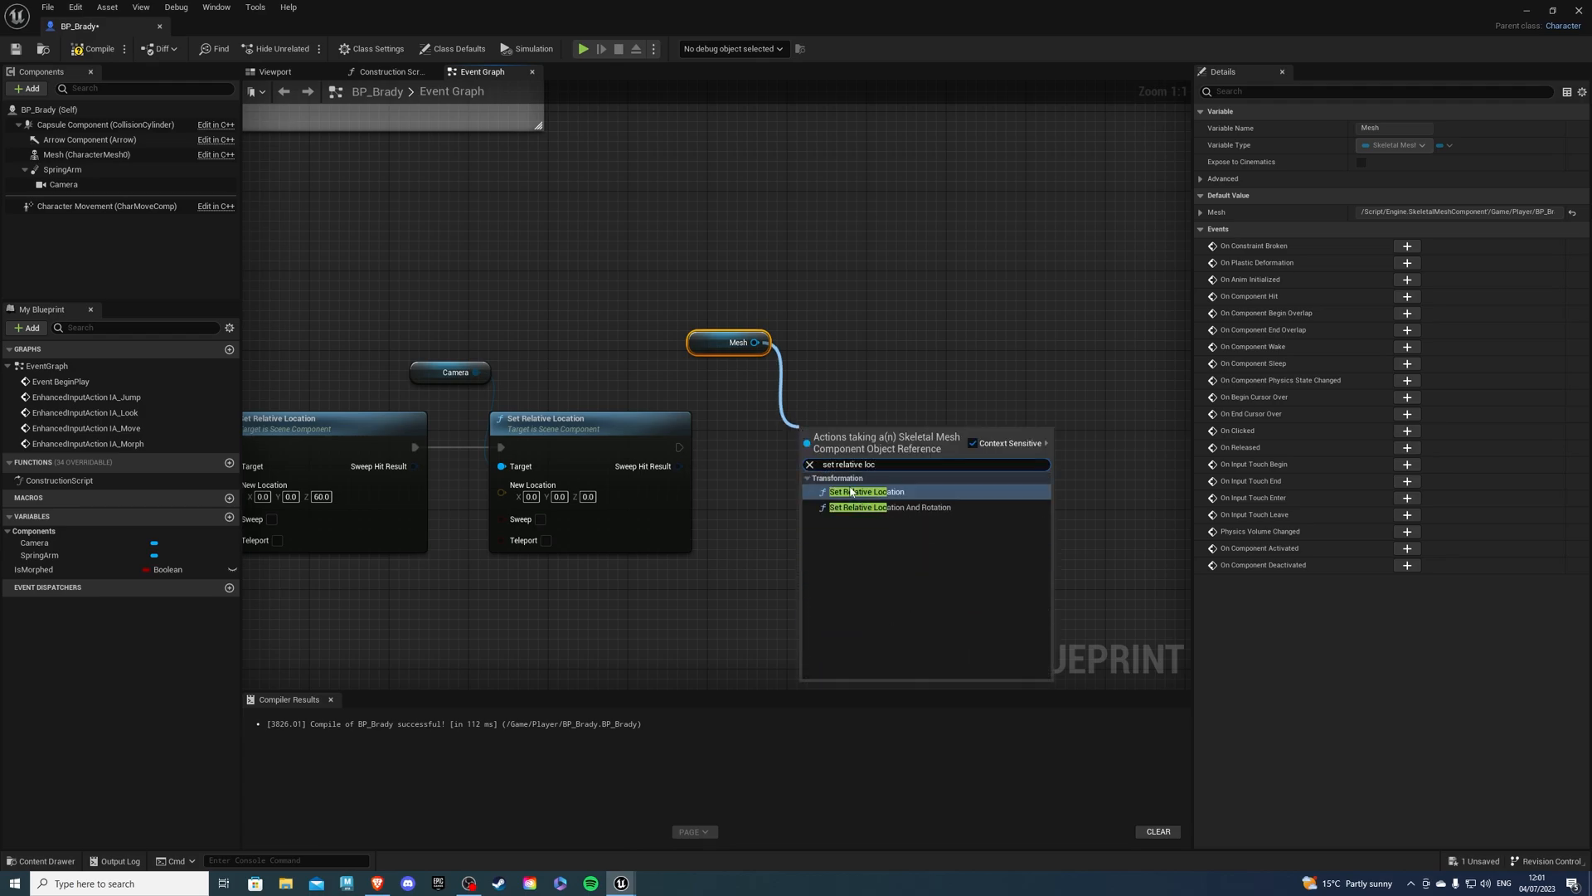
pyautogui.click(863, 492)
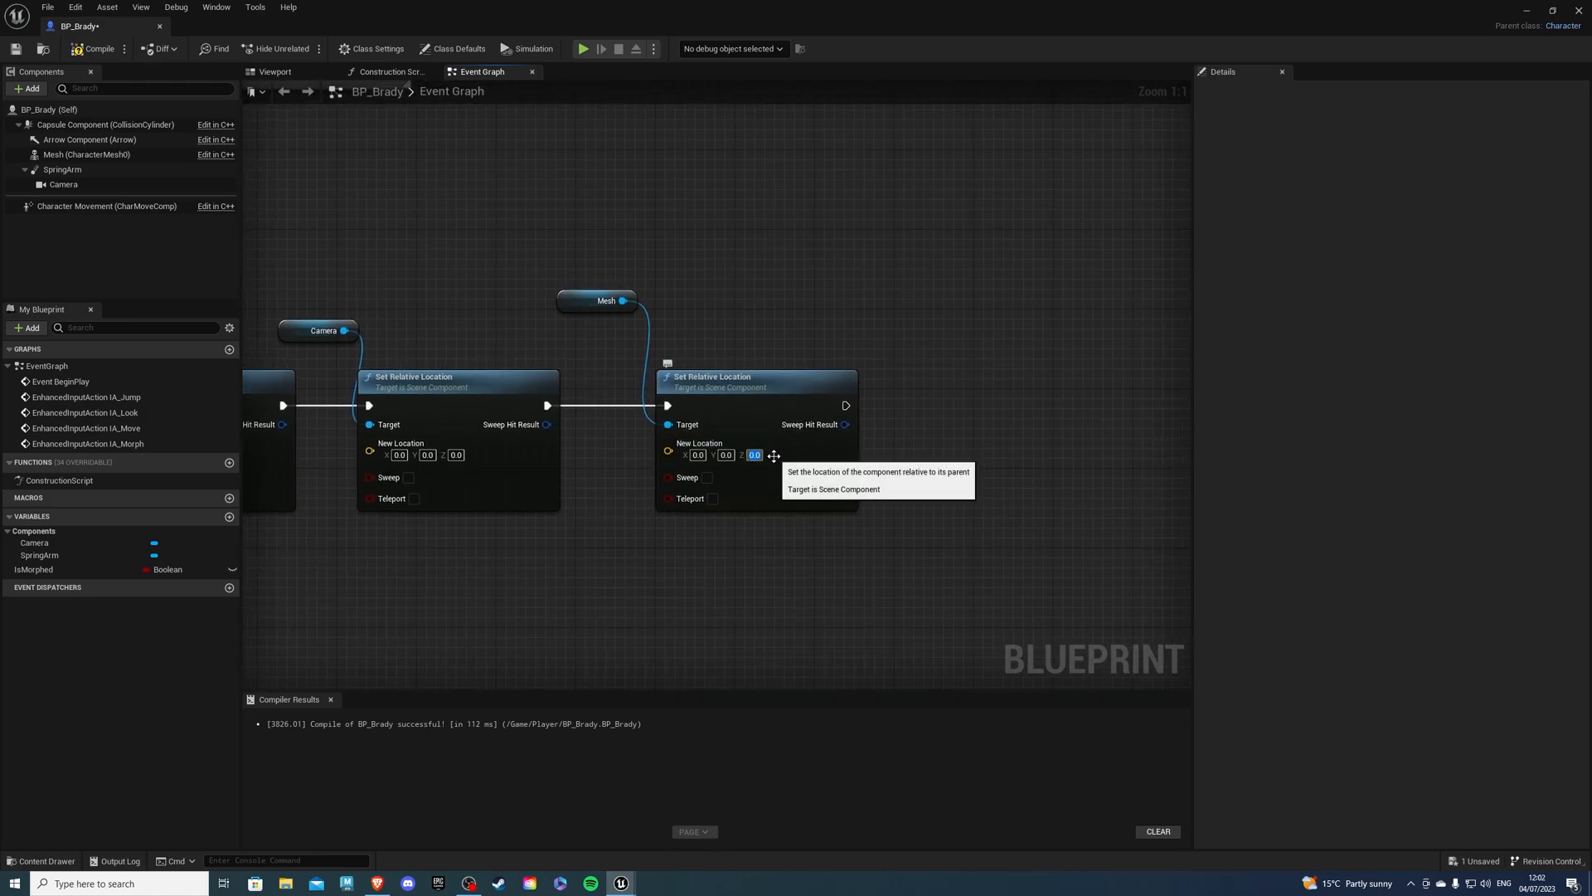
pyautogui.write('-90.0')
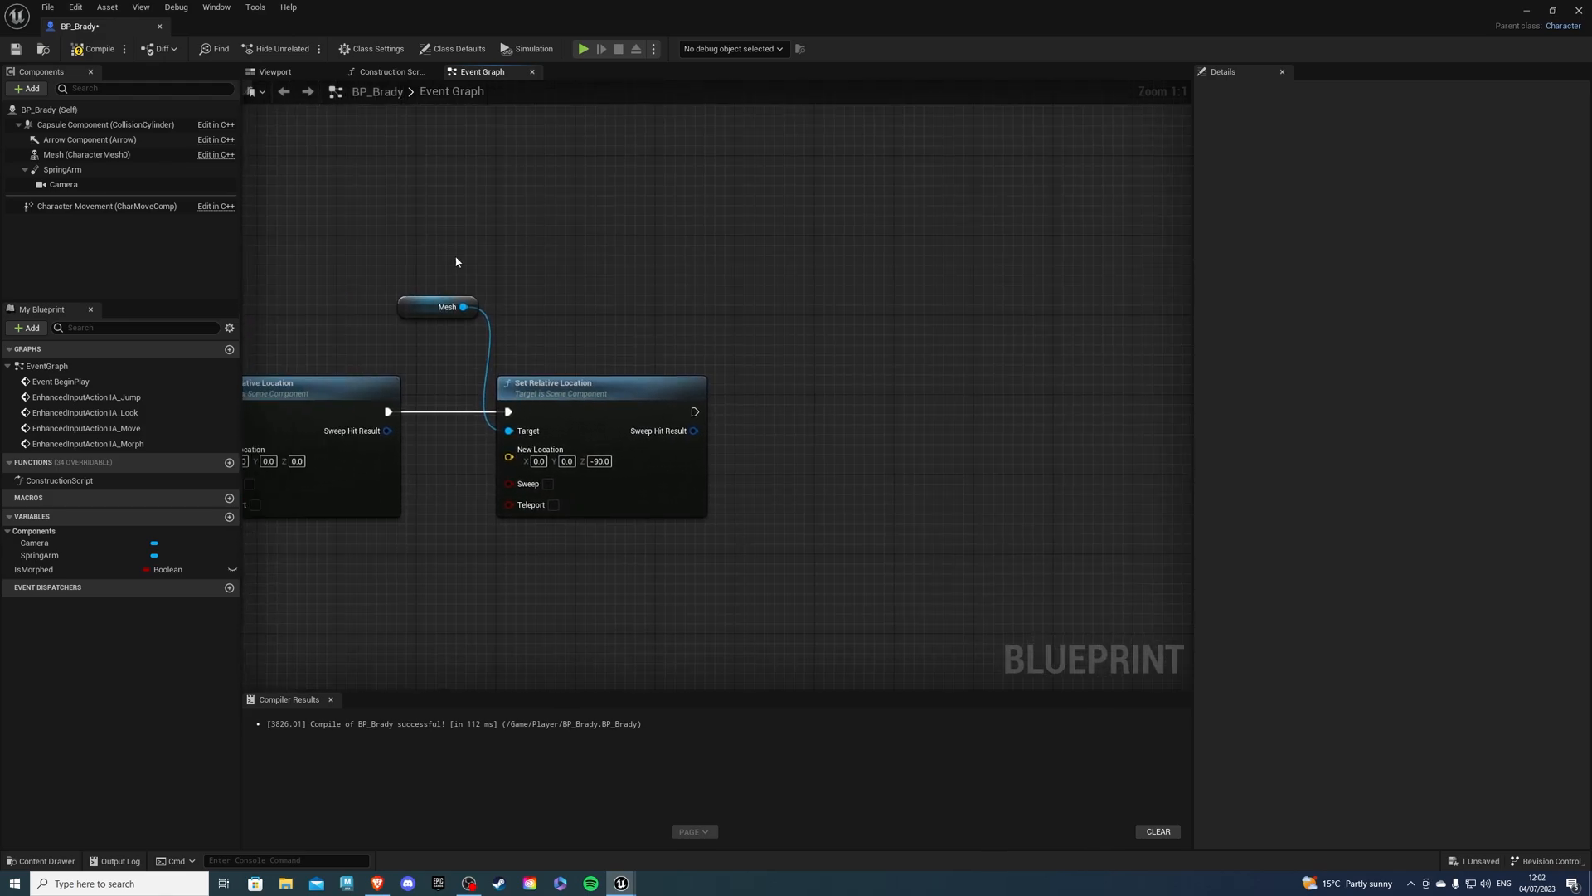
# Preview the character with the Mutant skeletal mesh and AB_Mutant animation class
pyautogui.click(272, 71)
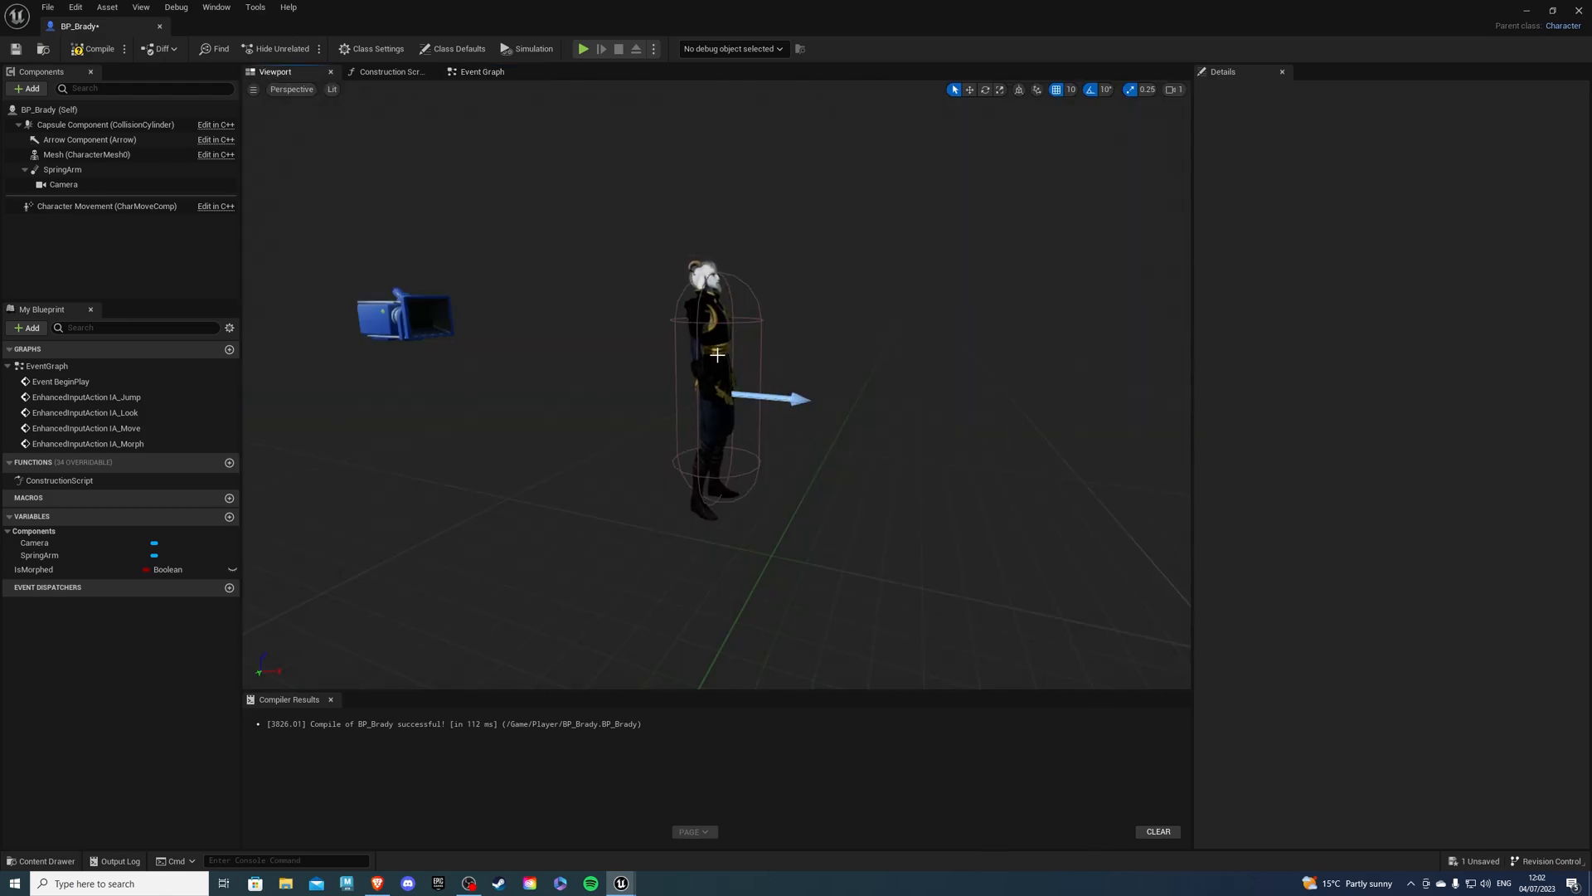
pyautogui.click(87, 154)
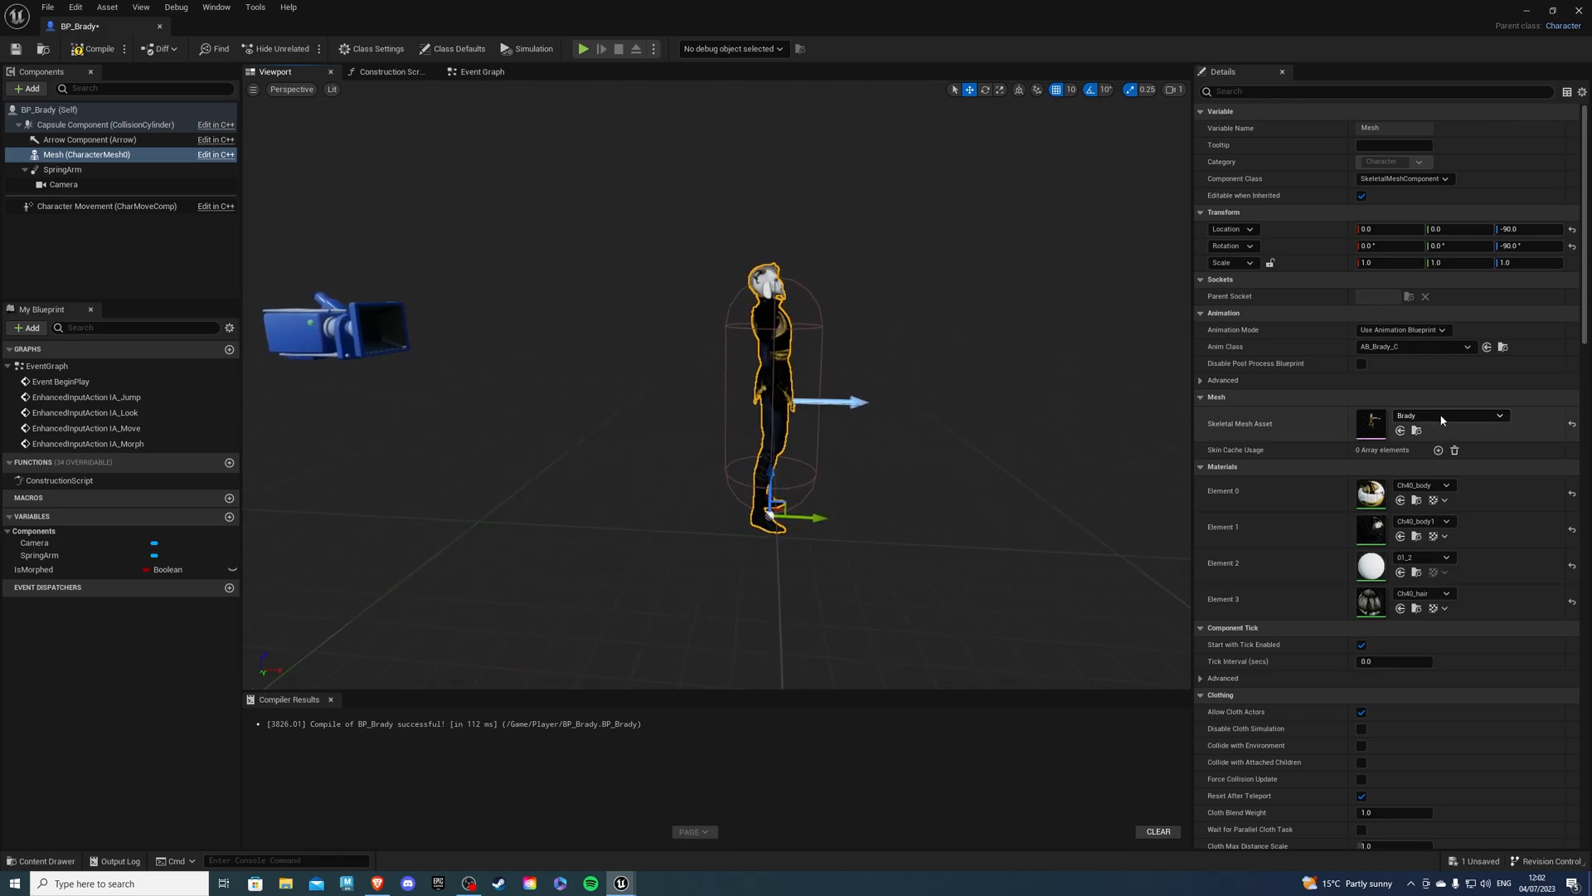
pyautogui.click(1449, 415)
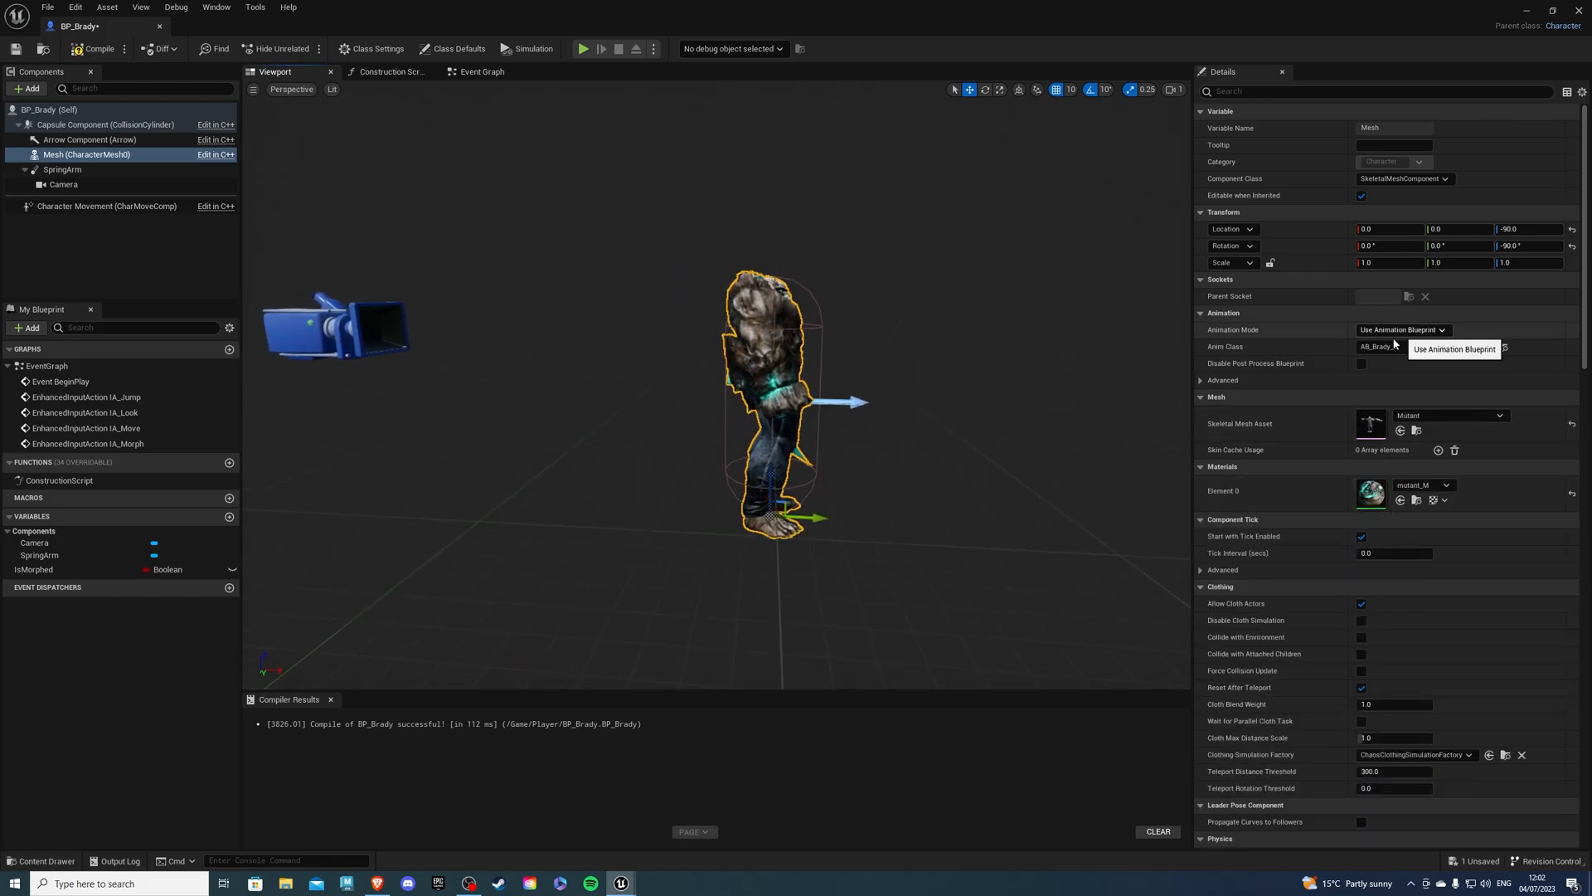
pyautogui.click(1412, 347)
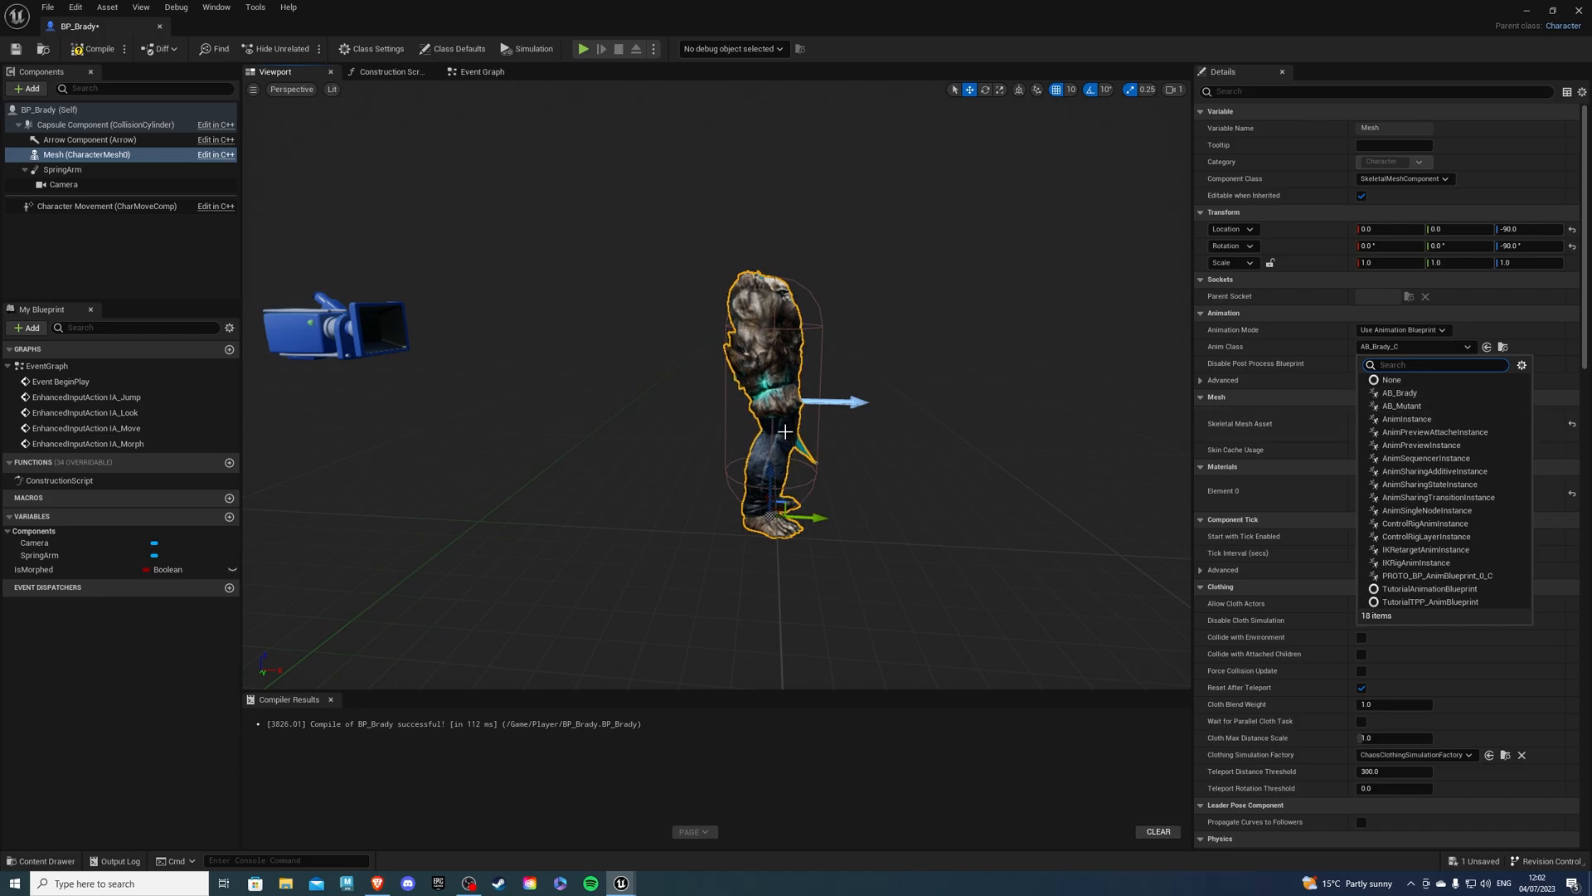
pyautogui.click(1402, 406)
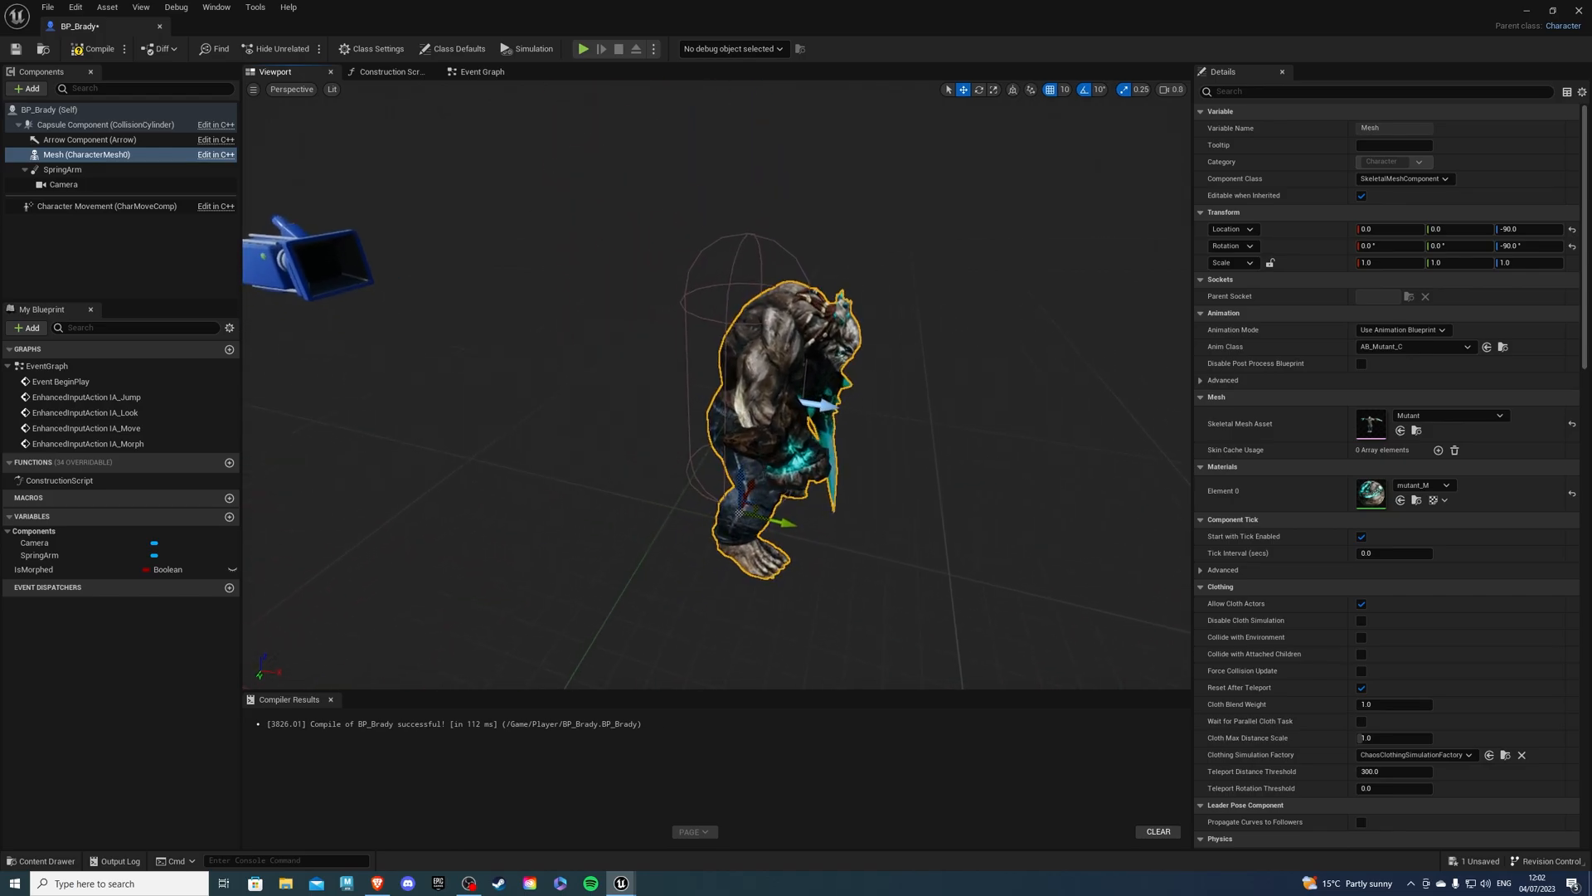
# Restore the Brady mesh and AB_Brady animation class, returning to the Event Graph
pyautogui.click(1487, 415)
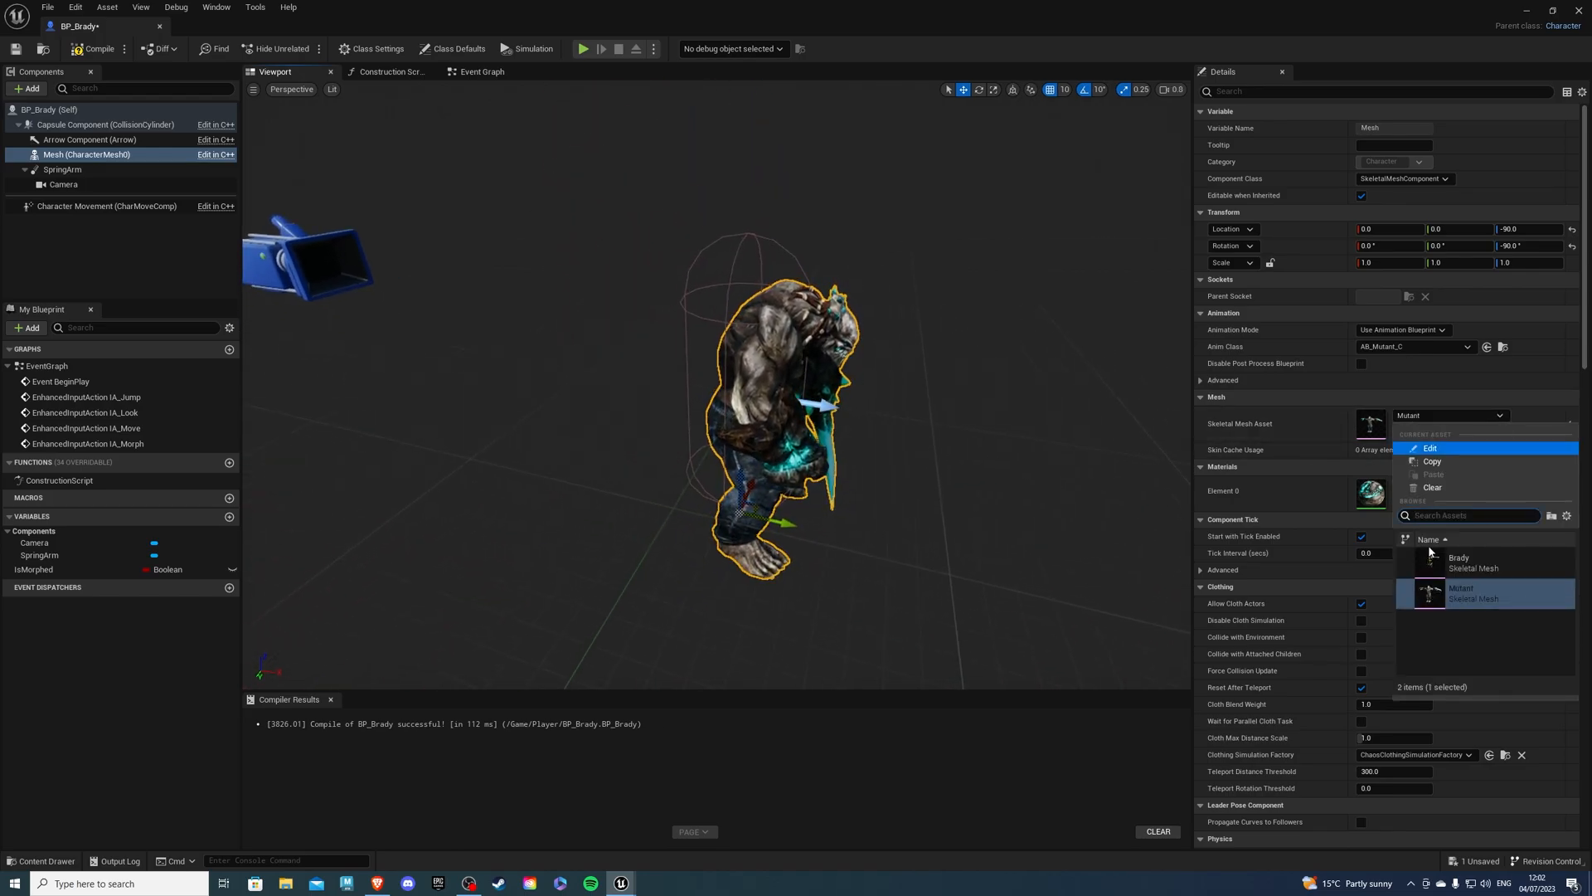
pyautogui.click(1460, 560)
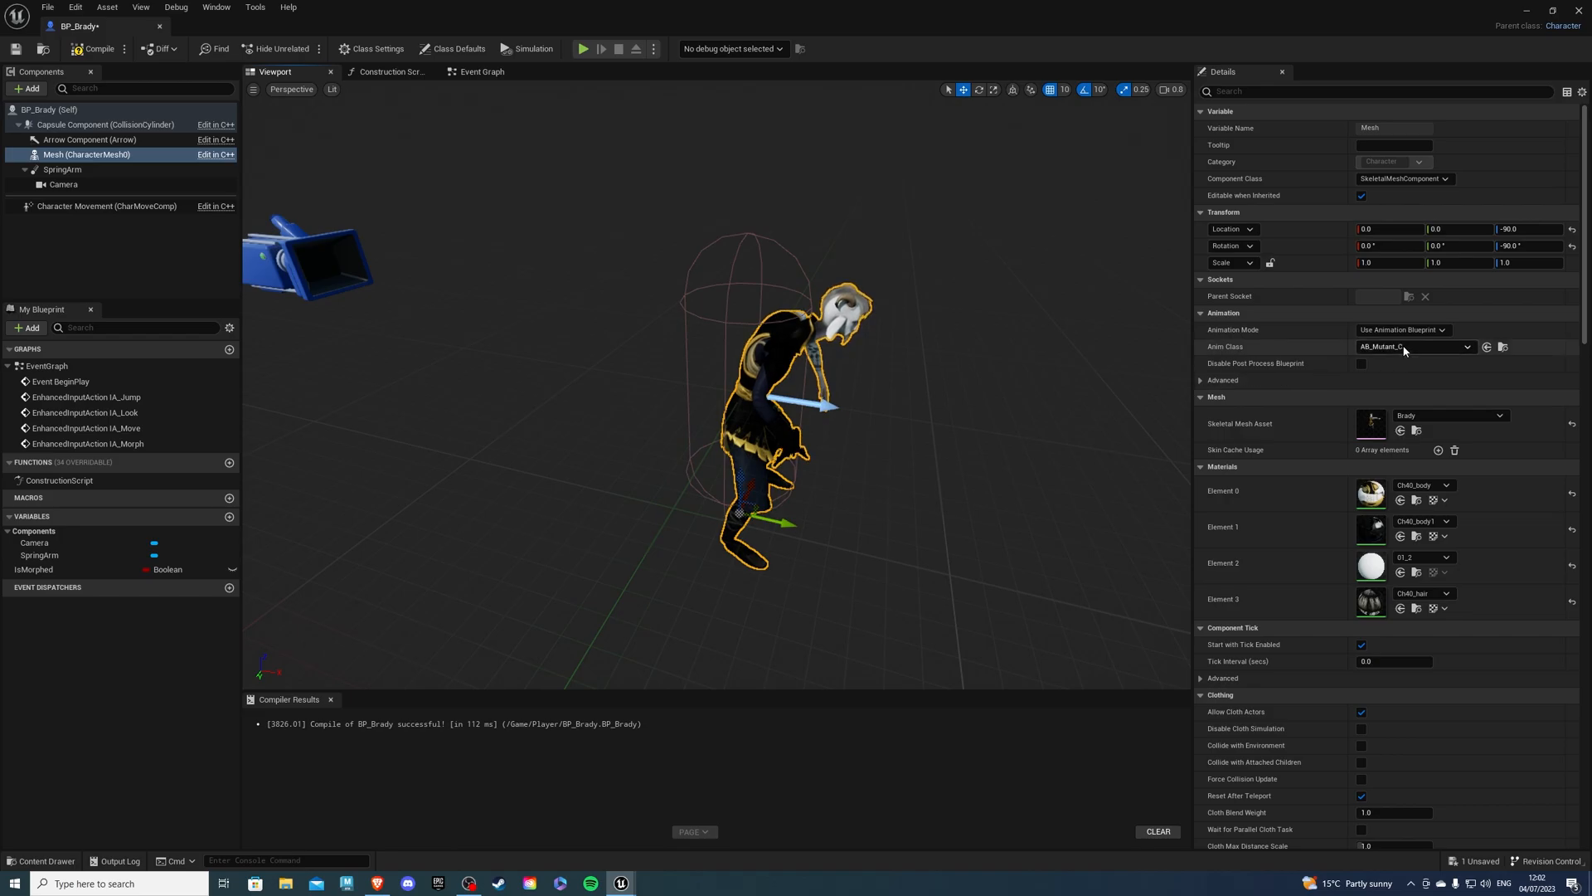
pyautogui.click(1415, 346)
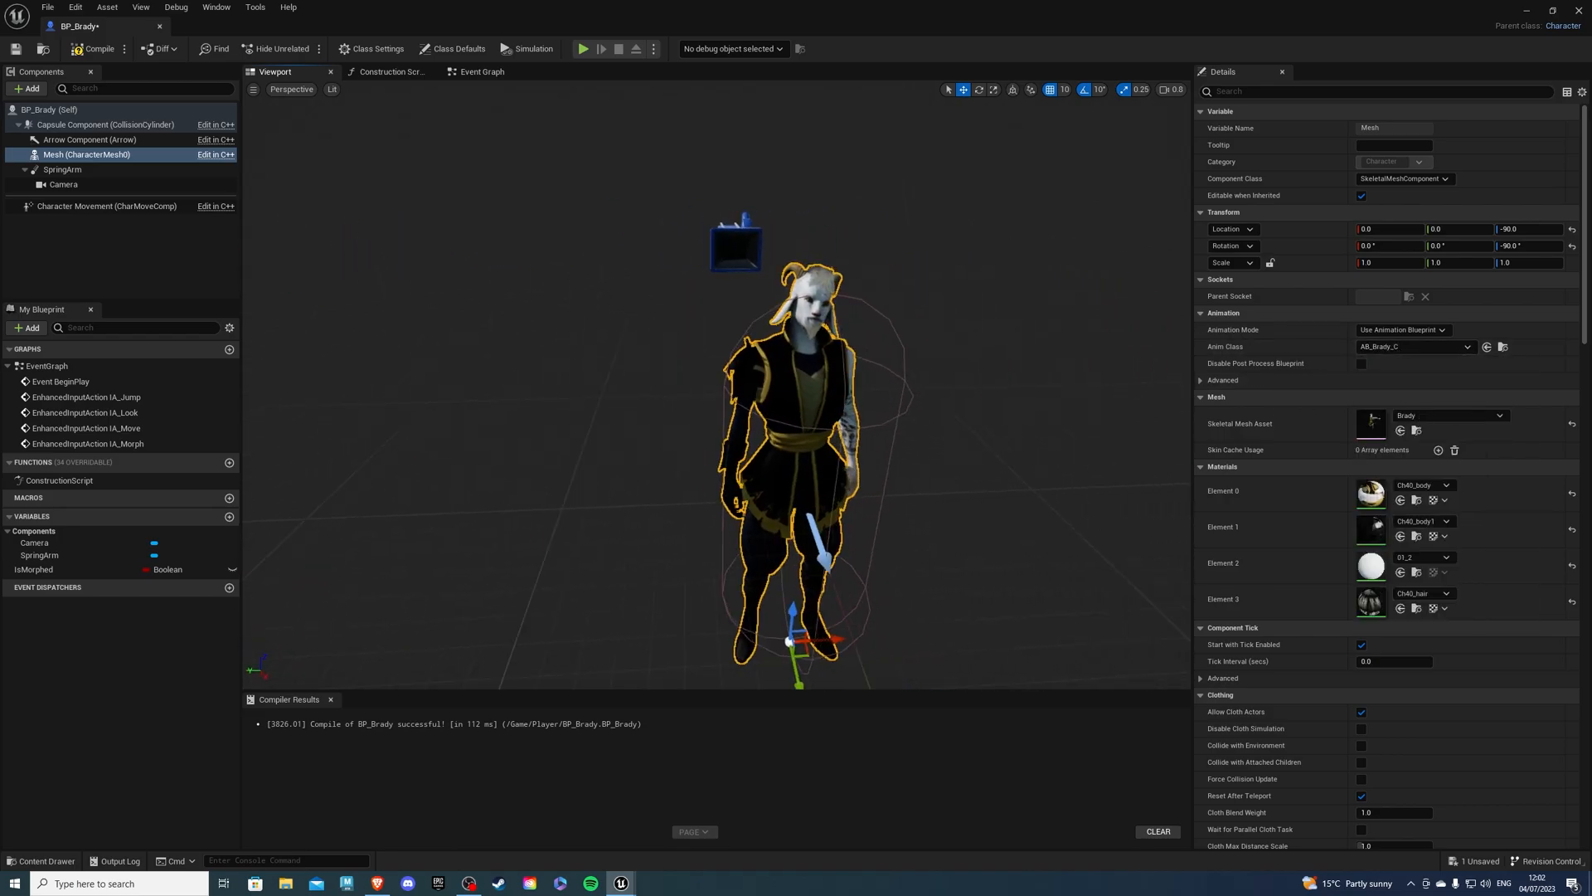
pyautogui.click(481, 72)
pyautogui.write('play m')
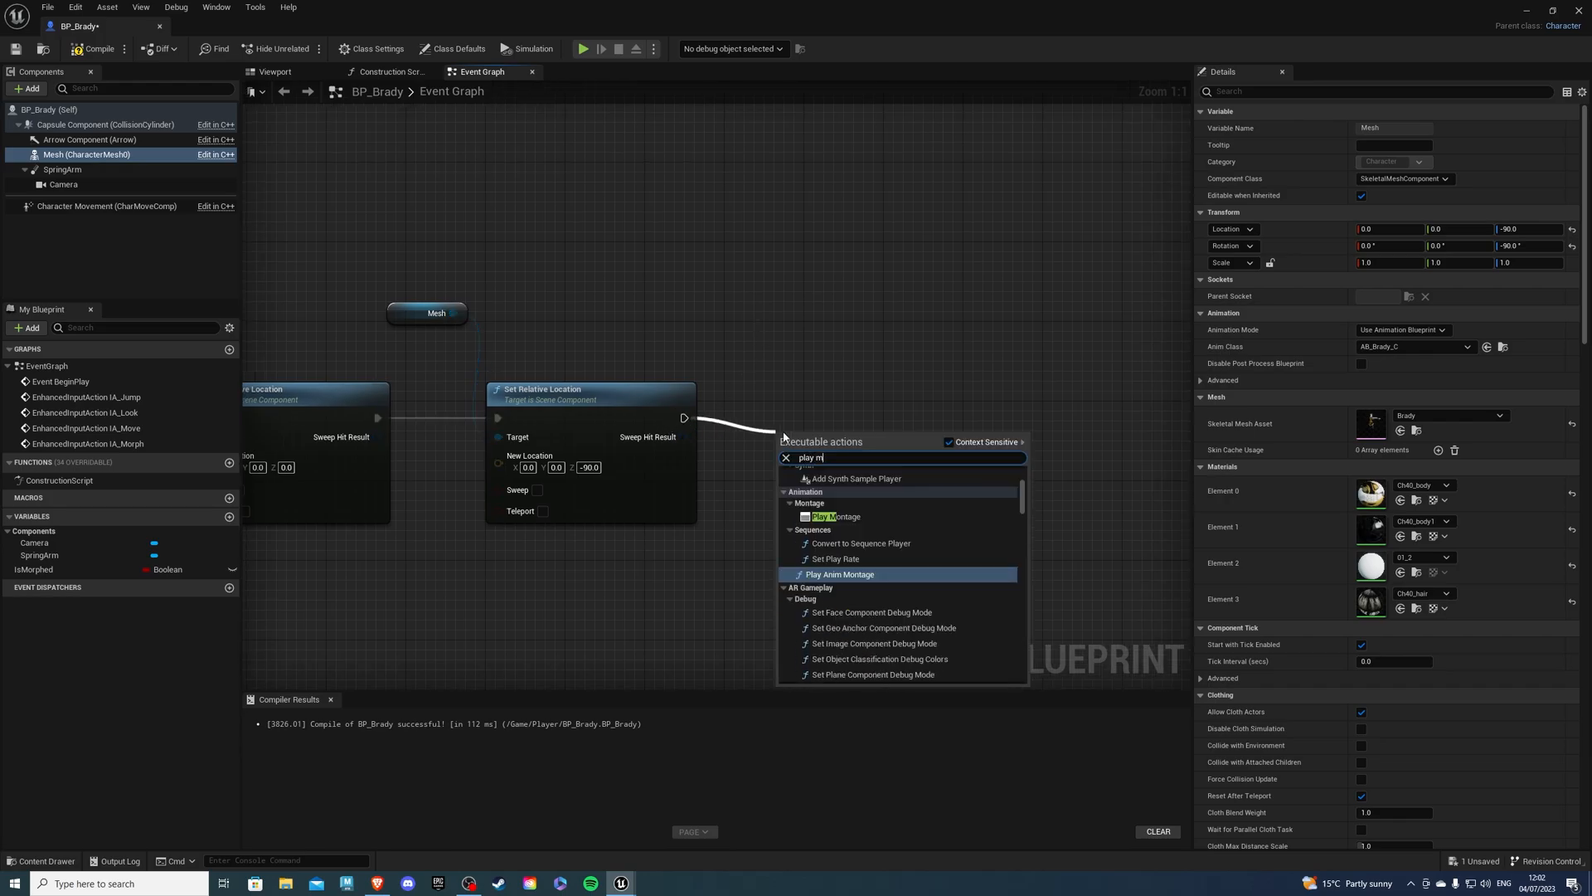
# Add a Play Montage node after the mesh location step, fed by Mesh, and pick its montage
pyautogui.click(839, 574)
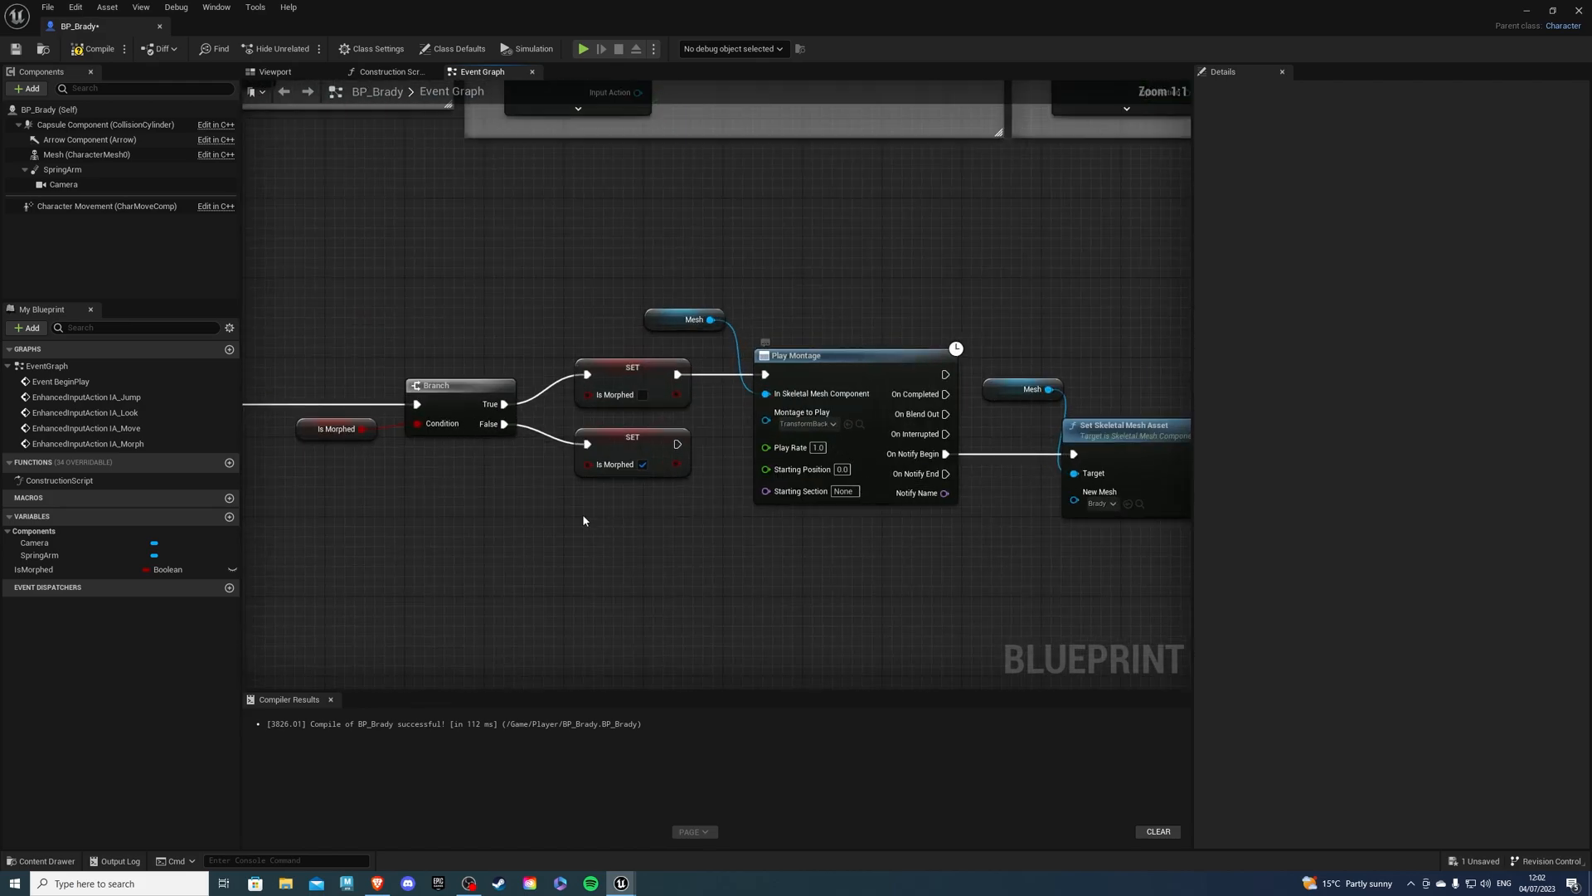
pyautogui.click(335, 429)
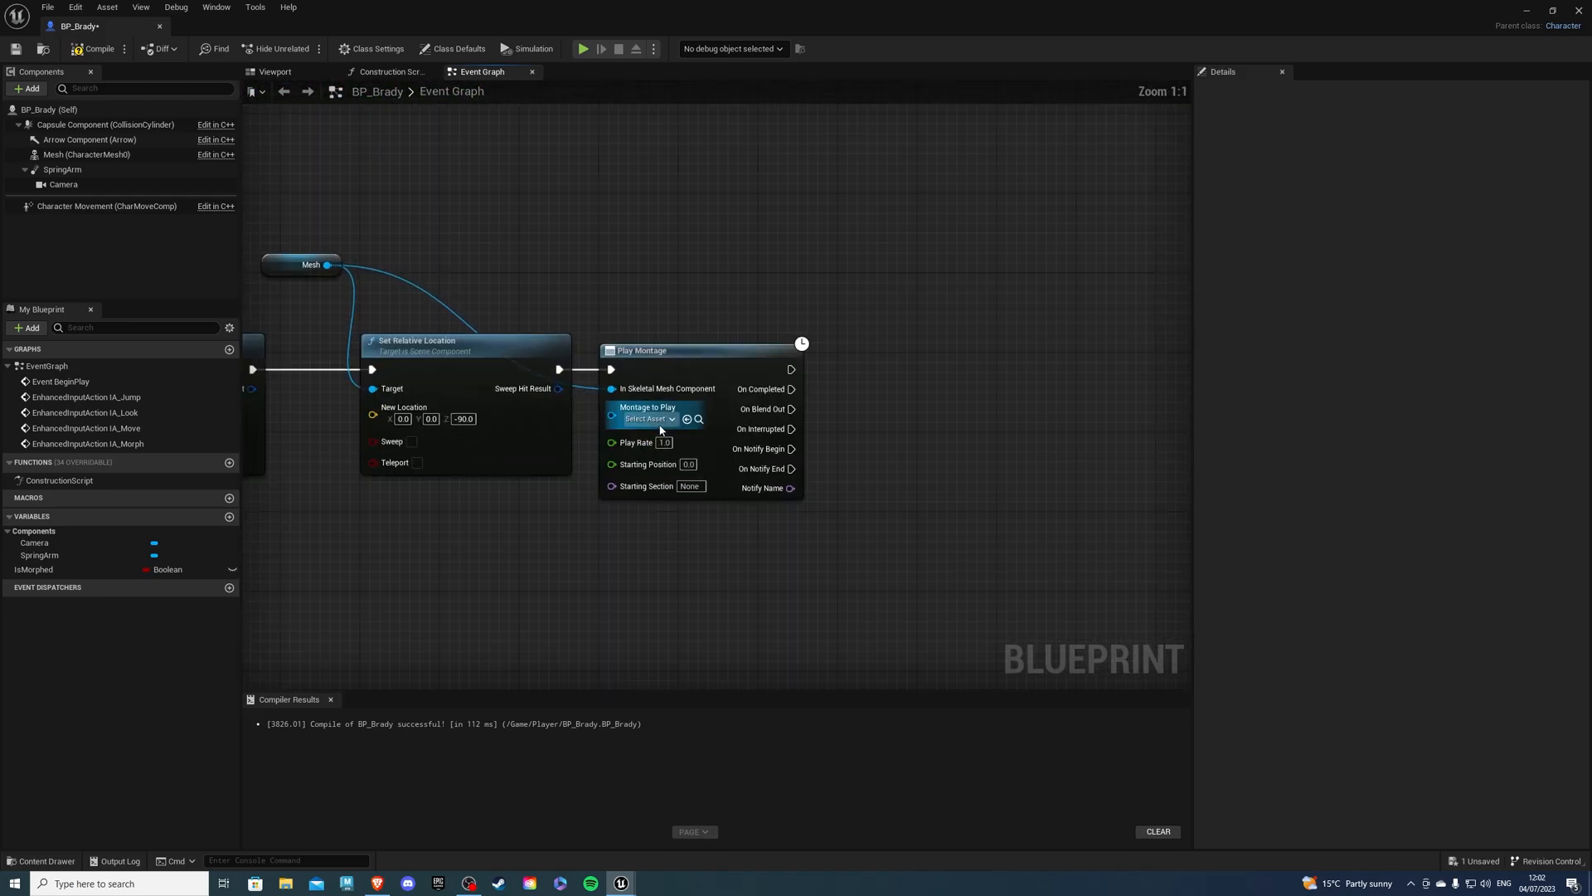
pyautogui.click(646, 418)
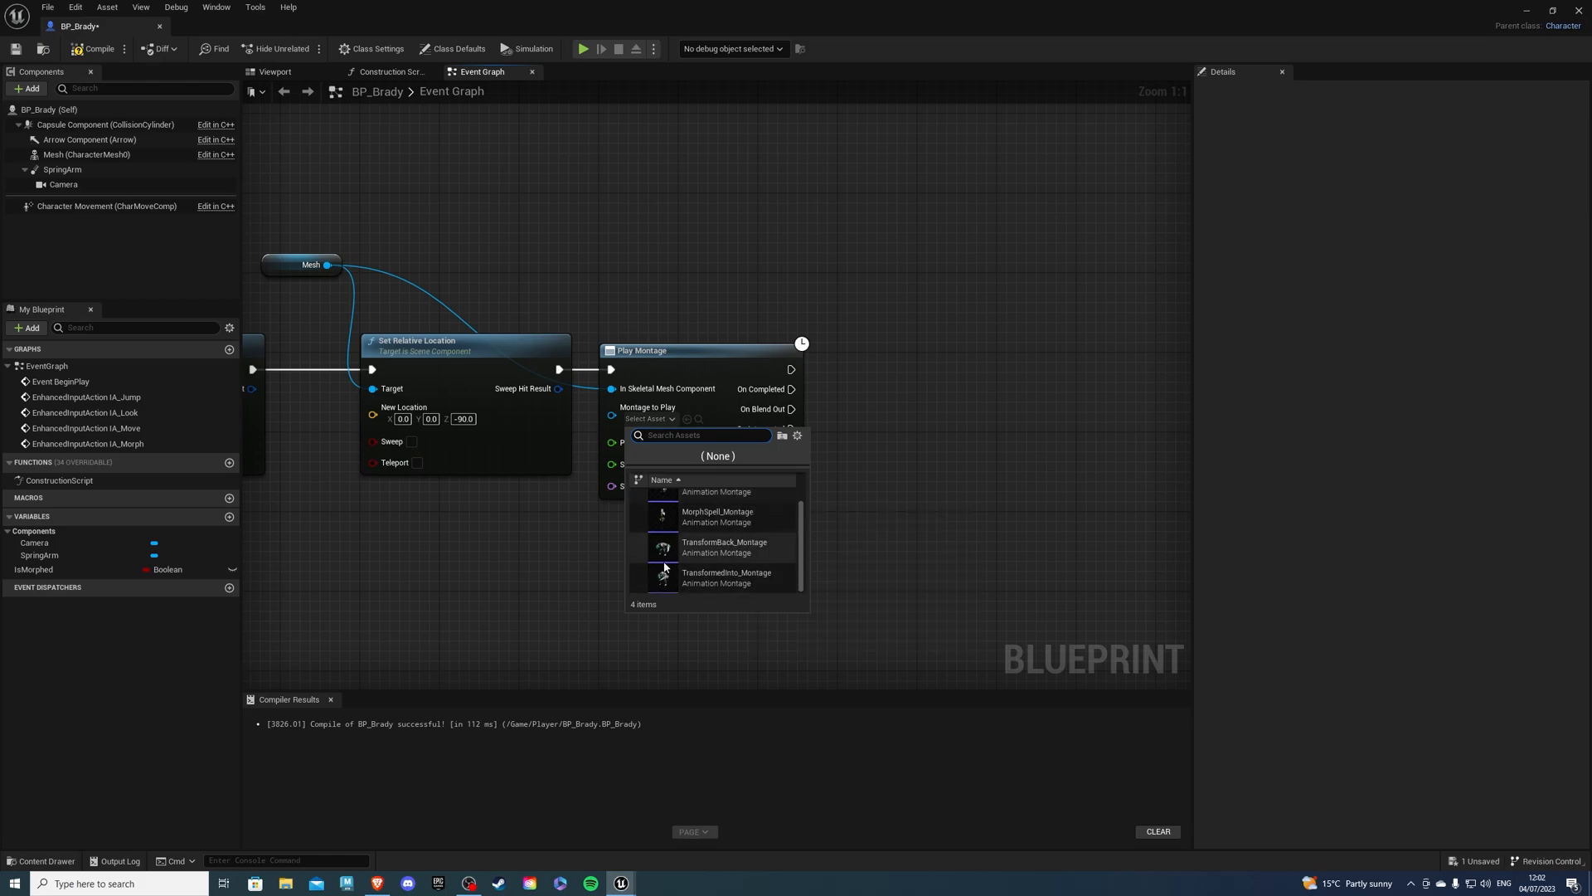
pyautogui.click(660, 518)
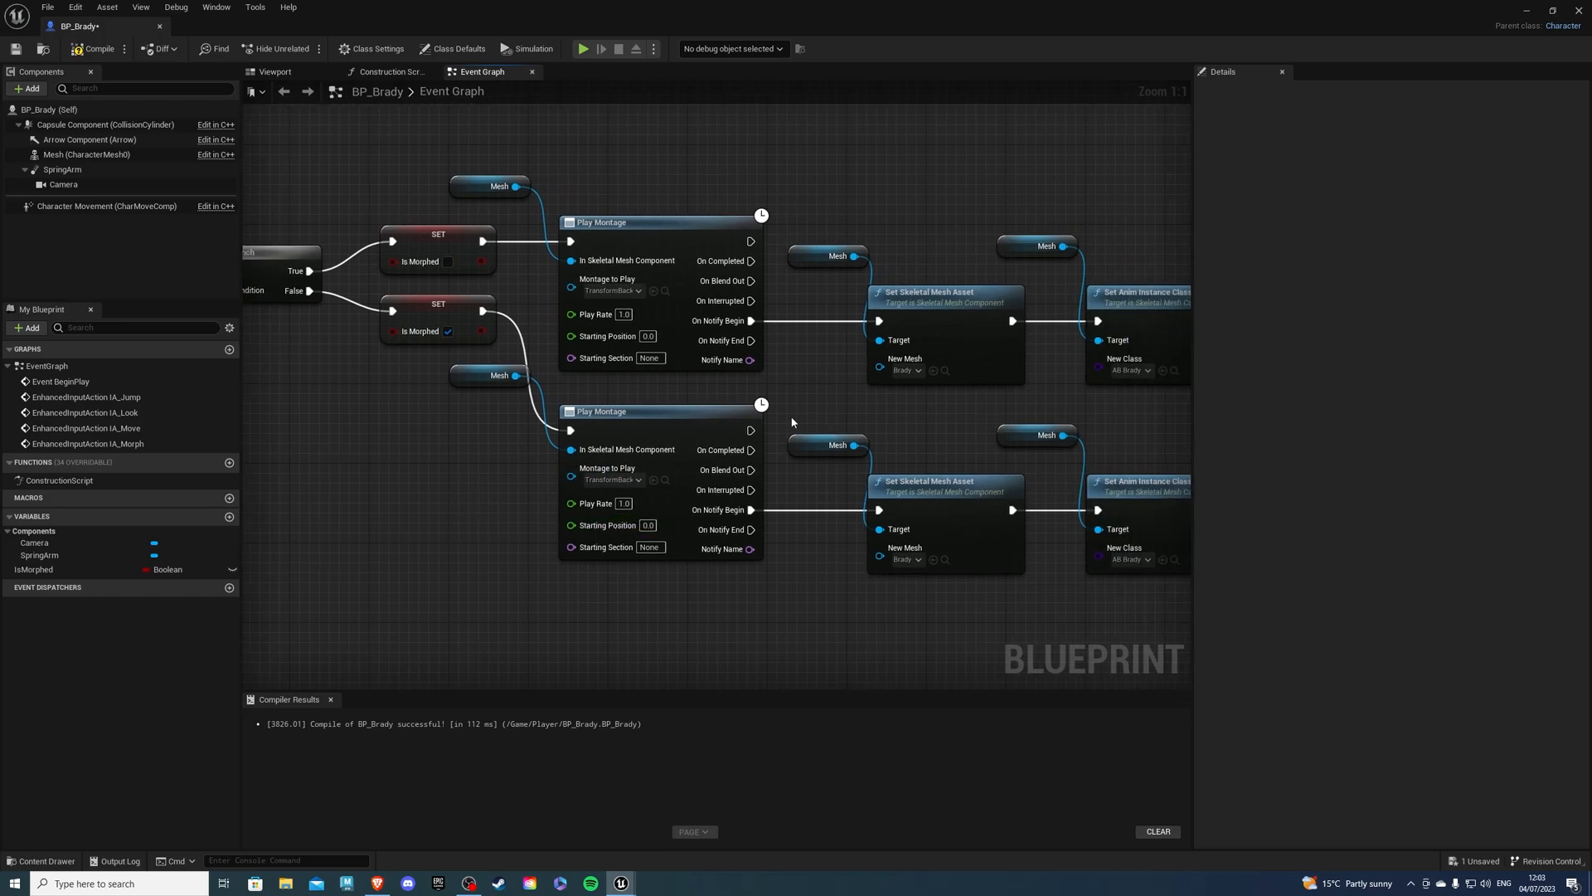
# Set the lower Play Montage node's Montage to Play to MorphSpell_Montage
pyautogui.click(639, 479)
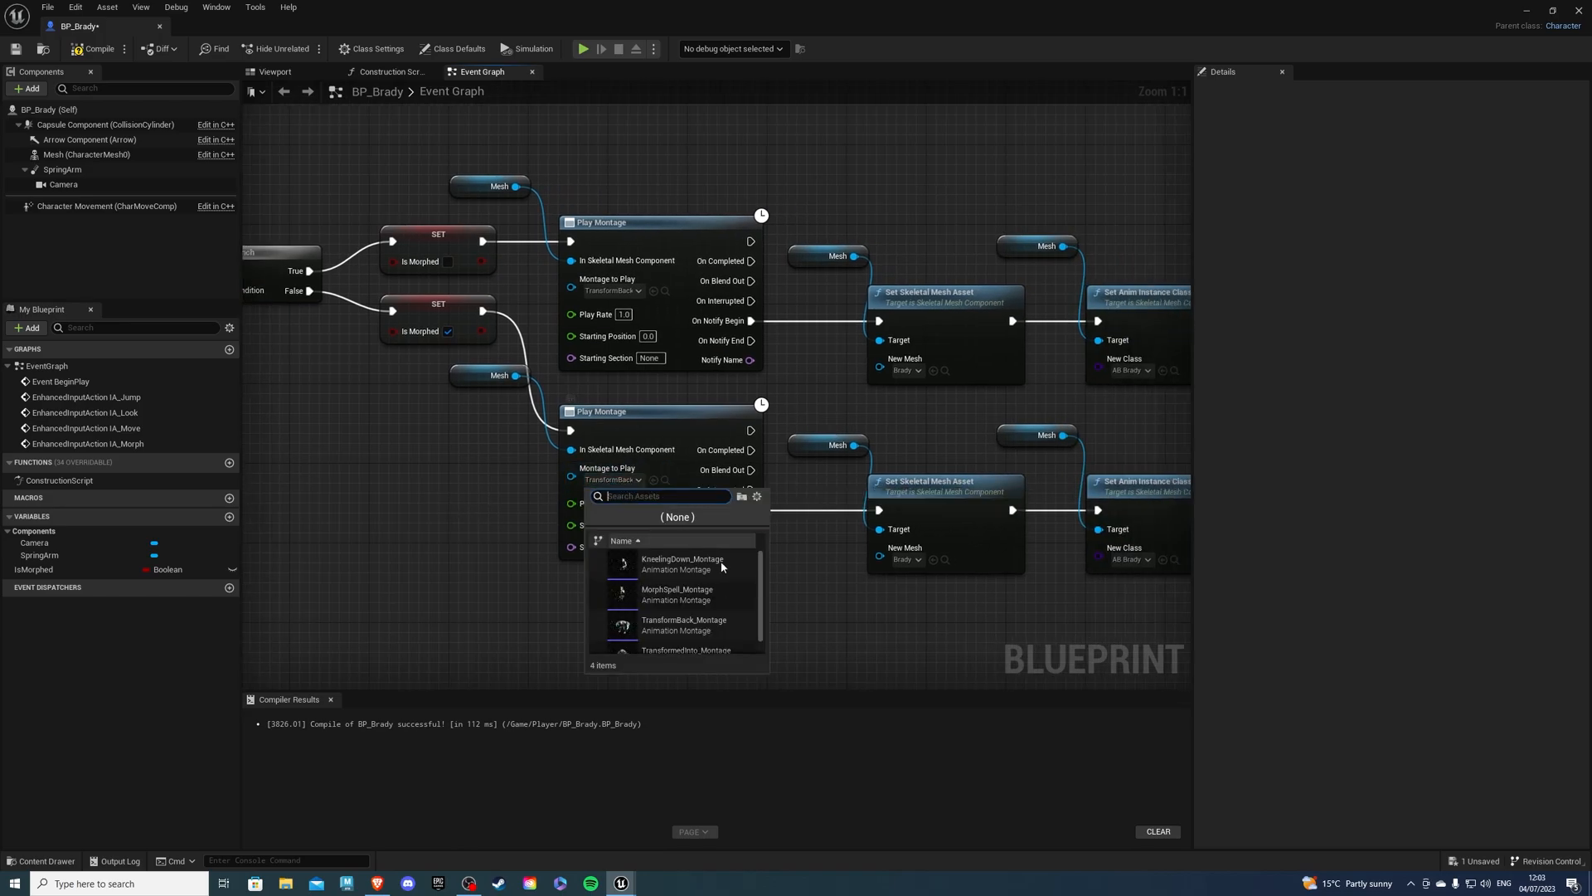
pyautogui.moveTo(675, 574)
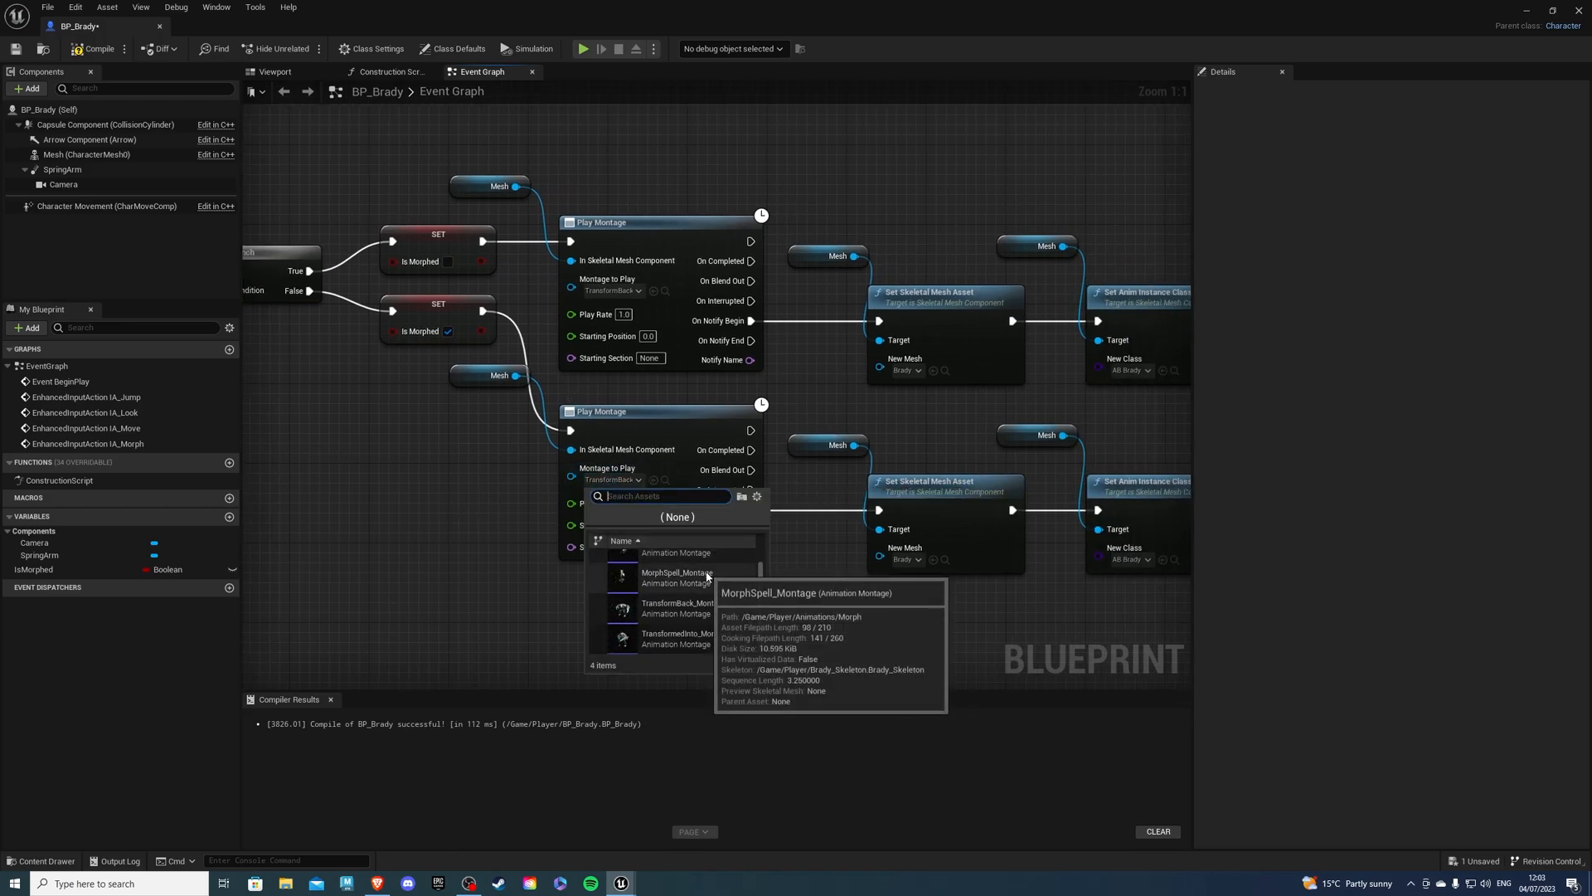
pyautogui.click(675, 577)
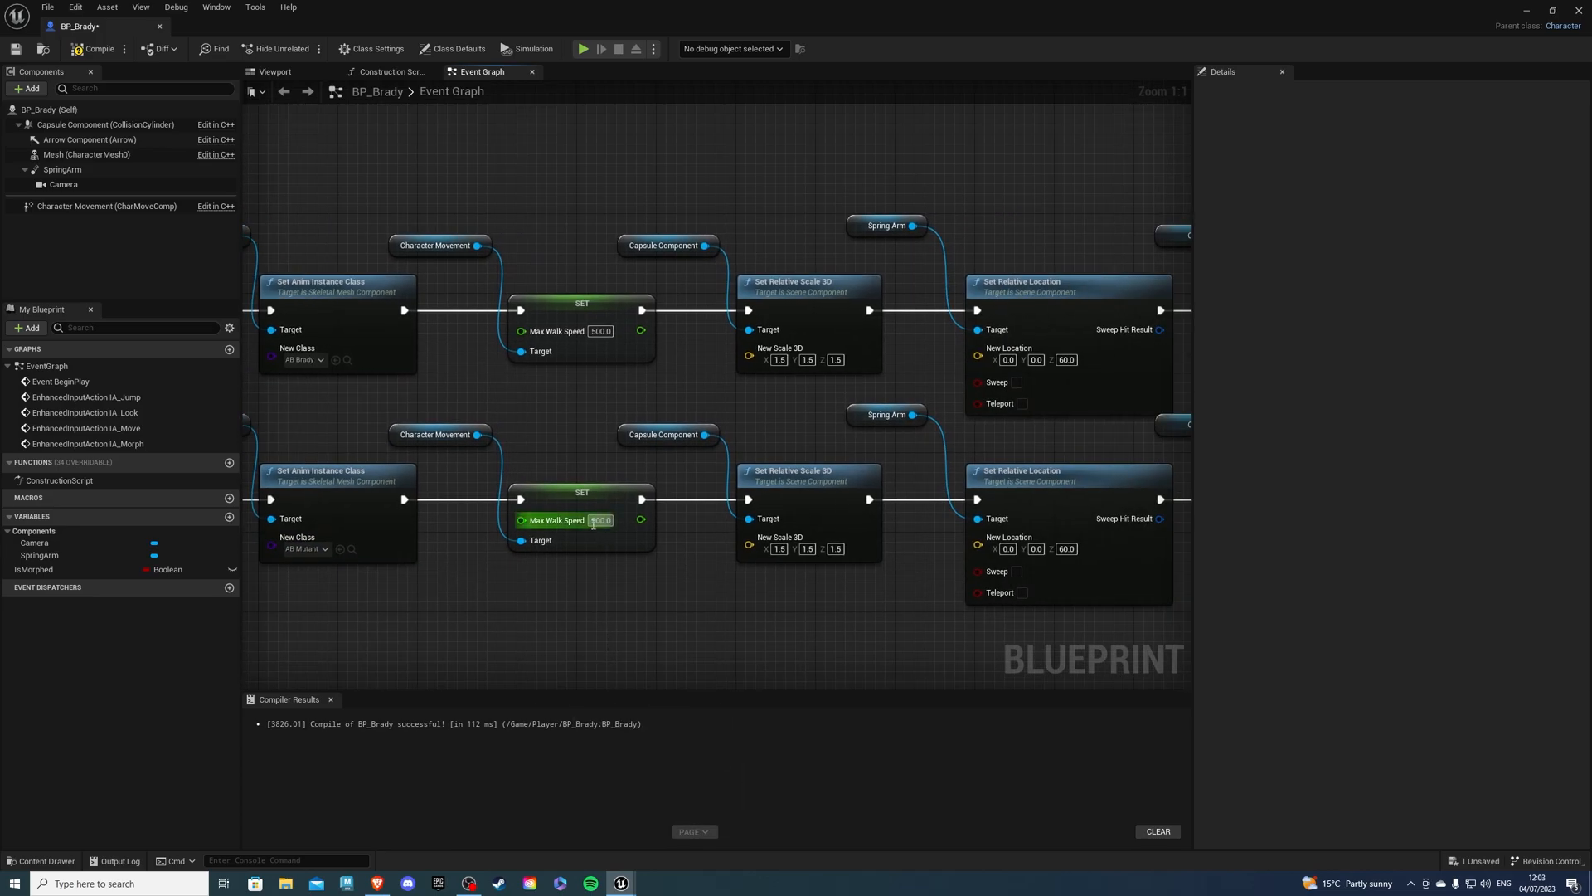
# Set morph branch Max Walk Speed to 400 and offset values -20, 50.0 and -100.0
pyautogui.write('400.0')
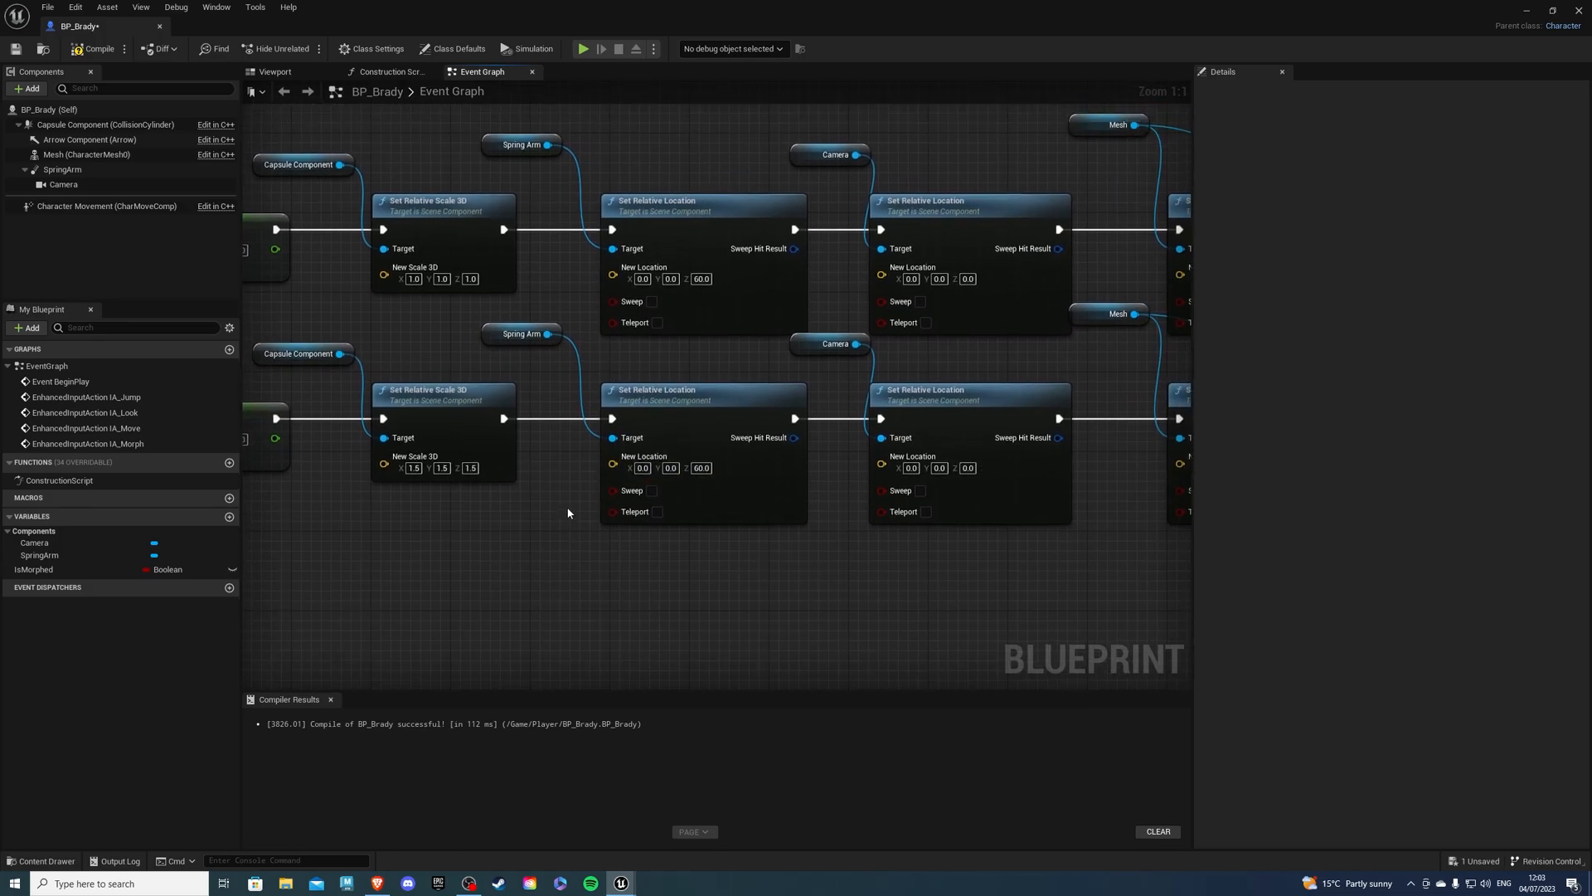
pyautogui.click(642, 468)
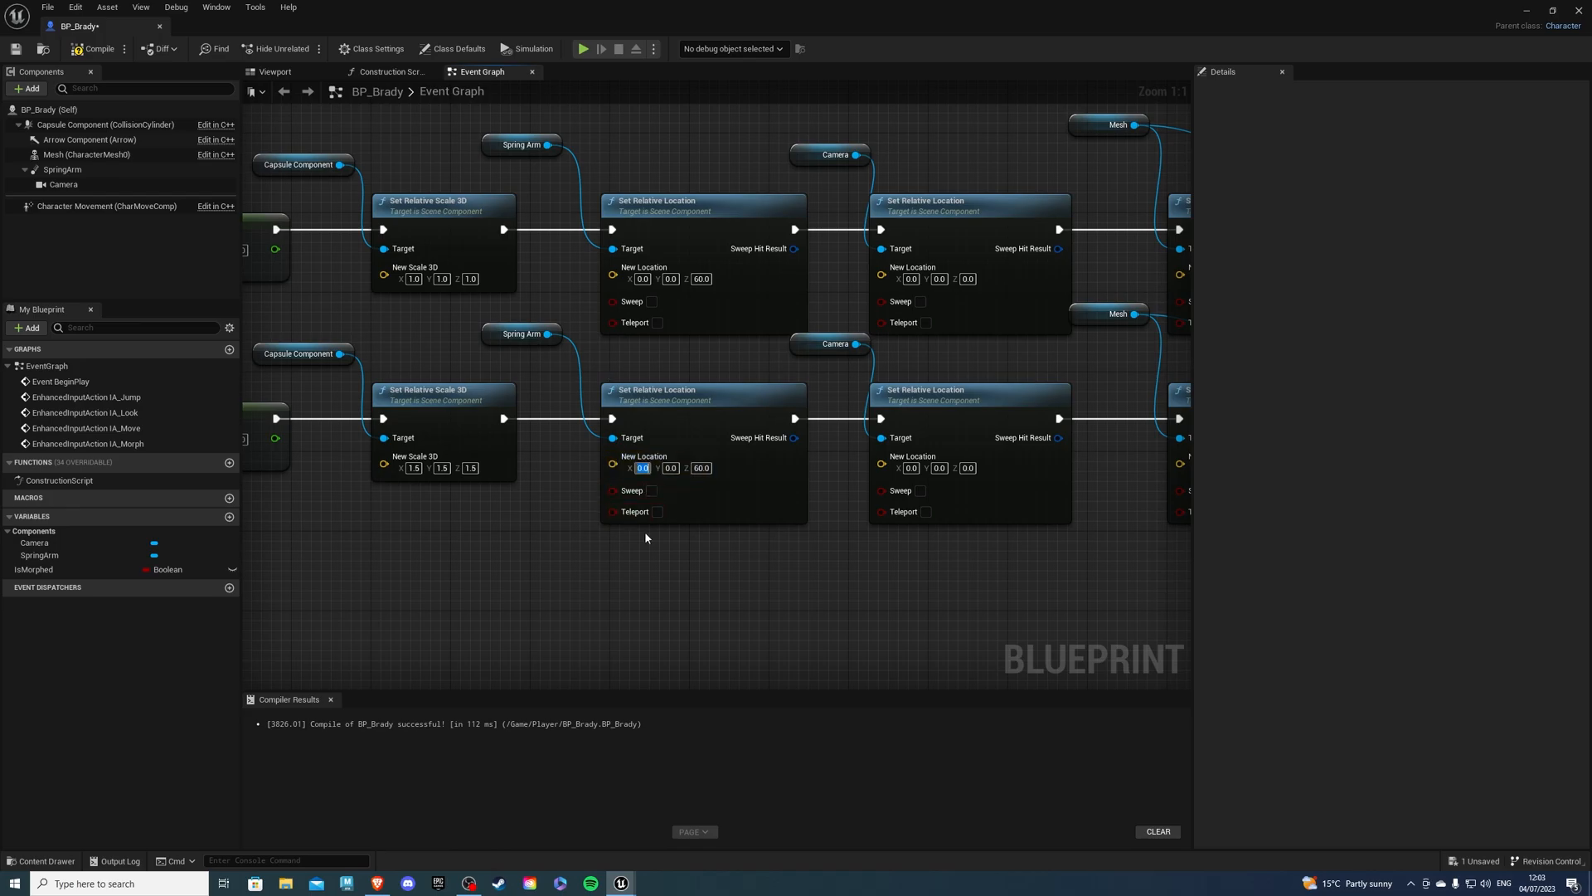
pyautogui.write('-20')
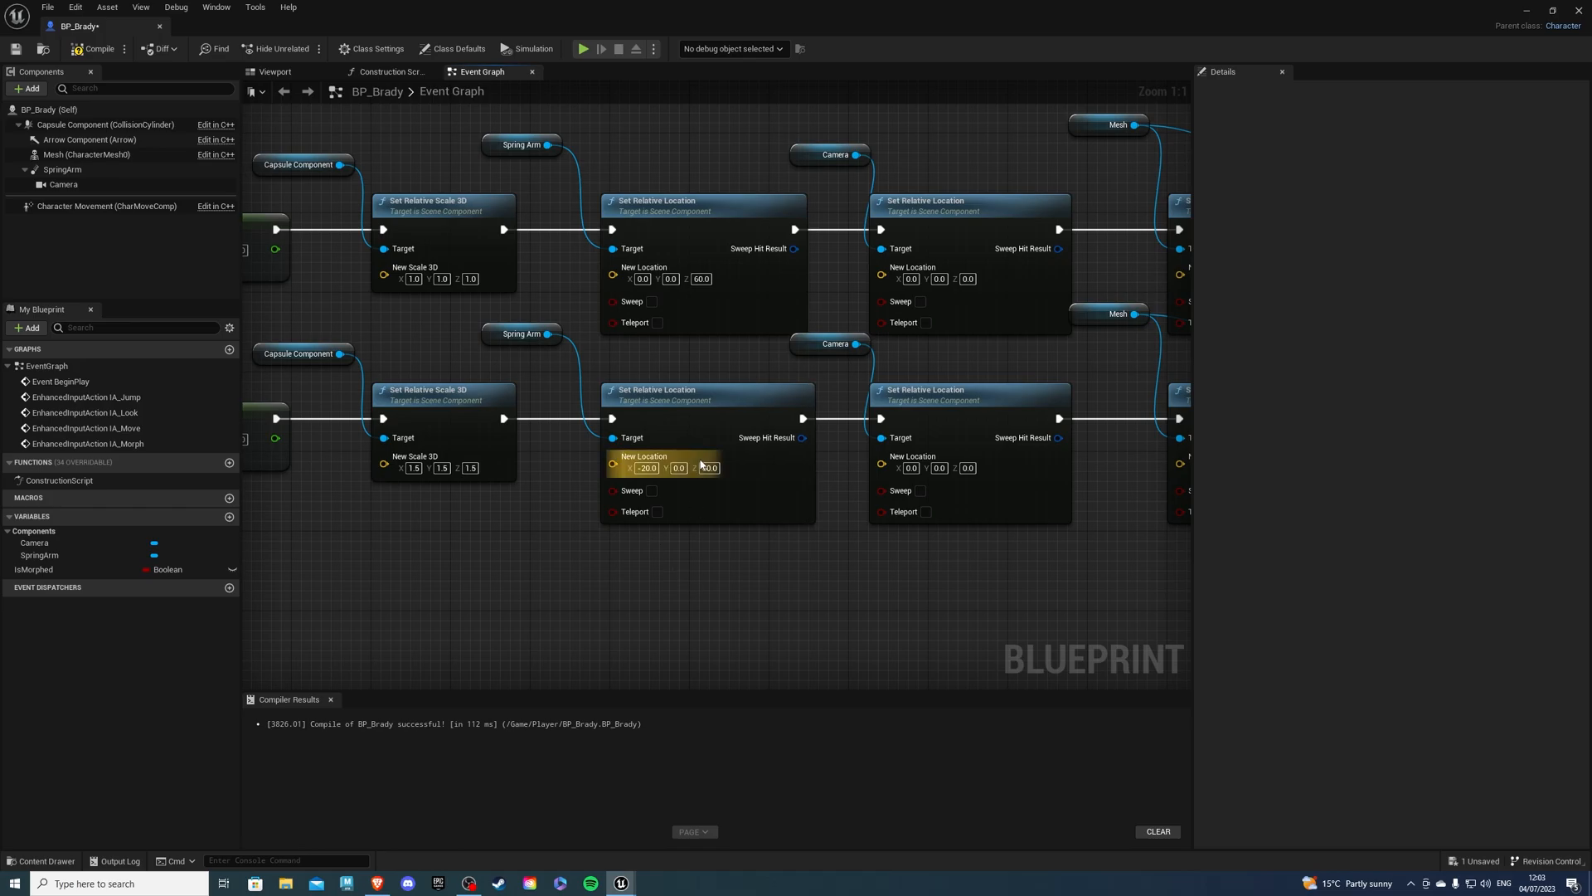
pyautogui.write('50.0')
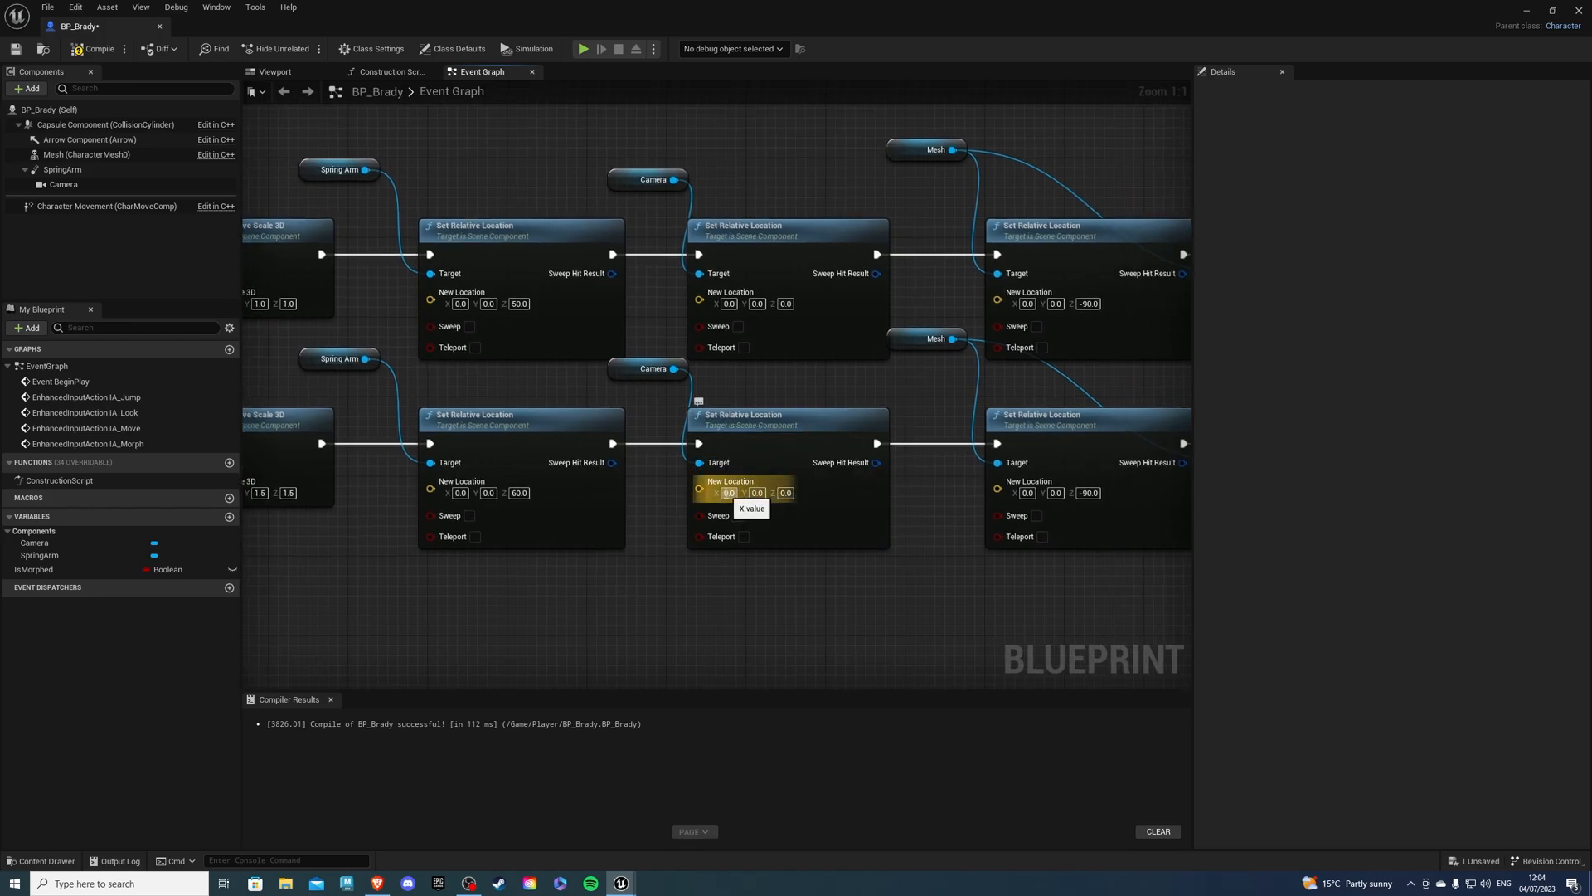
pyautogui.write('-100.0')
pyautogui.click(1020, 492)
pyautogui.write('-20')
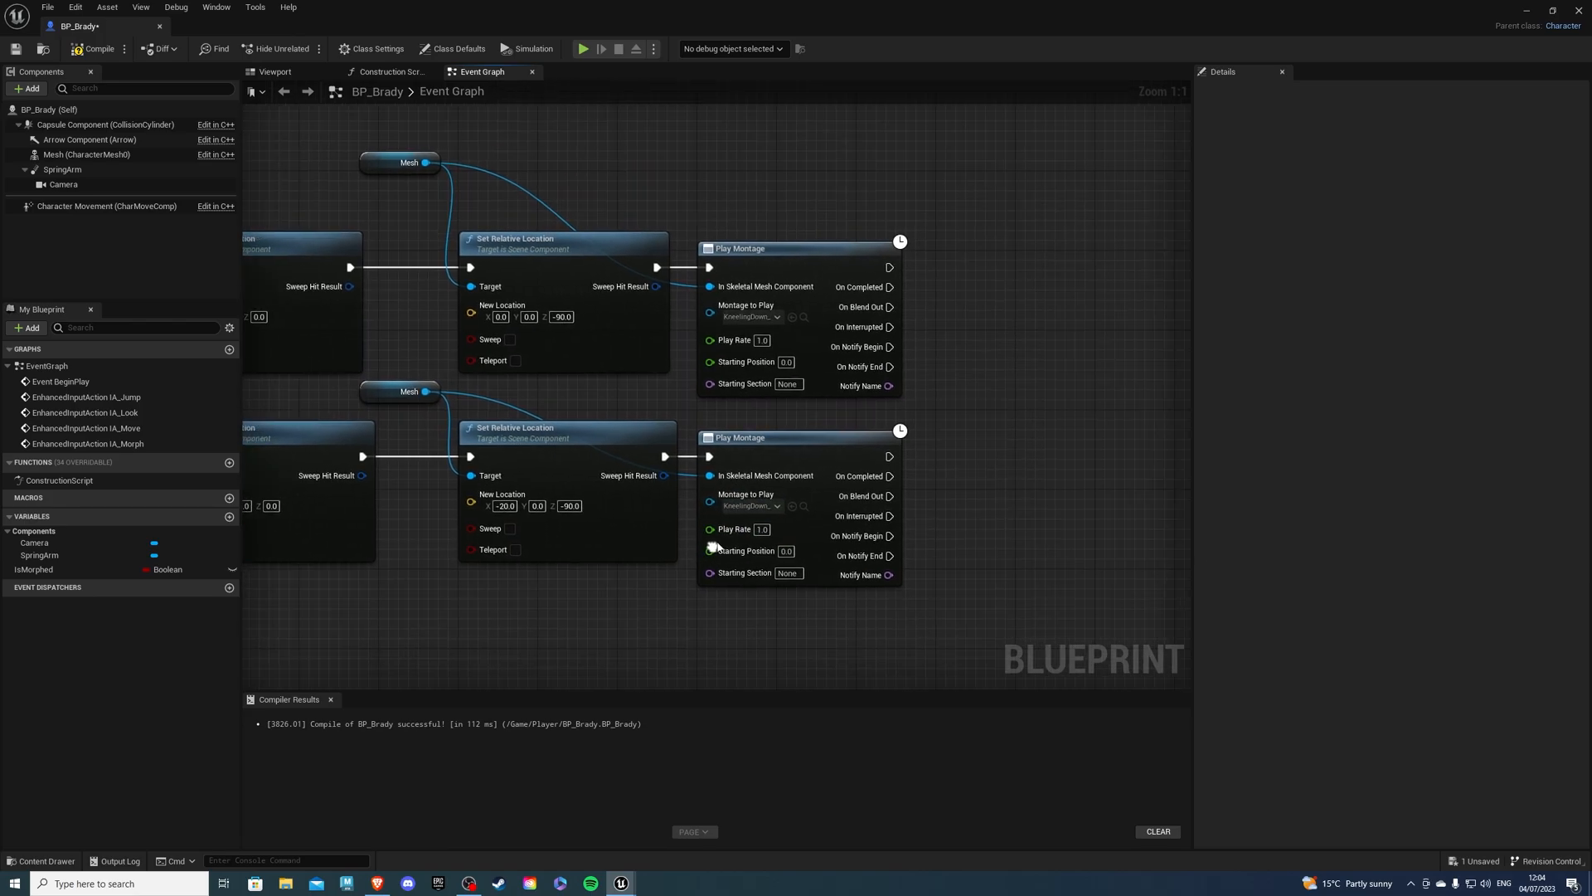
# Choose the last lower step's montage, compile the blueprint and start play mode
pyautogui.click(750, 505)
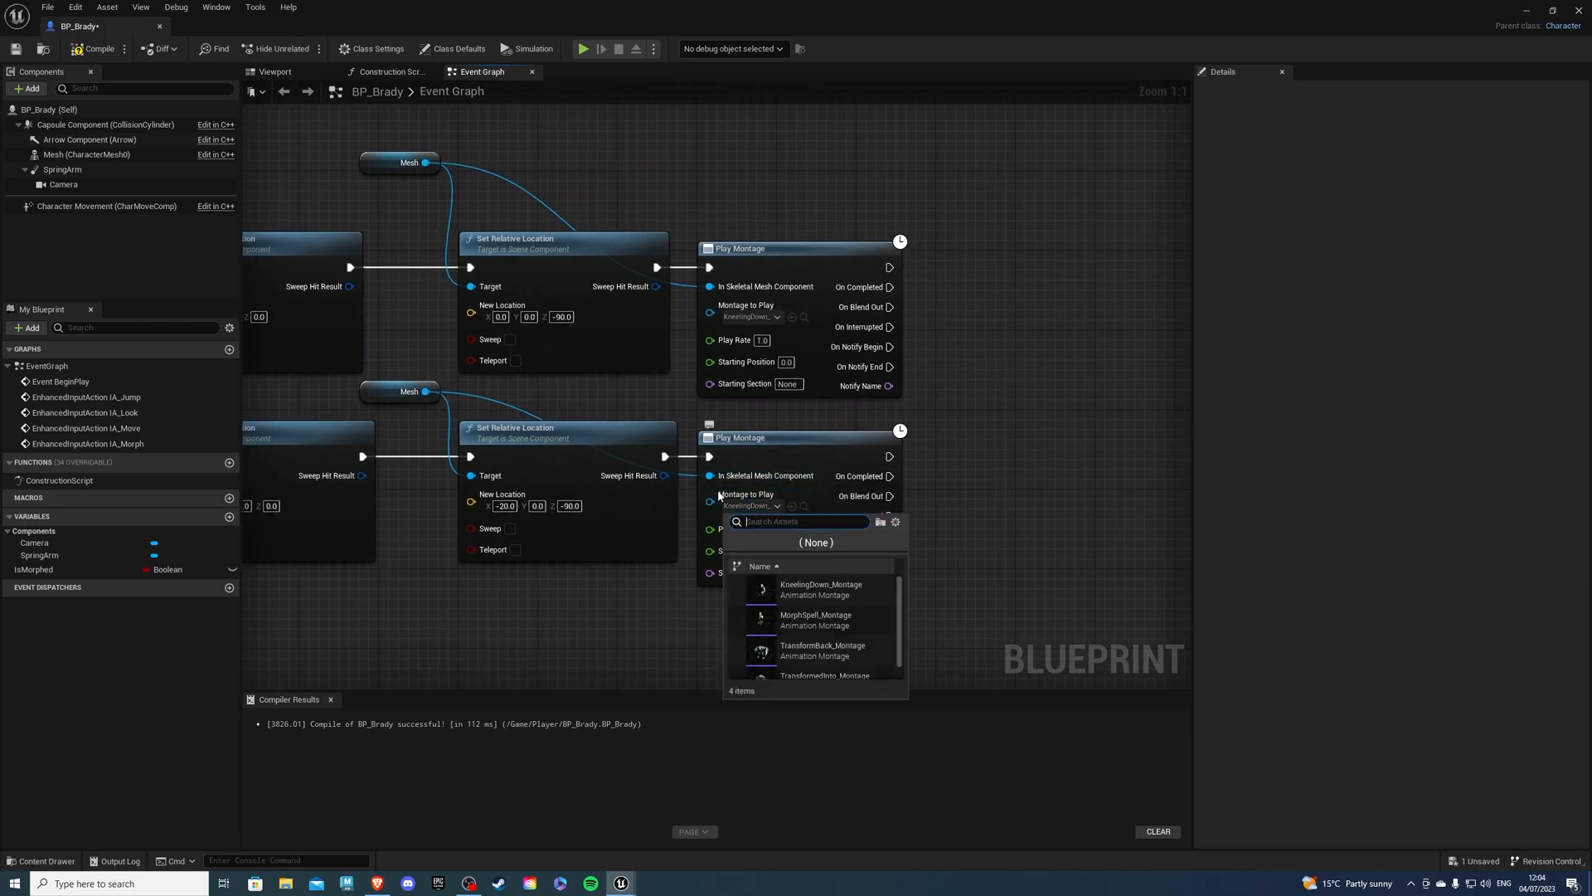
pyautogui.scroll(-3)
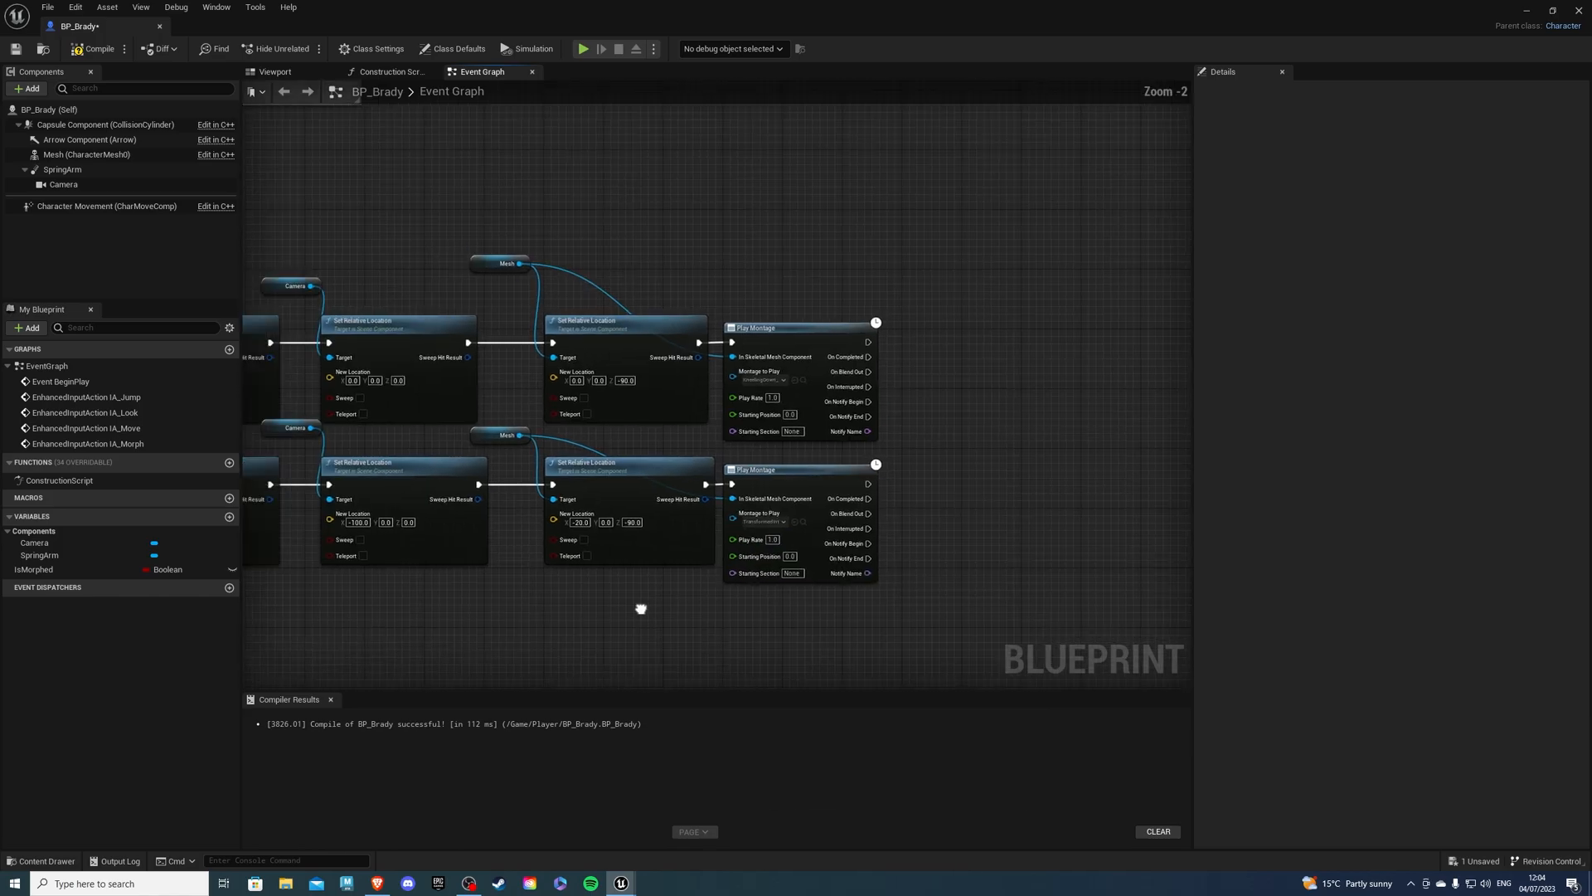
pyautogui.scroll(-3)
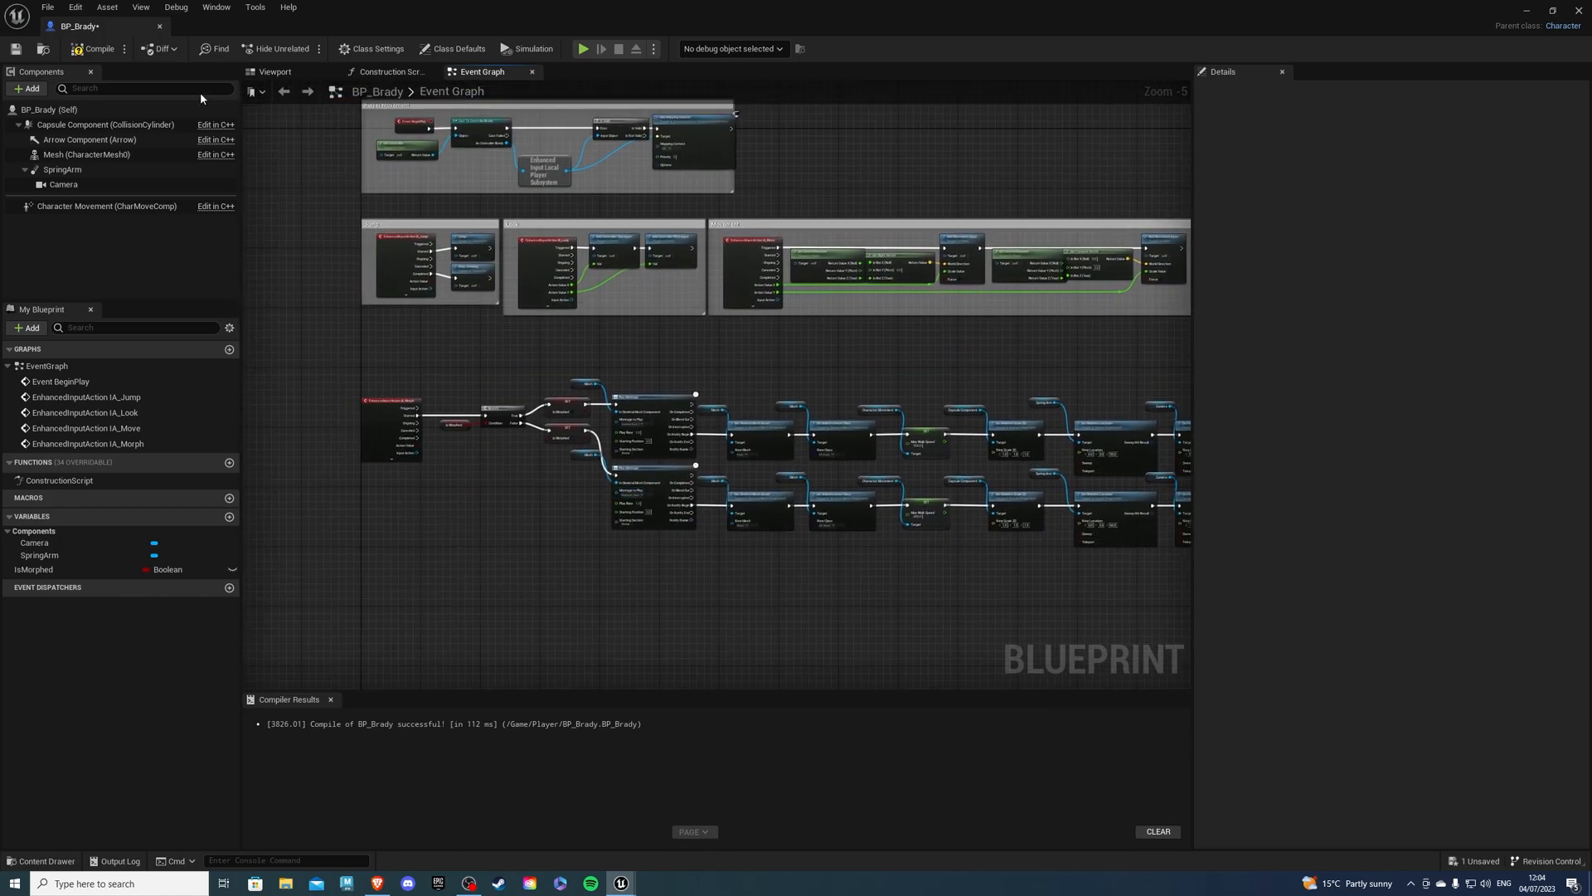
pyautogui.click(98, 48)
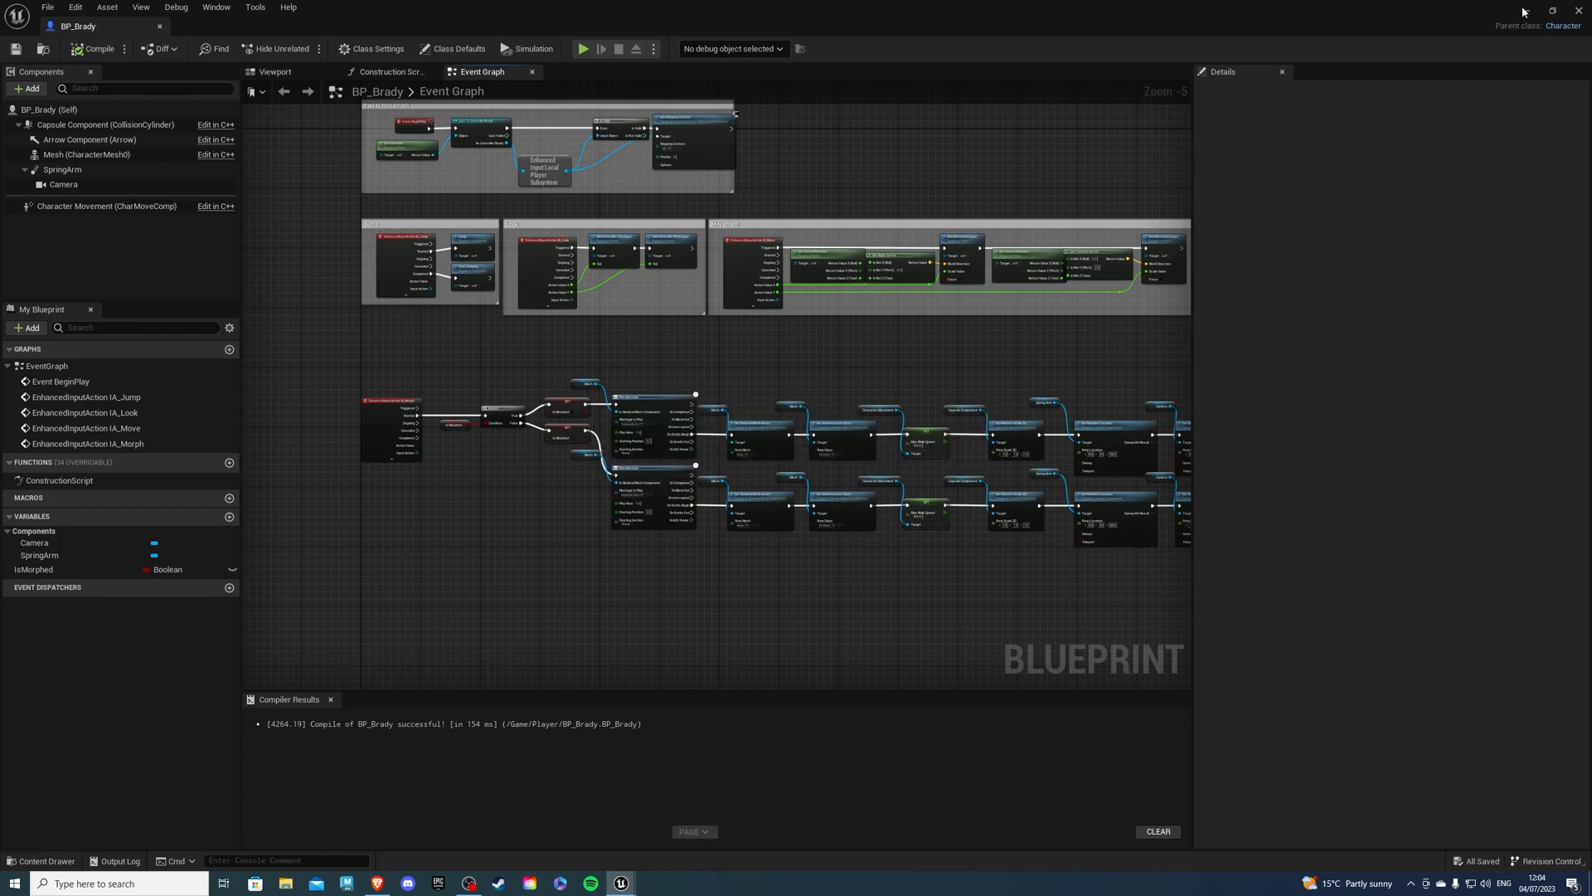
pyautogui.click(583, 49)
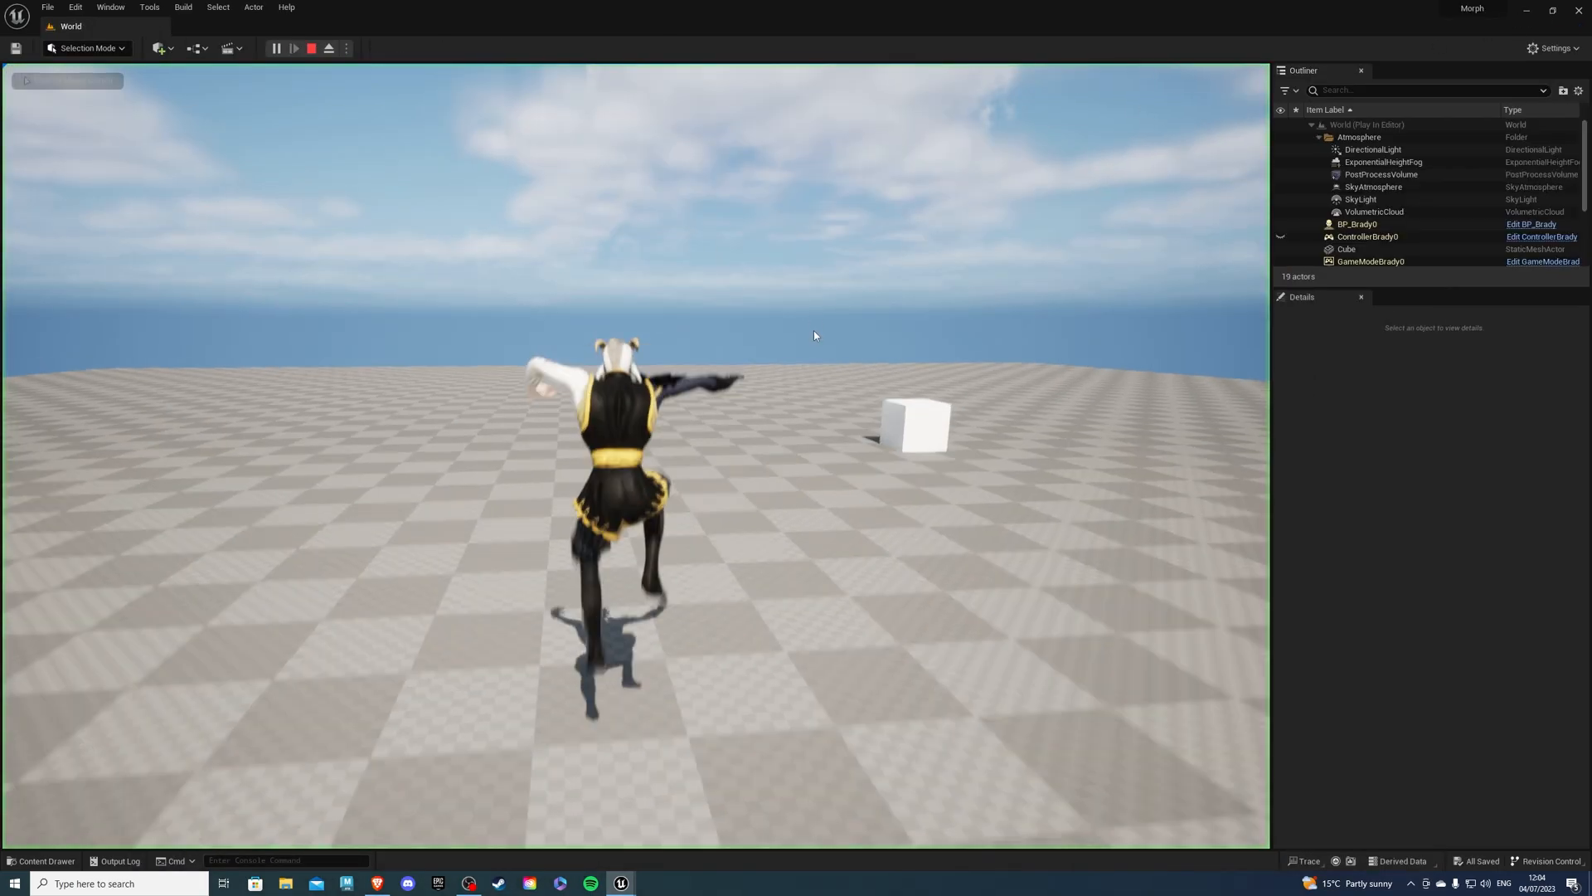